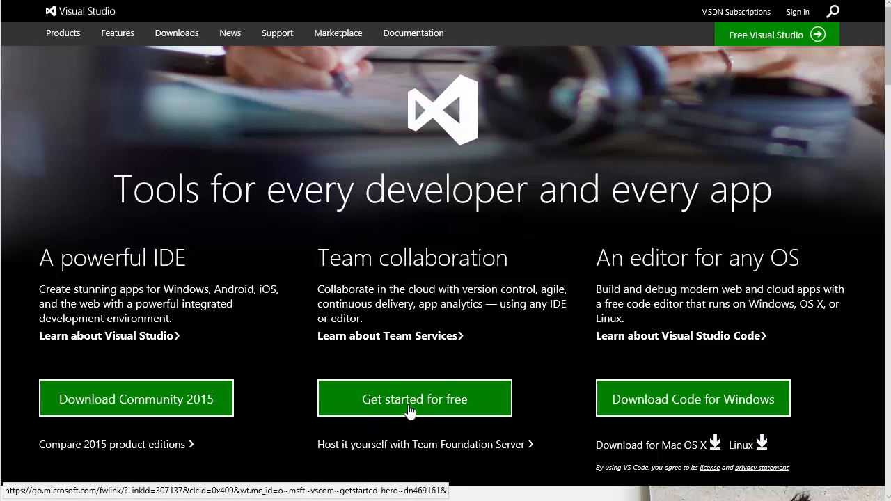
{"action": "mouse_move", "coordinate": [411, 411]}
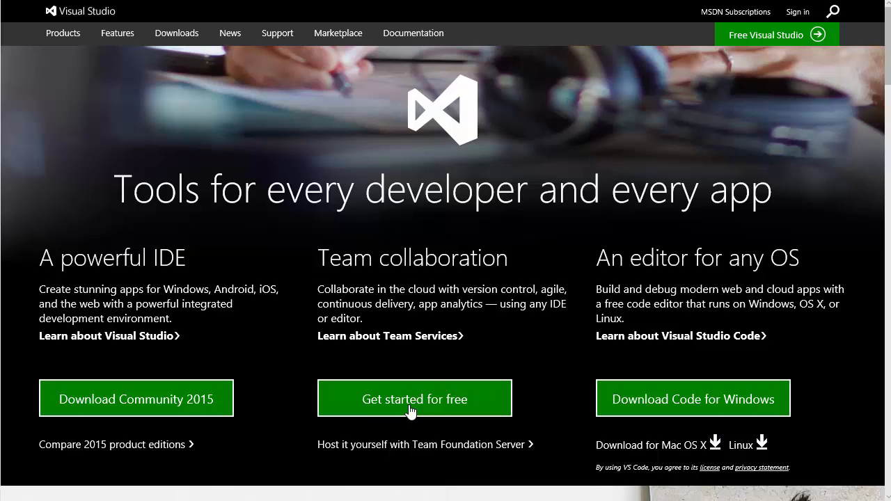
- Sign in to Team Services with the Microsoft account to reach the recent projects overview
{"action": "left_click", "coordinate": [415, 398]}
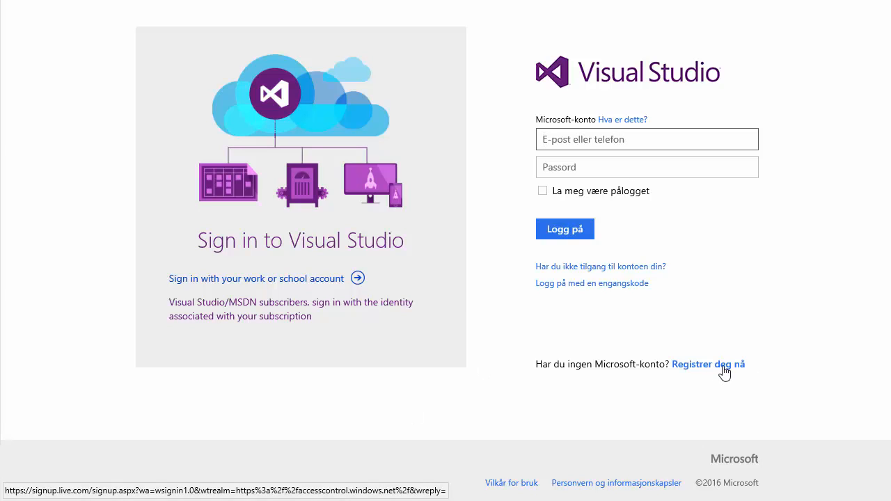
{"action": "left_click", "coordinate": [646, 139]}
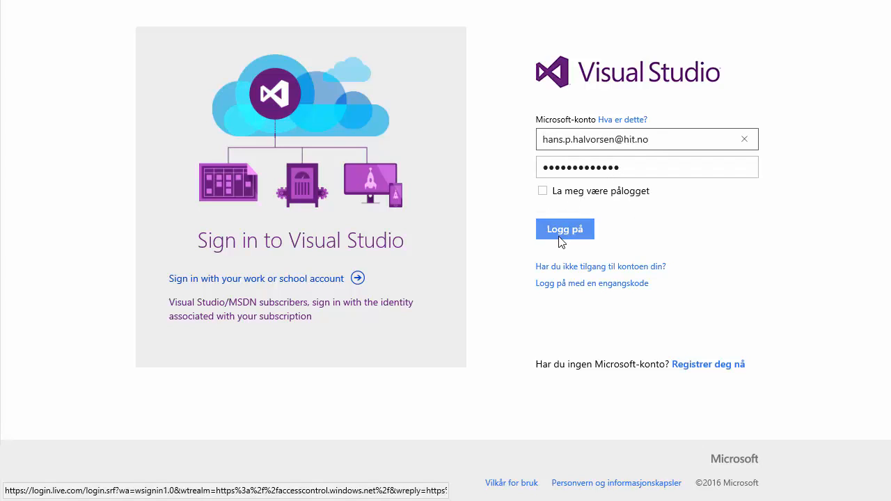
{"action": "left_click", "coordinate": [566, 229]}
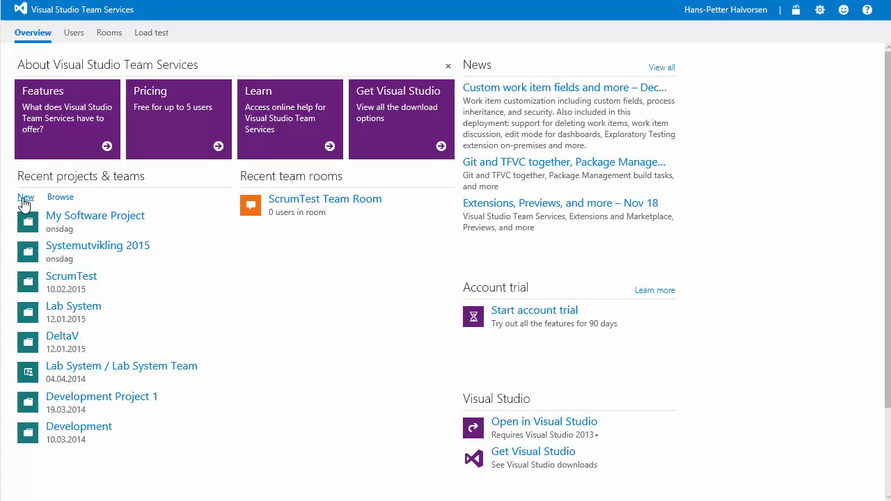
- Start a new team project and name it 'My Software'
{"action": "left_click", "coordinate": [25, 198]}
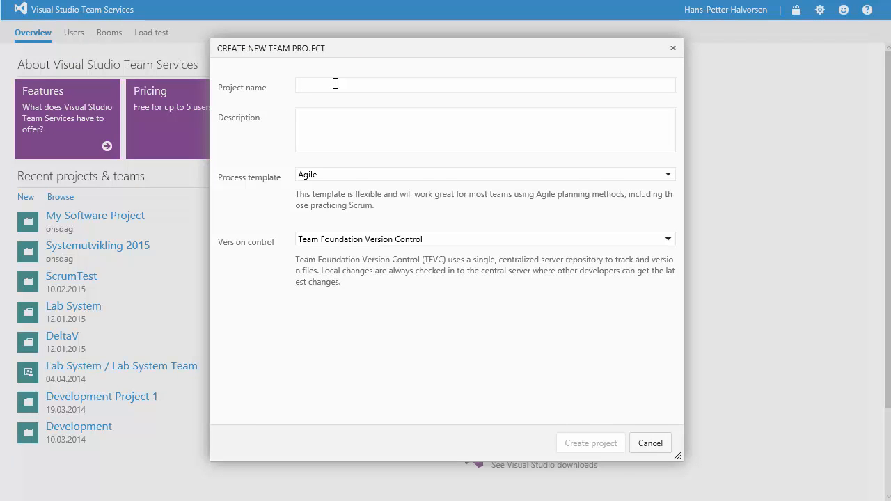
{"action": "type", "text": "My"}
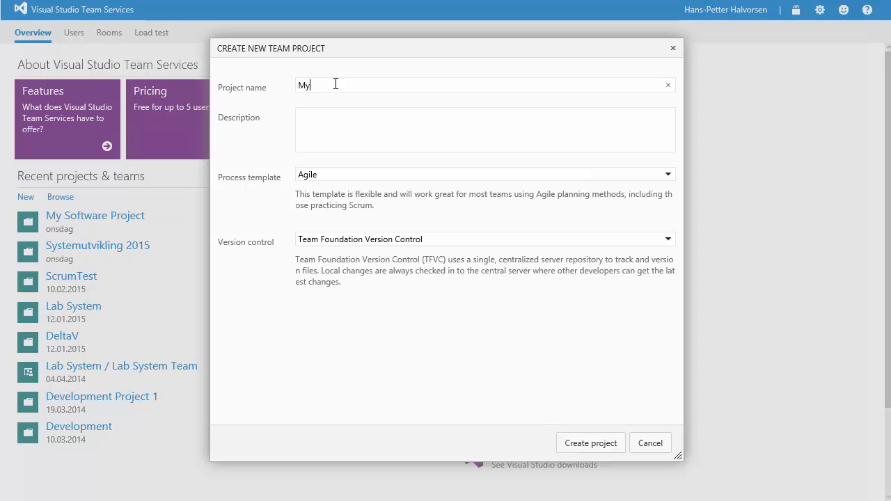
{"action": "type", "text": "Softar"}
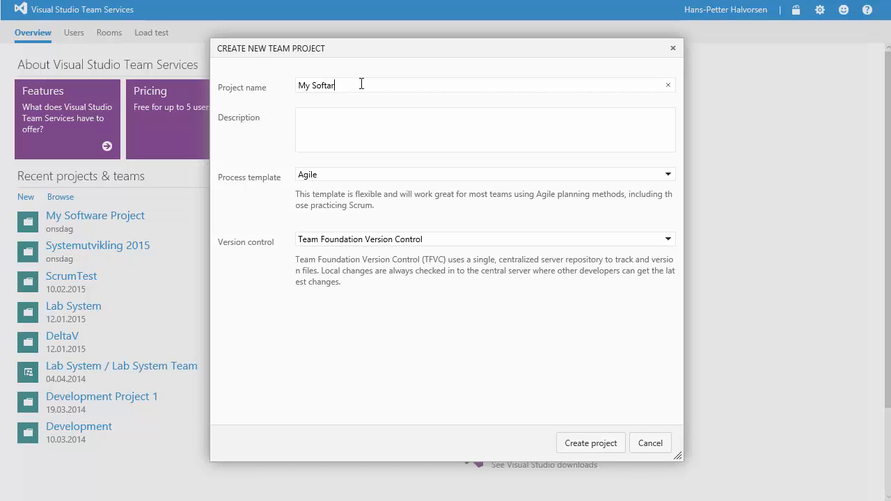
{"action": "type", "text": "e"}
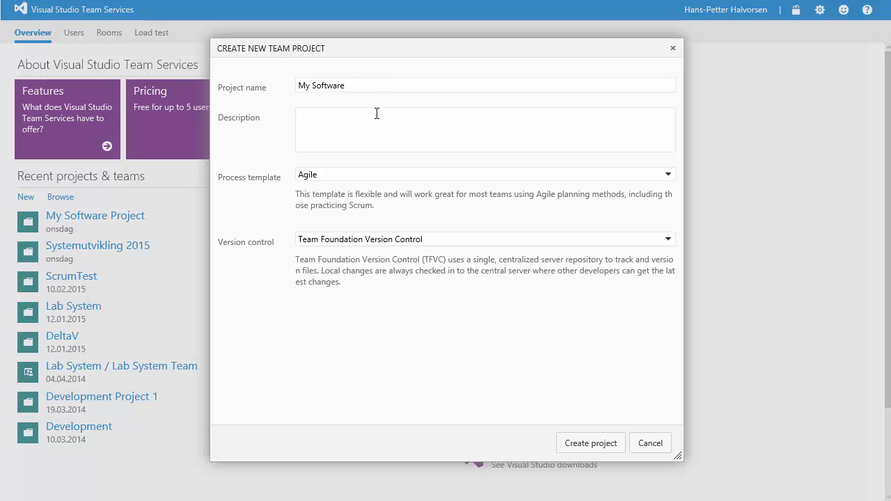
{"action": "mouse_move", "coordinate": [666, 176]}
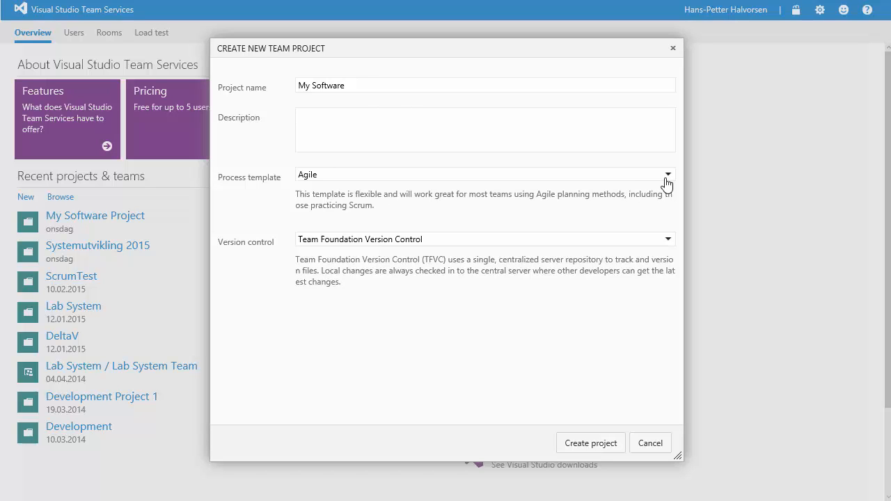
- Choose the Scrum process template with Team Foundation Version Control and create the project
{"action": "left_click", "coordinate": [666, 176]}
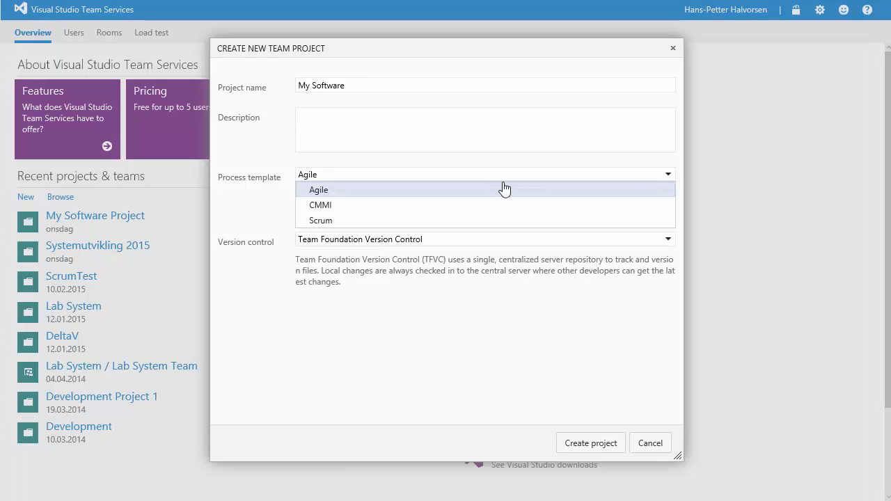
{"action": "left_click", "coordinate": [321, 220]}
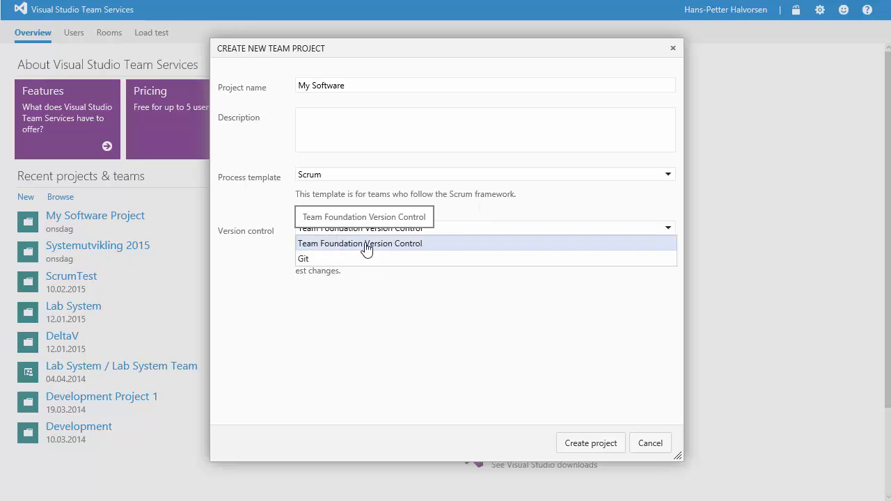
{"action": "left_click", "coordinate": [360, 243]}
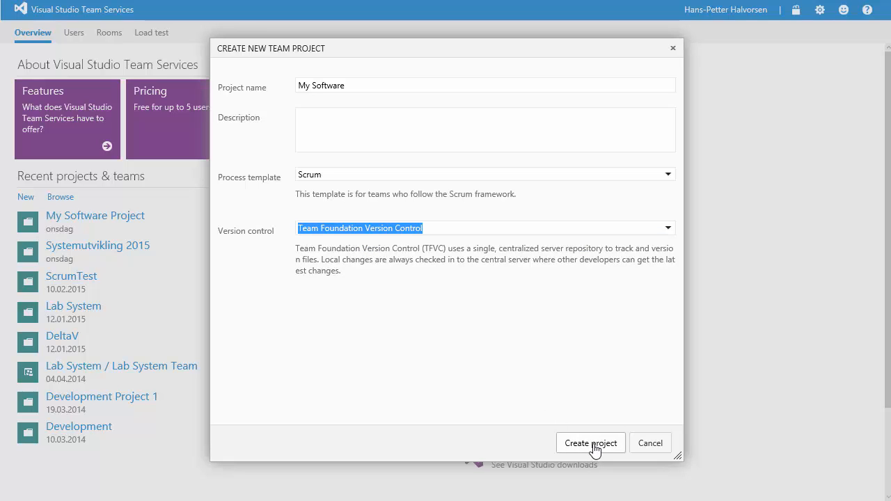
{"action": "left_click", "coordinate": [590, 443]}
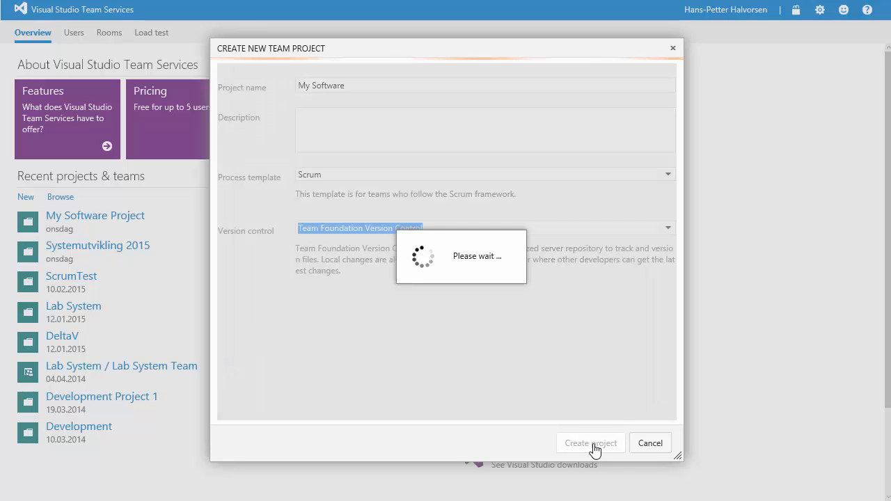
{"action": "left_click", "coordinate": [590, 443]}
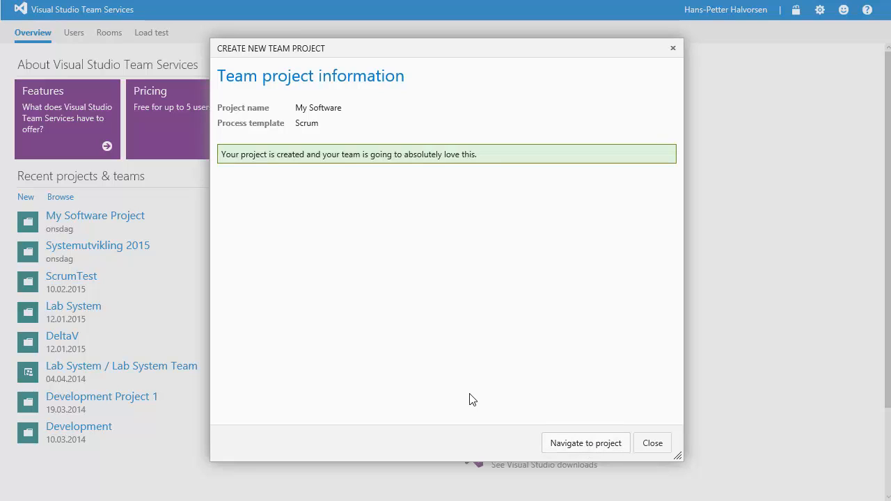
{"action": "mouse_move", "coordinate": [585, 443]}
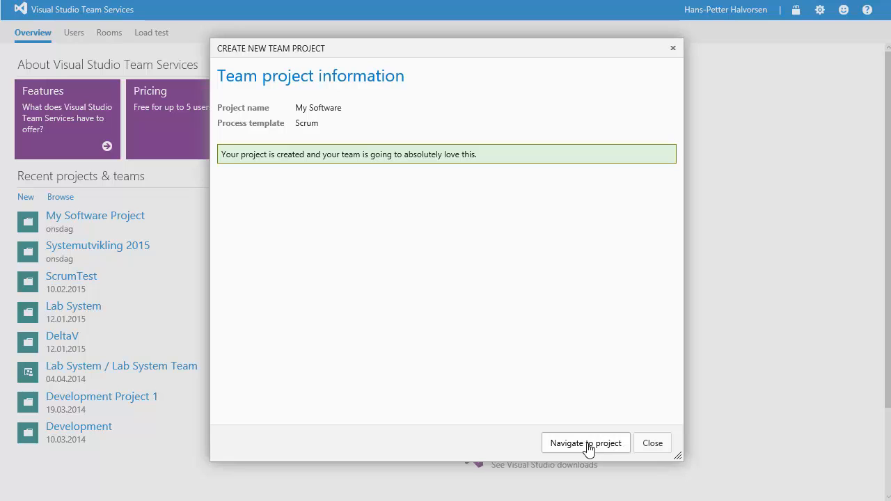
- Go to the My Software project dashboard, edit it and browse the widget catalog without adding any
{"action": "left_click", "coordinate": [585, 442]}
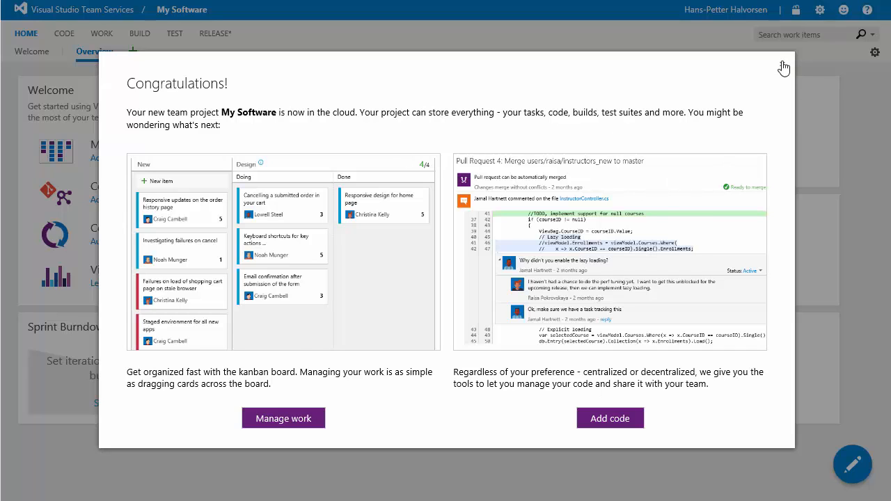
{"action": "left_click", "coordinate": [785, 67]}
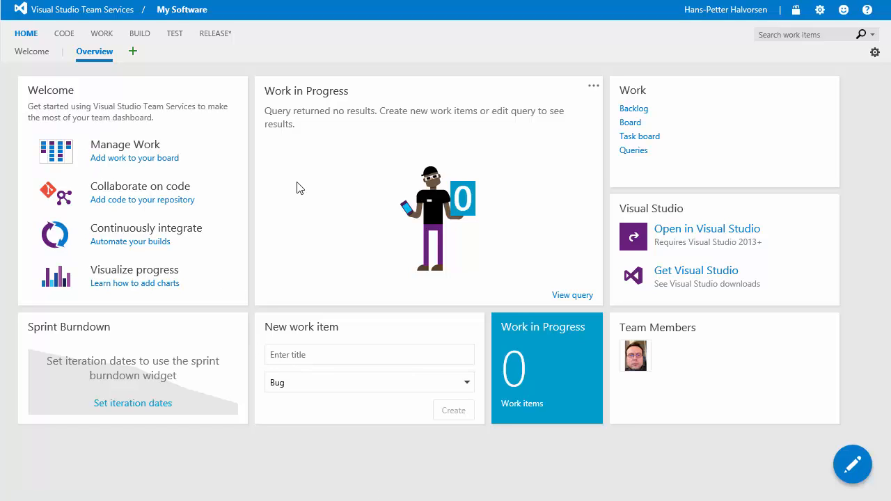
{"action": "mouse_move", "coordinate": [237, 379]}
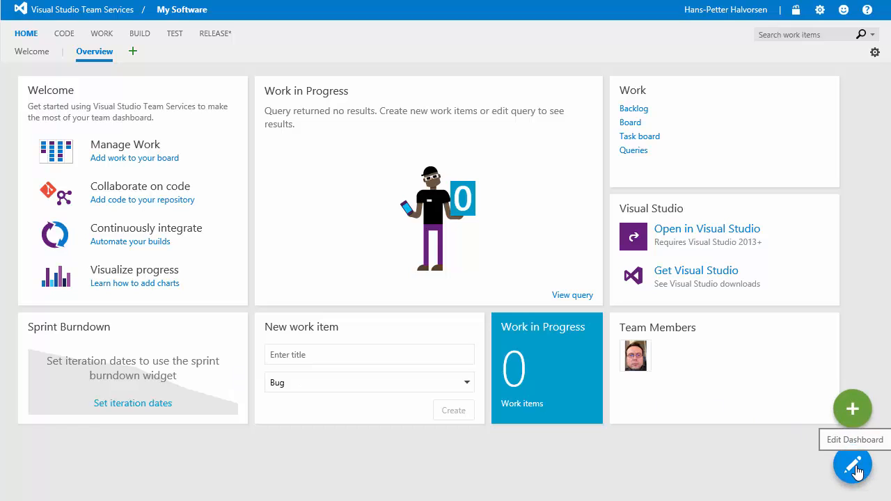
{"action": "left_click", "coordinate": [853, 465]}
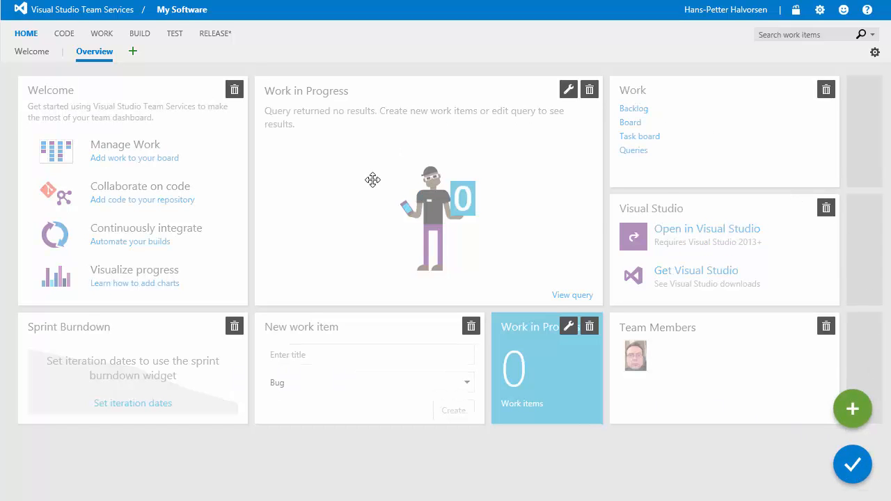
{"action": "mouse_move", "coordinate": [671, 374]}
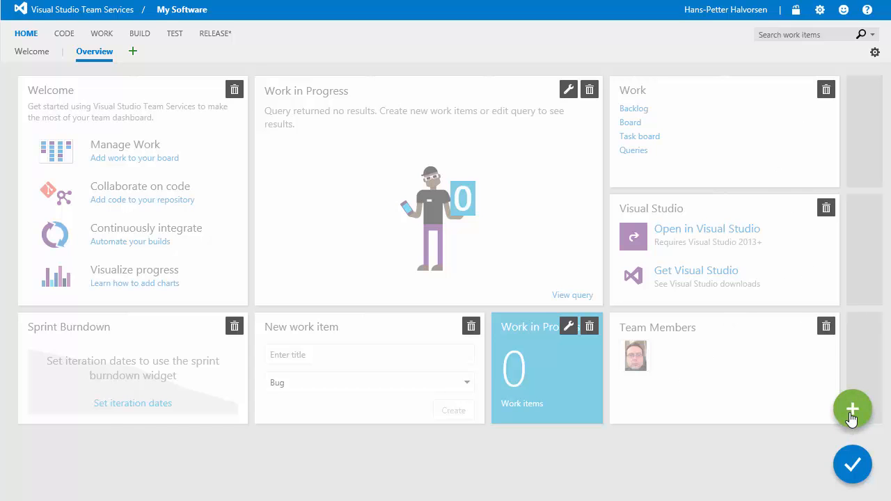
{"action": "left_click", "coordinate": [852, 410]}
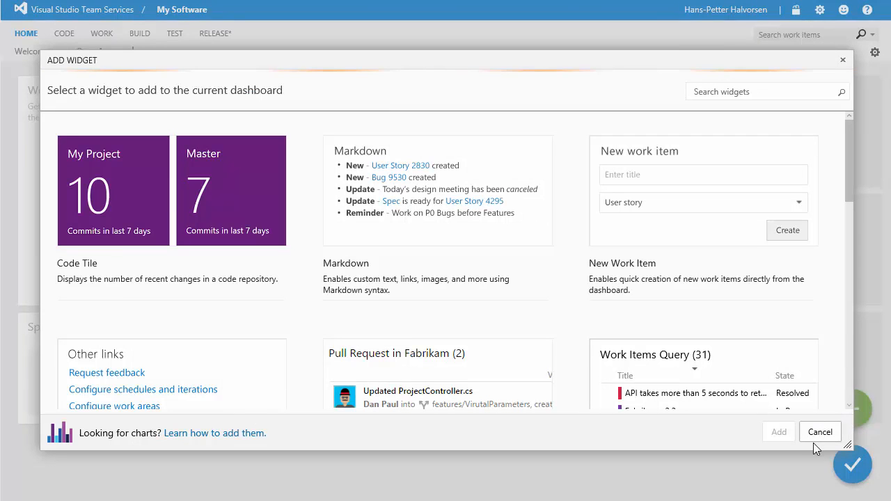
{"action": "left_click", "coordinate": [819, 432]}
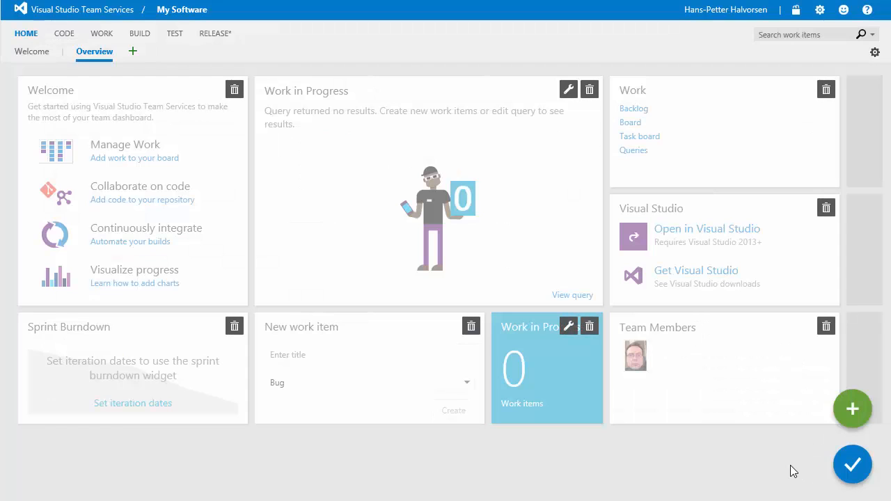
{"action": "mouse_move", "coordinate": [793, 468]}
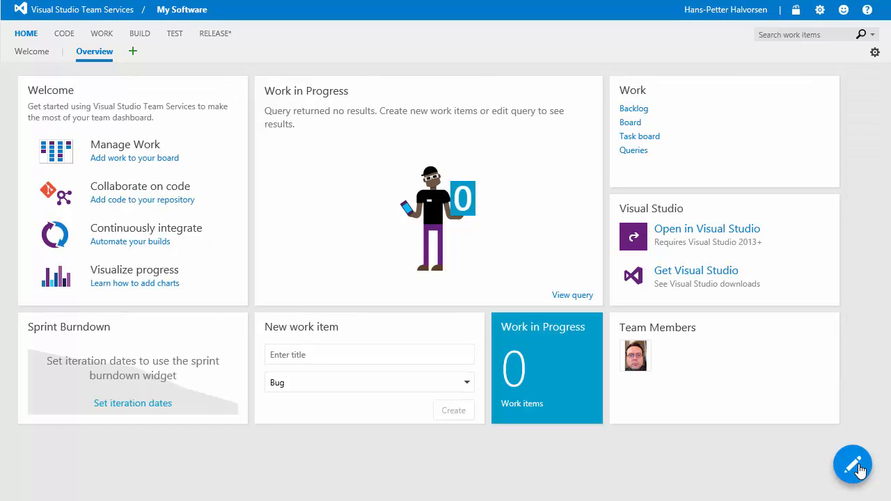
{"action": "mouse_move", "coordinate": [794, 471]}
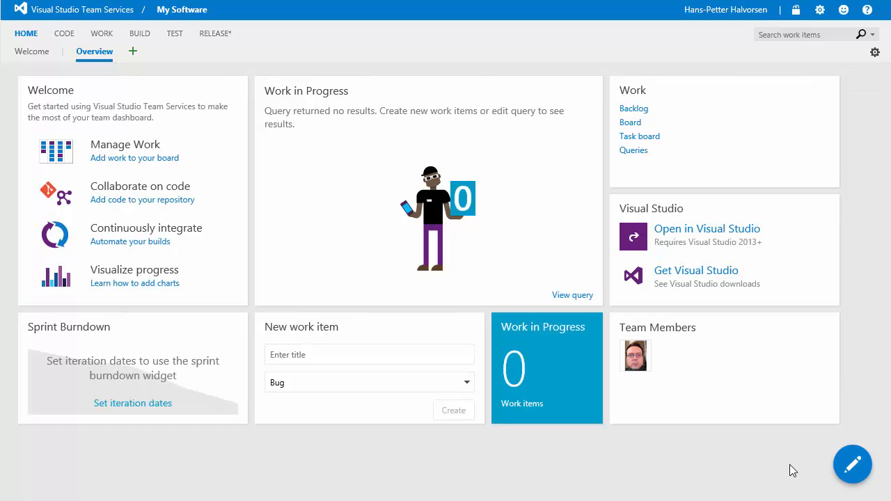
{"action": "mouse_move", "coordinate": [735, 460]}
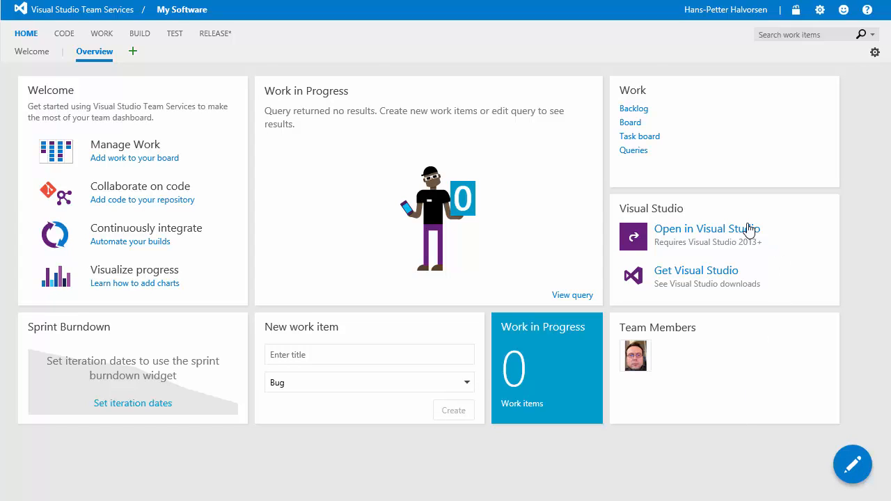
{"action": "mouse_move", "coordinate": [706, 229]}
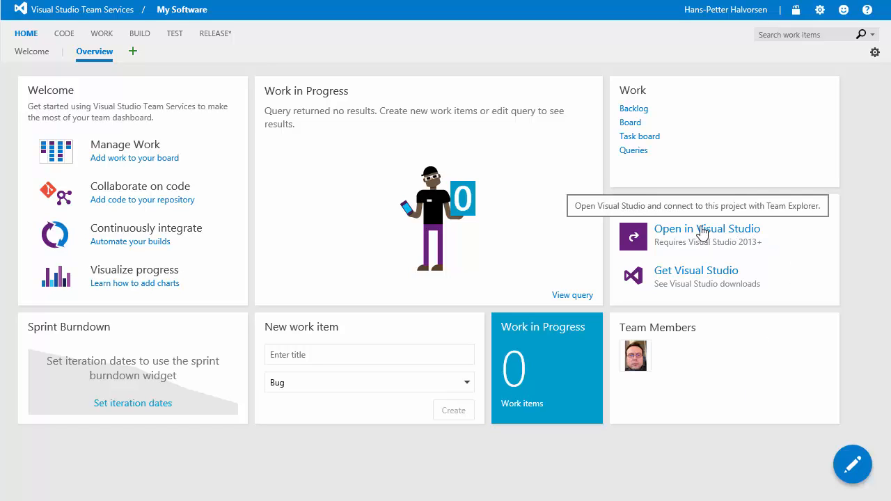
- Open the My Software project in the Visual Studio desktop app, allowing the app switch
{"action": "left_click", "coordinate": [707, 228]}
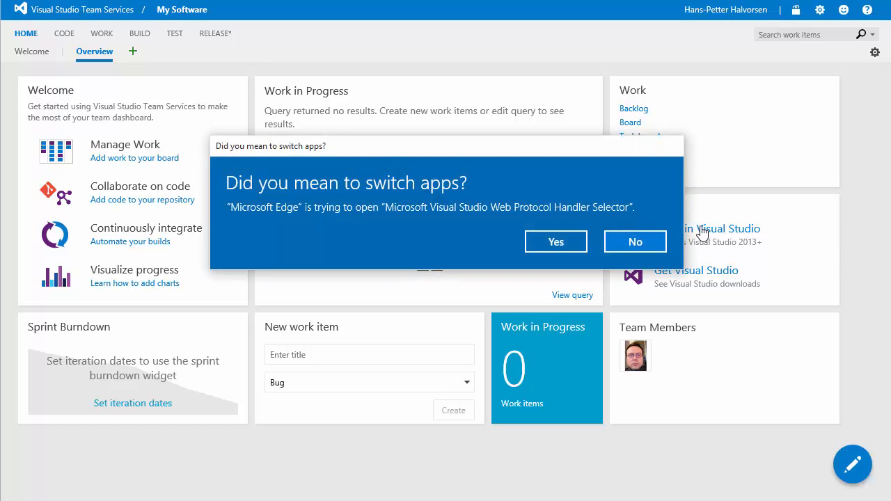
{"action": "left_click", "coordinate": [556, 242]}
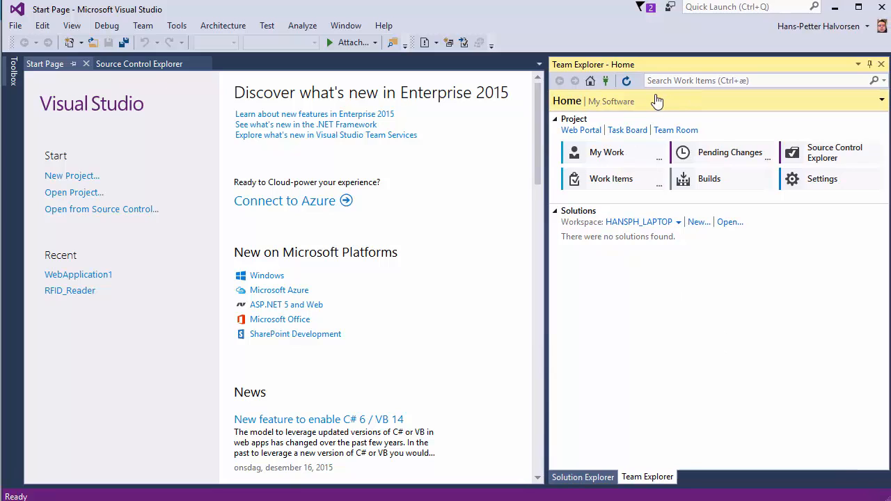
{"action": "mouse_move", "coordinate": [583, 100]}
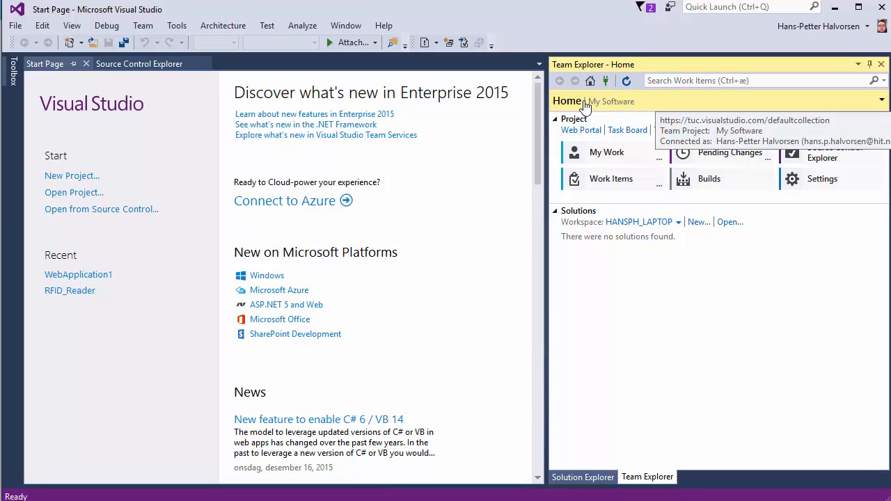
{"action": "mouse_move", "coordinate": [722, 319]}
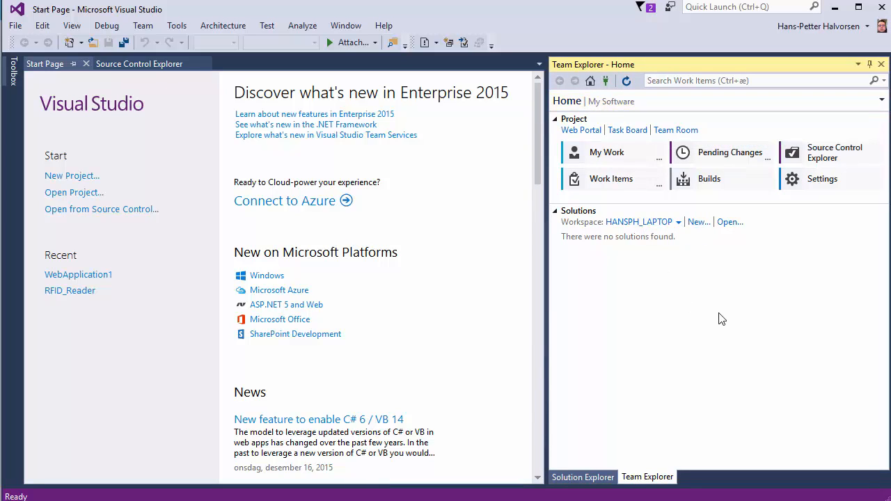
{"action": "mouse_move", "coordinate": [833, 152]}
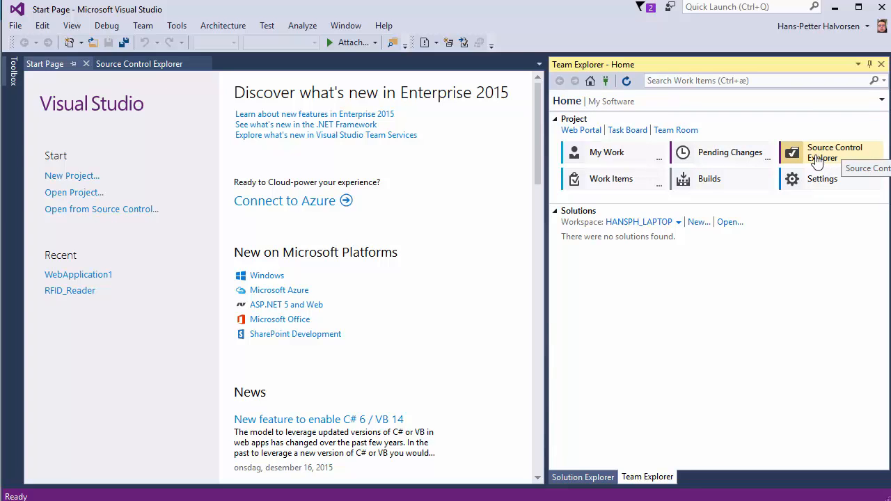
- Browse My Software in Source Control Explorer and open its local work folder on disk
{"action": "left_click", "coordinate": [835, 152]}
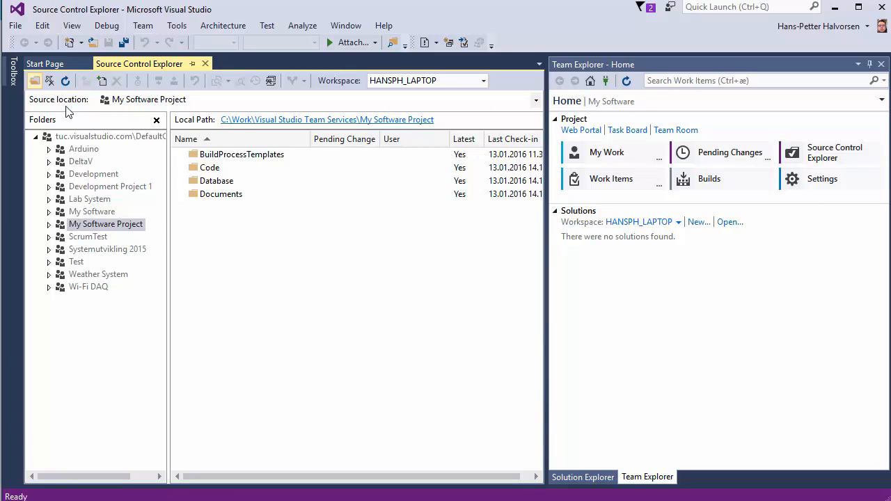
{"action": "left_click", "coordinate": [110, 137]}
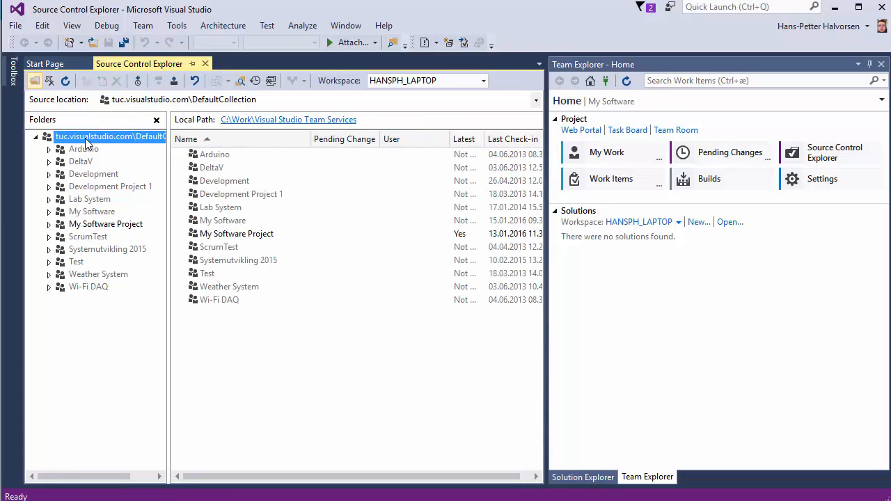
{"action": "left_click", "coordinate": [92, 212]}
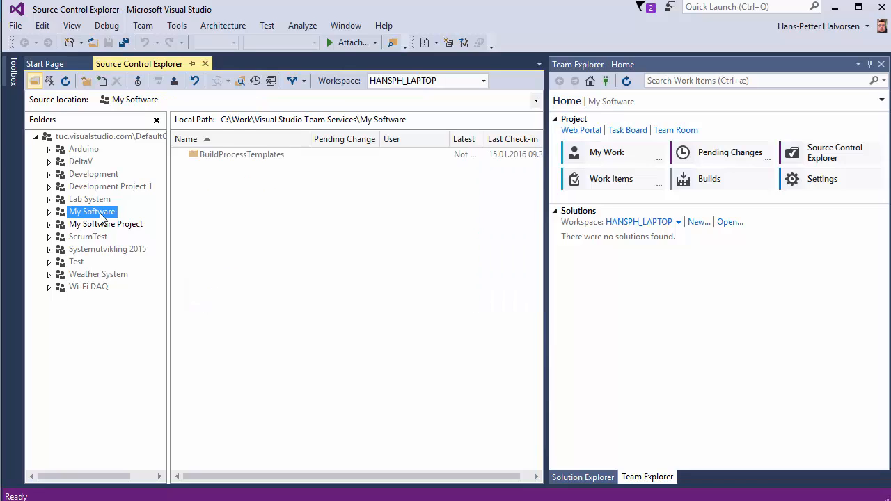
{"action": "left_click", "coordinate": [49, 212]}
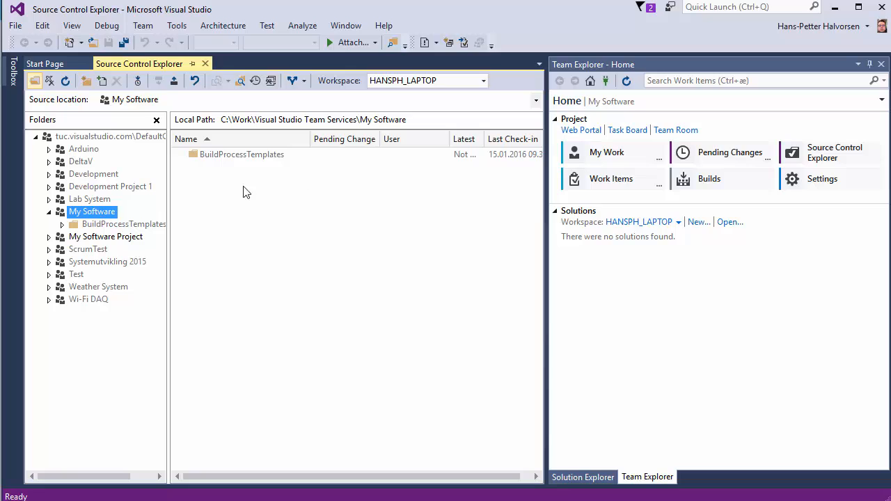
{"action": "mouse_move", "coordinate": [425, 120]}
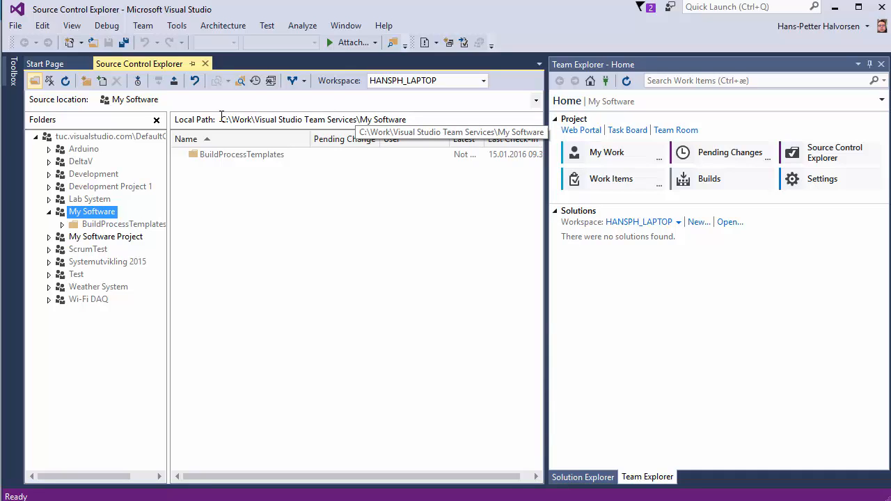
{"action": "left_click", "coordinate": [312, 120]}
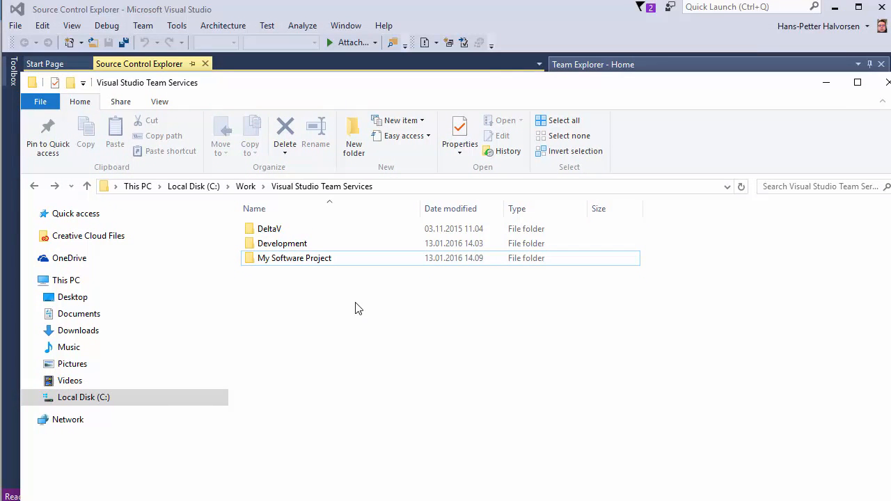
- Create a new 'My S...' folder in the local Team Services work folder
{"action": "right_click", "coordinate": [359, 309]}
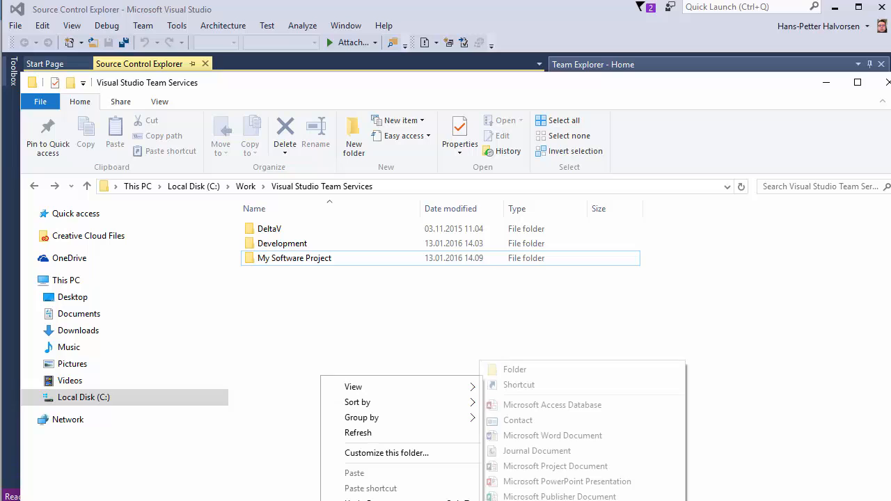
{"action": "left_click", "coordinate": [515, 369]}
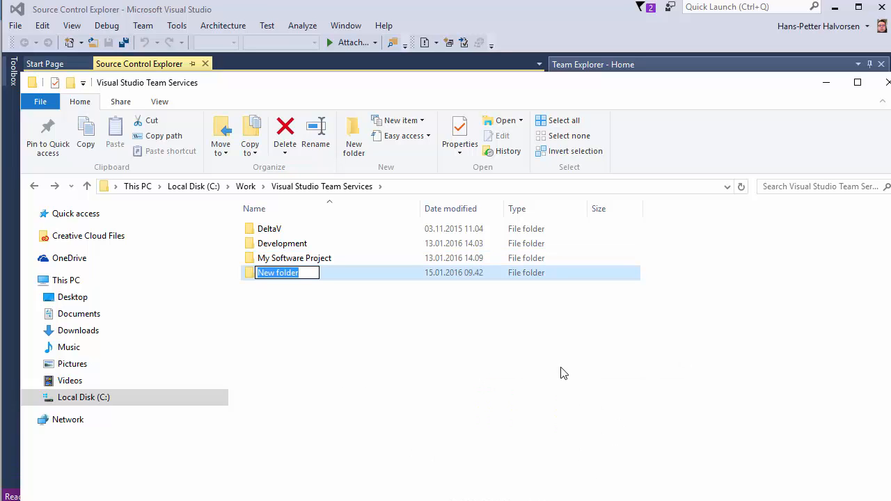
{"action": "type", "text": "My S"}
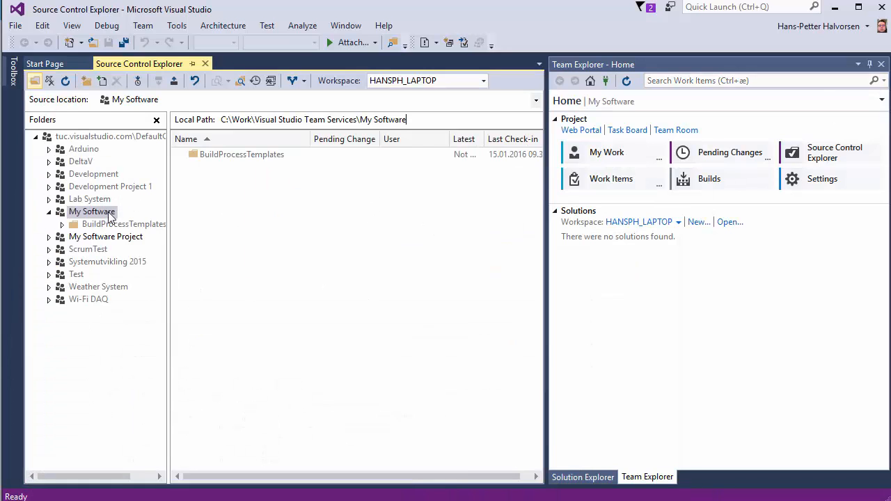
- Add a Documents folder under My Software in Source Control Explorer and open it
{"action": "right_click", "coordinate": [92, 212]}
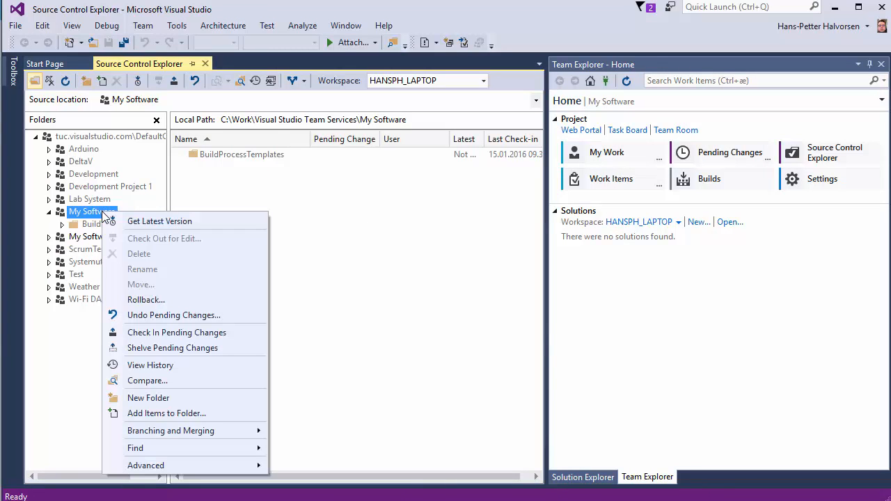
{"action": "mouse_move", "coordinate": [174, 398]}
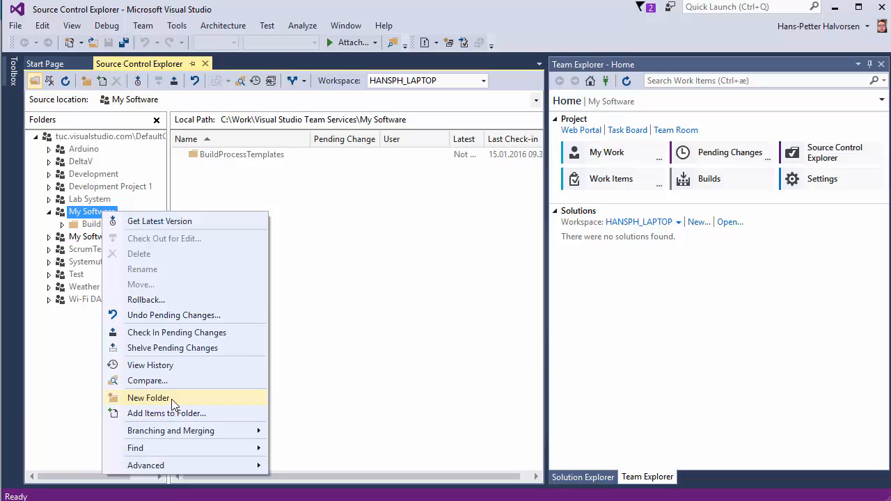
{"action": "left_click", "coordinate": [148, 398]}
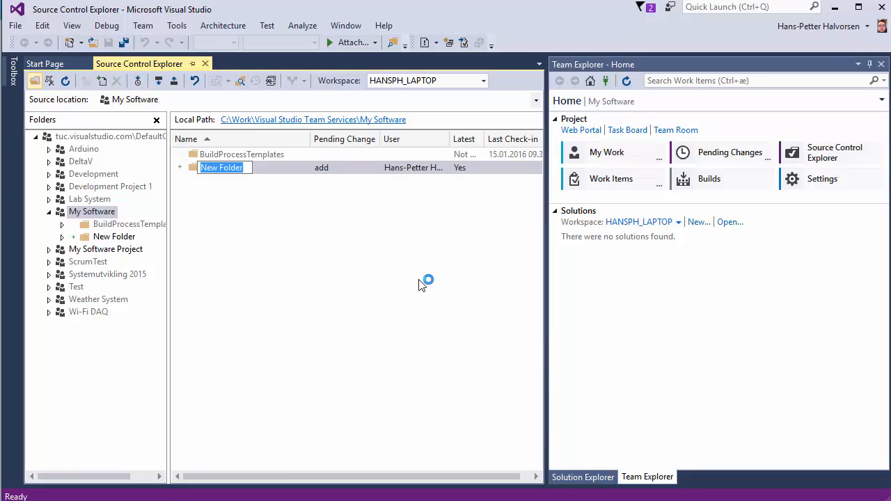
{"action": "type", "text": "Documents"}
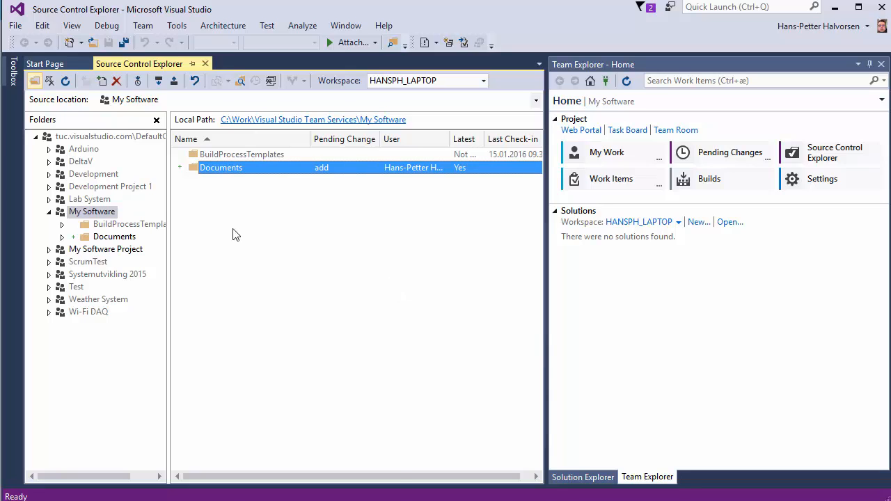
{"action": "left_click", "coordinate": [286, 423]}
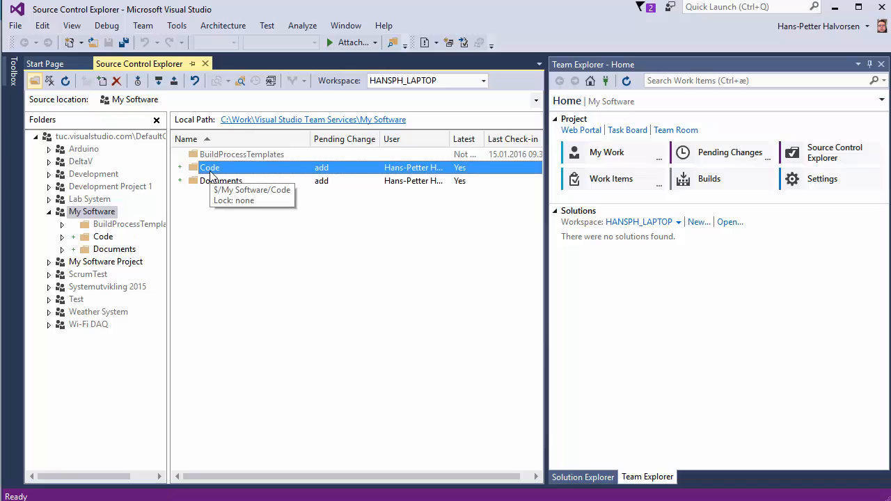
{"action": "left_click", "coordinate": [220, 181]}
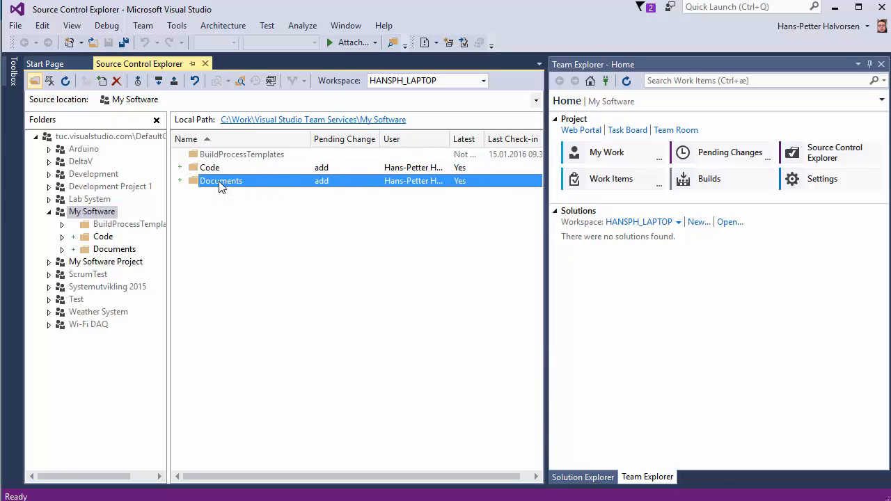
{"action": "double_click", "coordinate": [220, 181]}
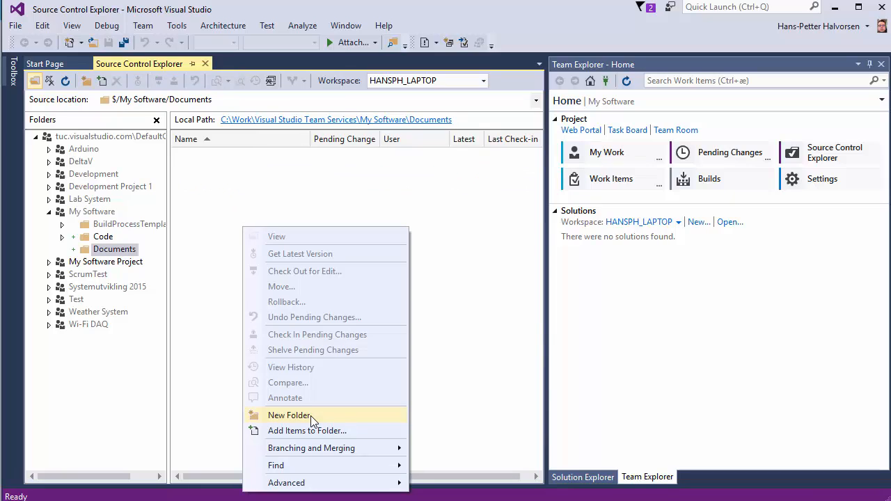
- Add a 'Product Document' folder inside Documents
{"action": "left_click", "coordinate": [290, 415]}
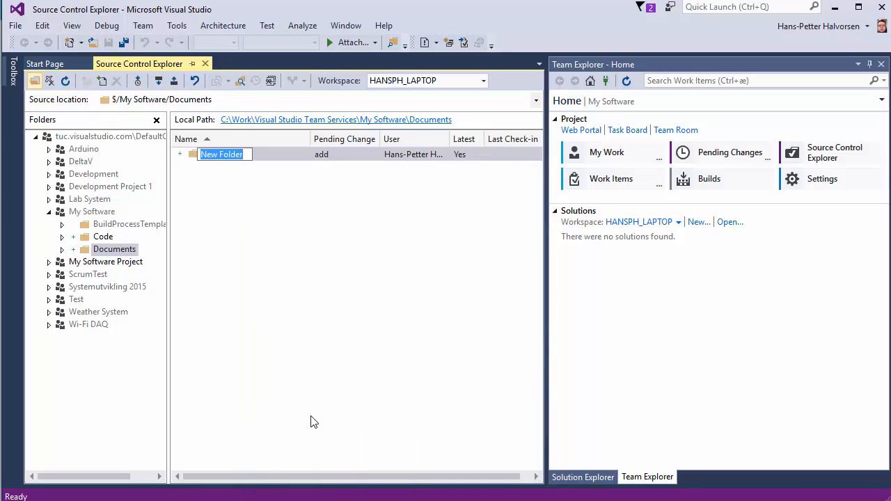
{"action": "type", "text": "P"}
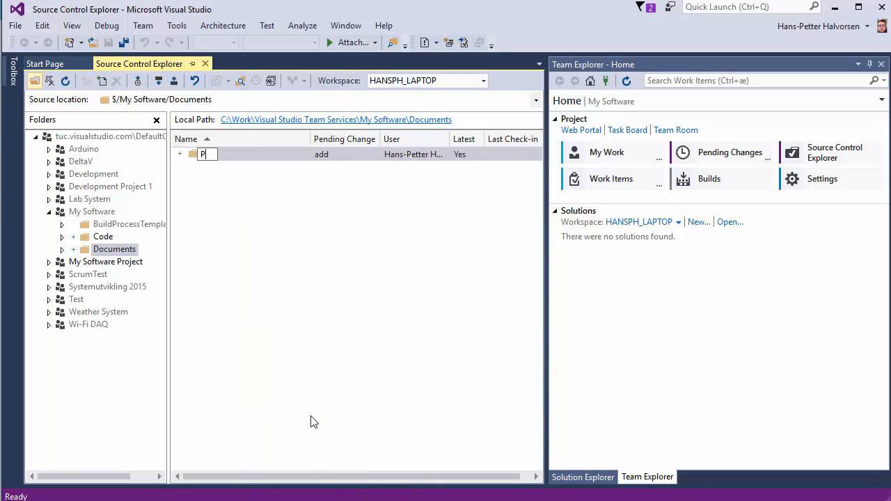
{"action": "type", "text": "roduct"}
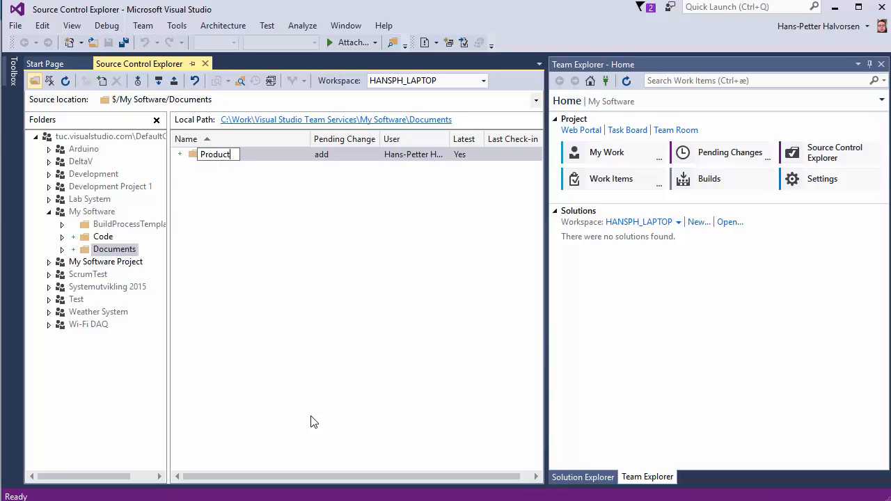
{"action": "type", "text": "Doc"}
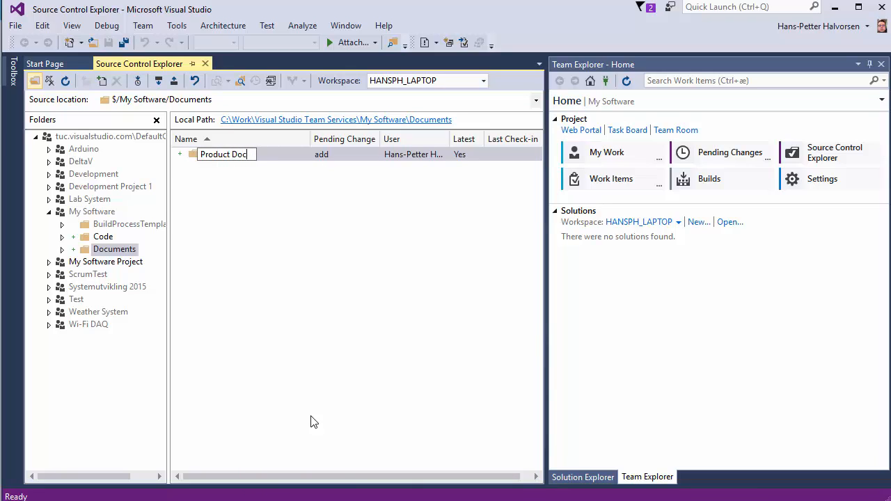
{"action": "type", "text": "ument"}
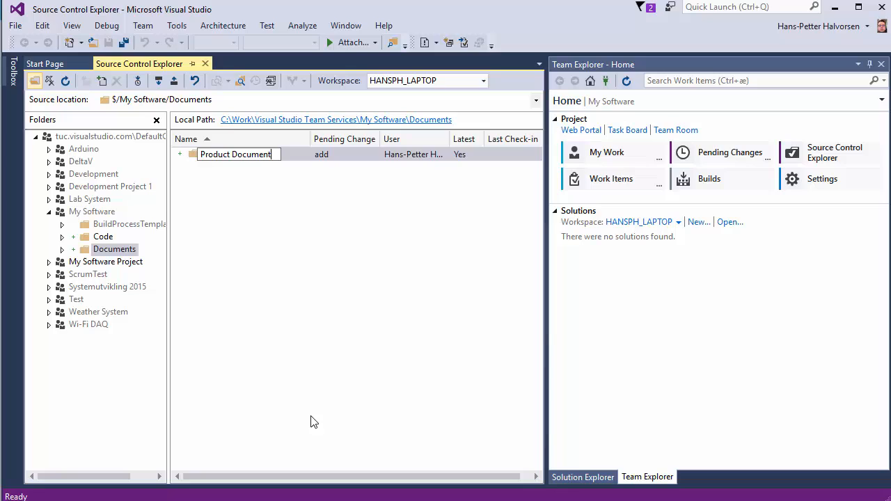
{"action": "right_click", "coordinate": [236, 154]}
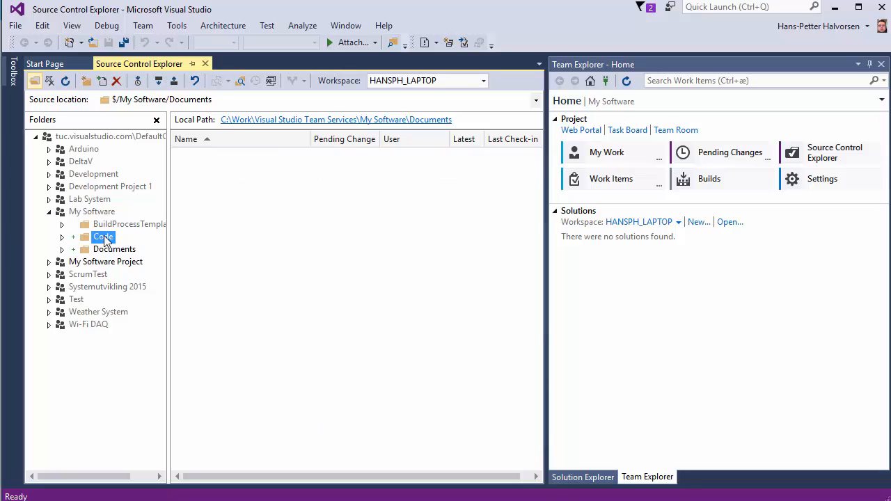
- Add Database, Web and Desktop folders inside Code, then return to the My Software root
{"action": "left_click", "coordinate": [103, 236]}
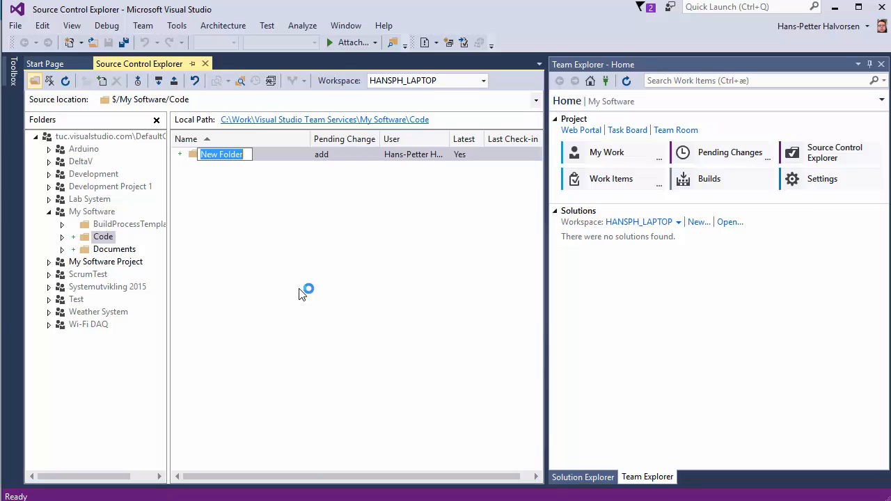
{"action": "type", "text": "Database"}
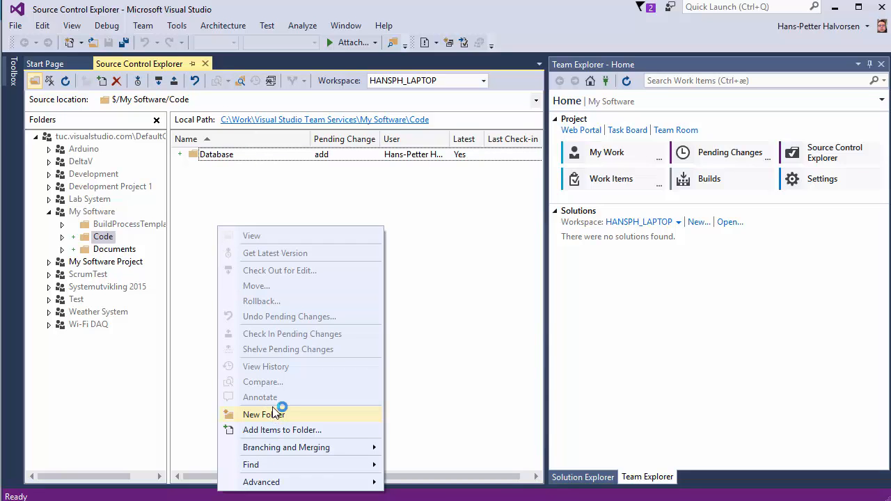
{"action": "left_click", "coordinate": [265, 415]}
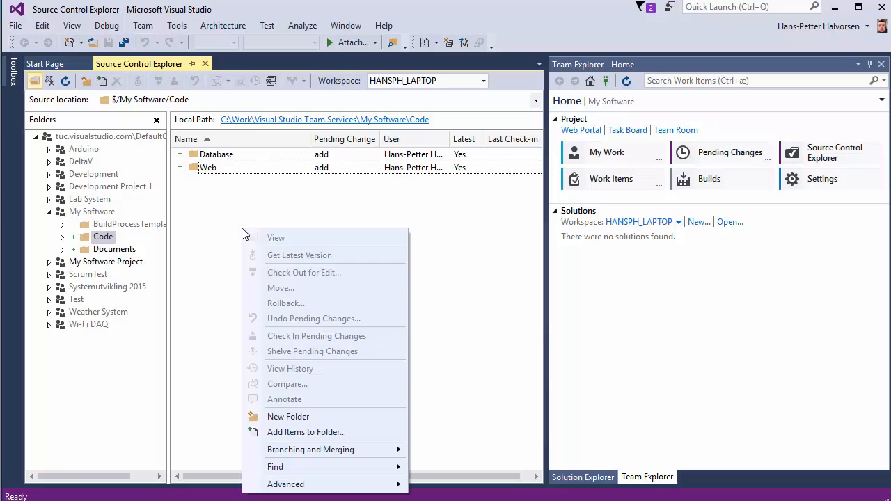
{"action": "left_click", "coordinate": [289, 417]}
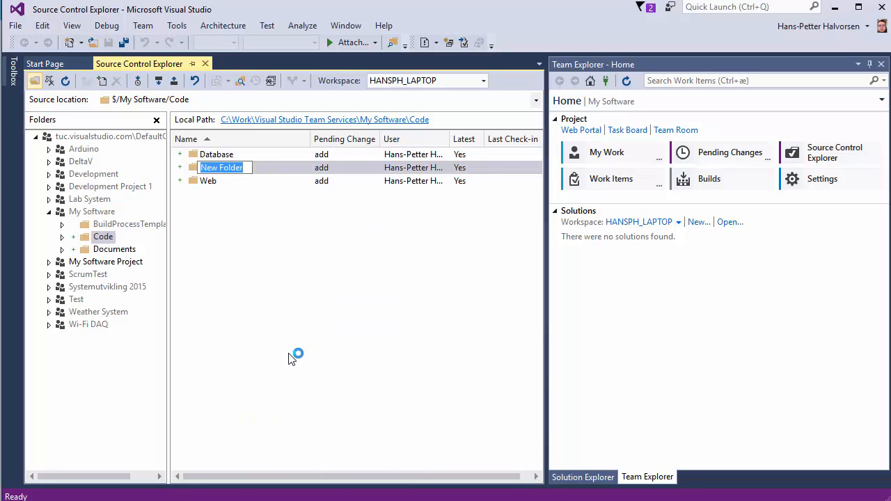
{"action": "type", "text": "Desktop"}
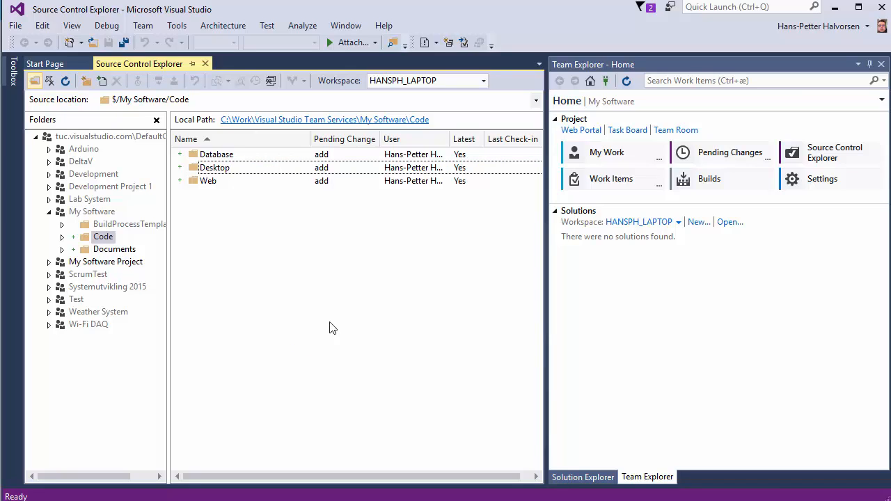
{"action": "left_click", "coordinate": [92, 212]}
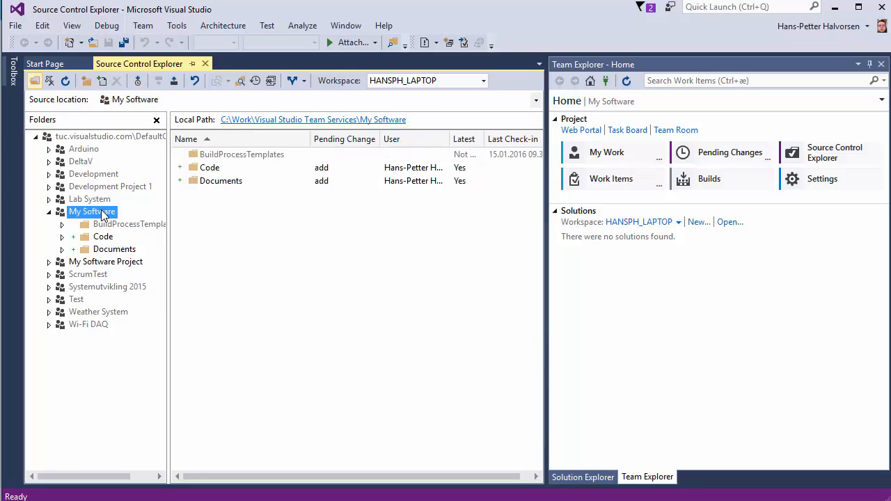
- Check in the seven pending folder additions from Pending Changes, confirming the check-in
{"action": "right_click", "coordinate": [92, 212]}
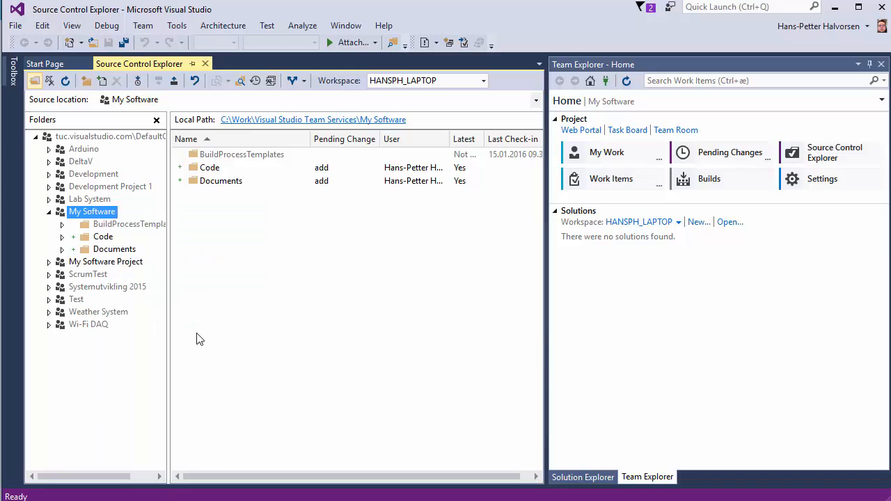
{"action": "left_click", "coordinate": [730, 152]}
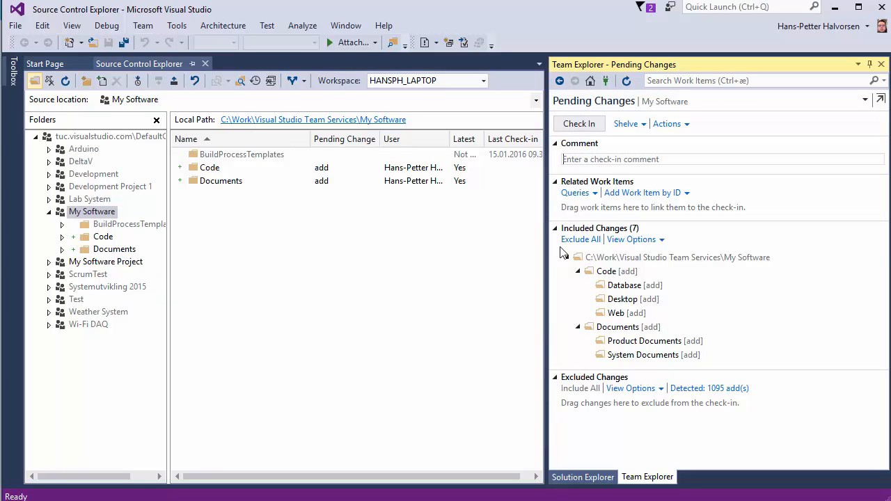
{"action": "left_click", "coordinate": [579, 122]}
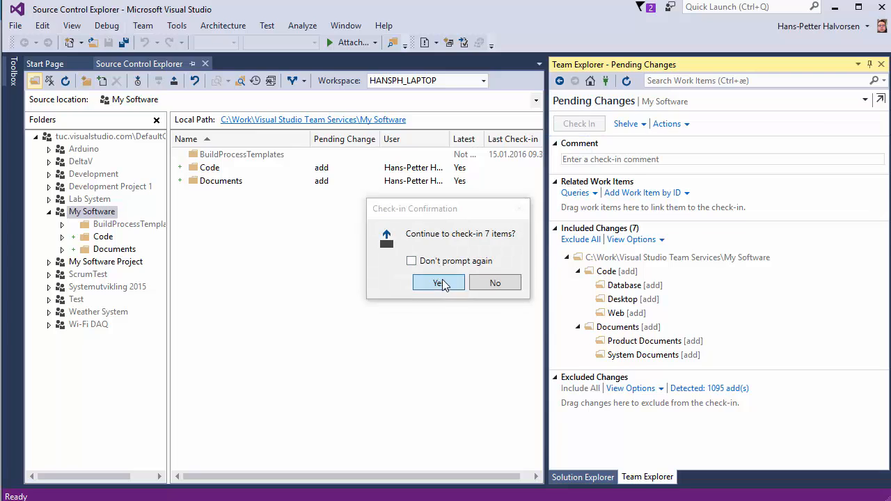
{"action": "left_click", "coordinate": [438, 283]}
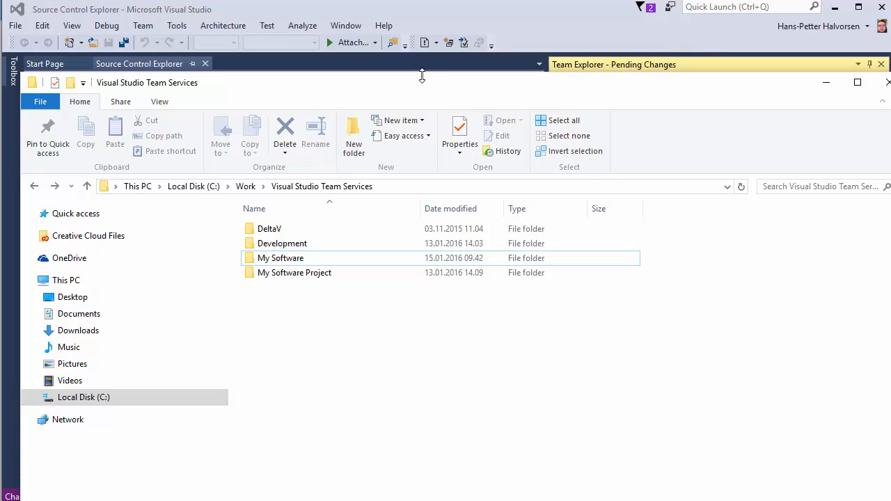
{"action": "mouse_move", "coordinate": [439, 85]}
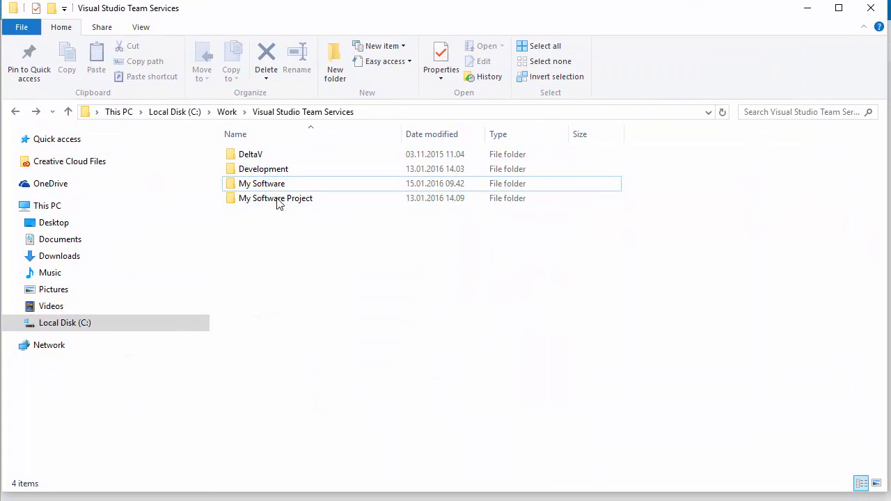
{"action": "double_click", "coordinate": [261, 184]}
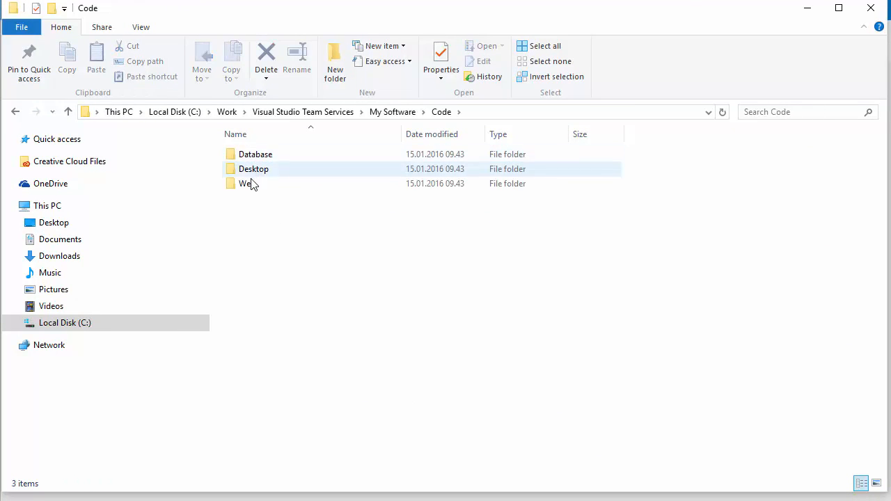
{"action": "double_click", "coordinate": [253, 168]}
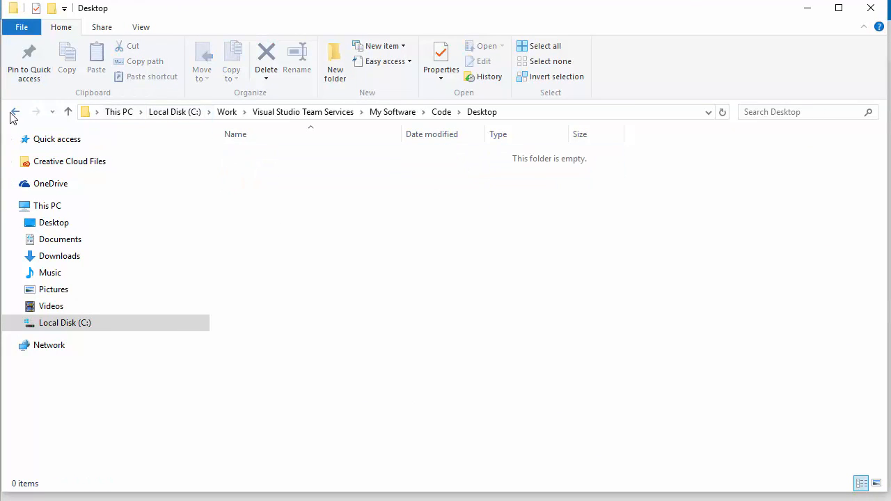
{"action": "left_click", "coordinate": [16, 111]}
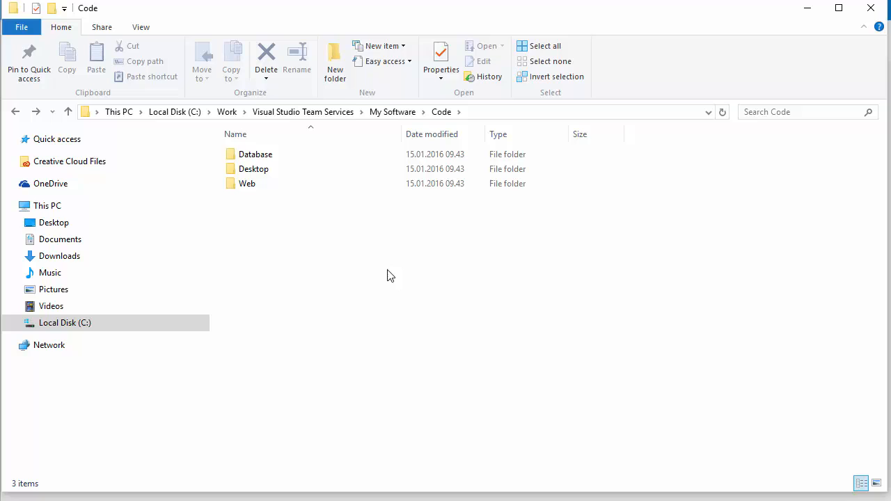
{"action": "mouse_move", "coordinate": [644, 319]}
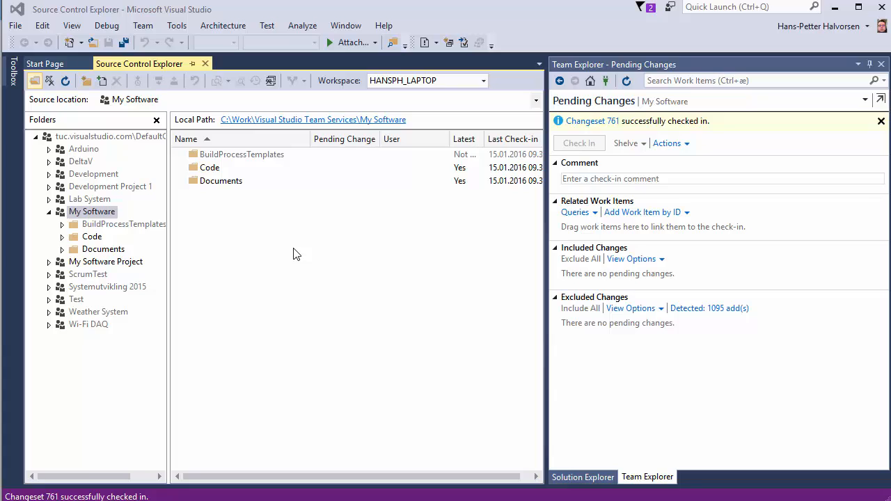
{"action": "mouse_move", "coordinate": [63, 48]}
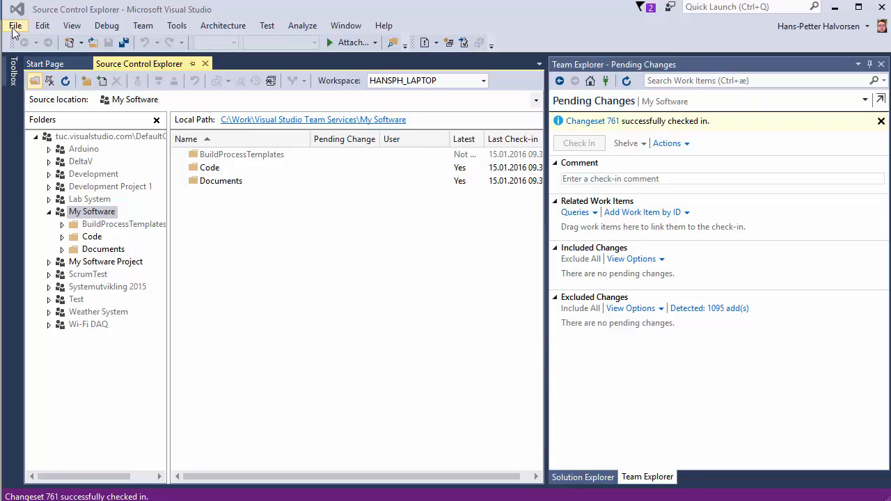
- Start a new Visual C# Windows Forms Application project and browse for its location
{"action": "left_click", "coordinate": [14, 25]}
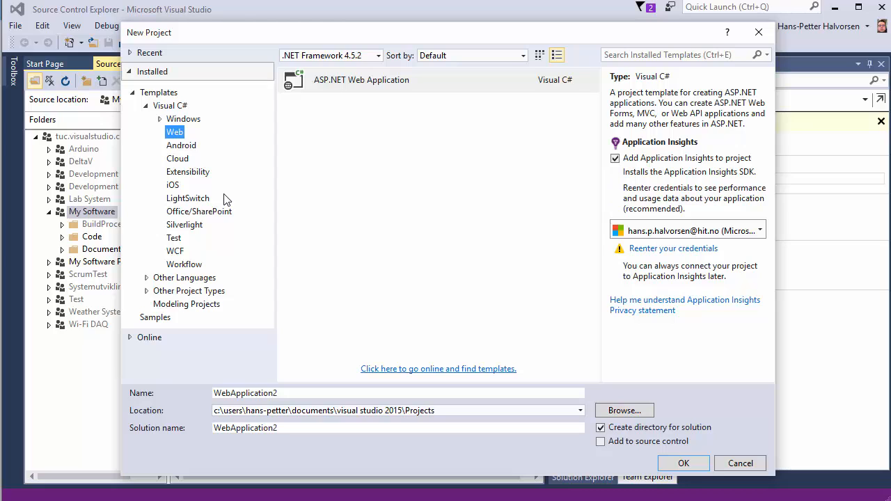
{"action": "mouse_move", "coordinate": [187, 303]}
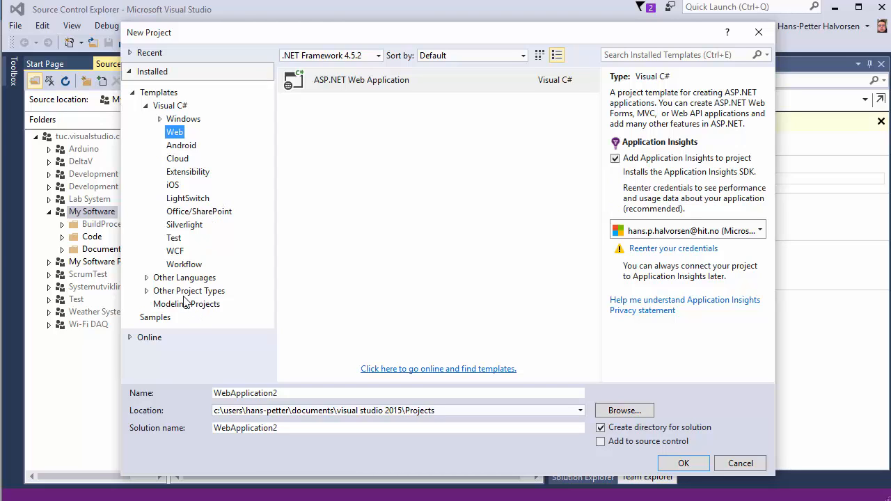
{"action": "left_click", "coordinate": [184, 118]}
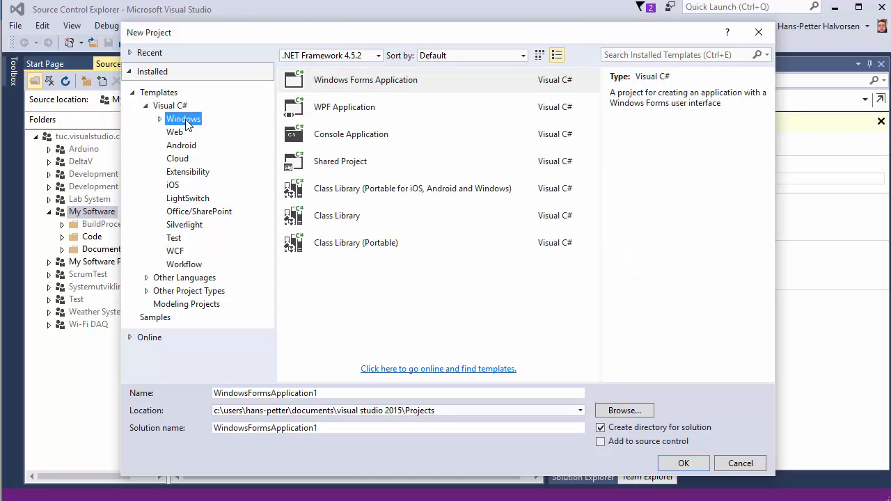
{"action": "left_click", "coordinate": [365, 80]}
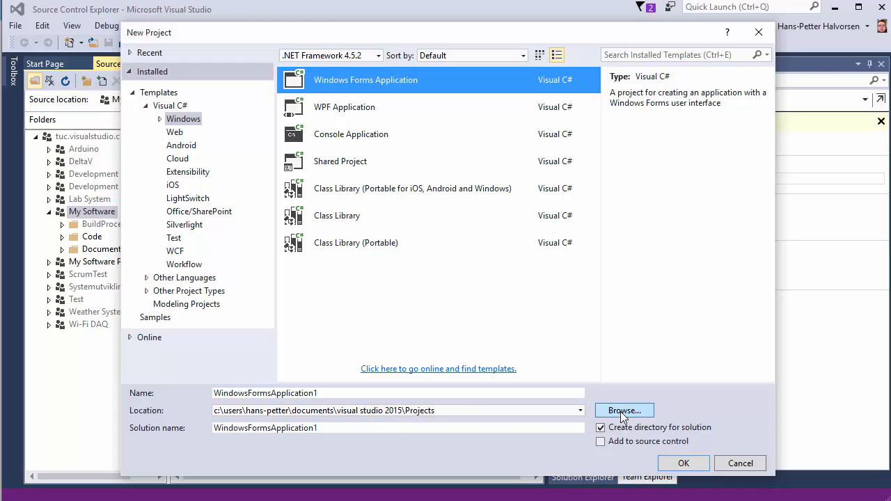
{"action": "left_click", "coordinate": [624, 410]}
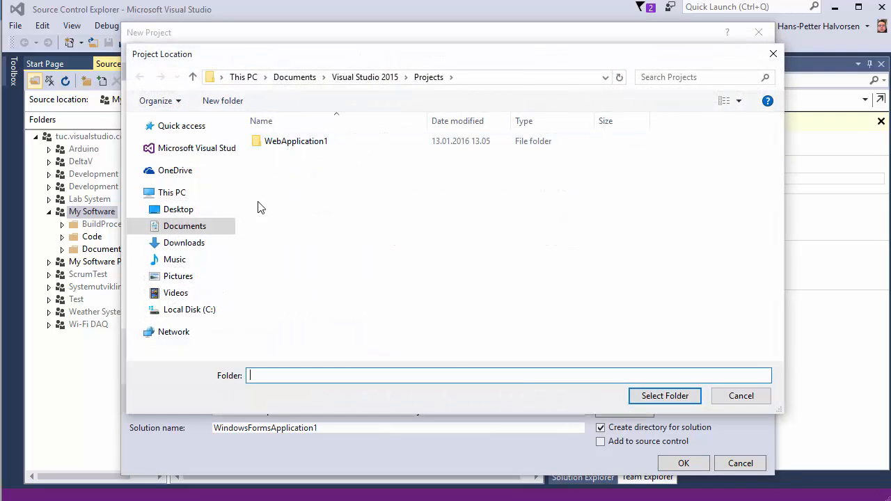
- Choose C:\Work\...\My Software\Code\Desktop as the project location
{"action": "left_click", "coordinate": [189, 309]}
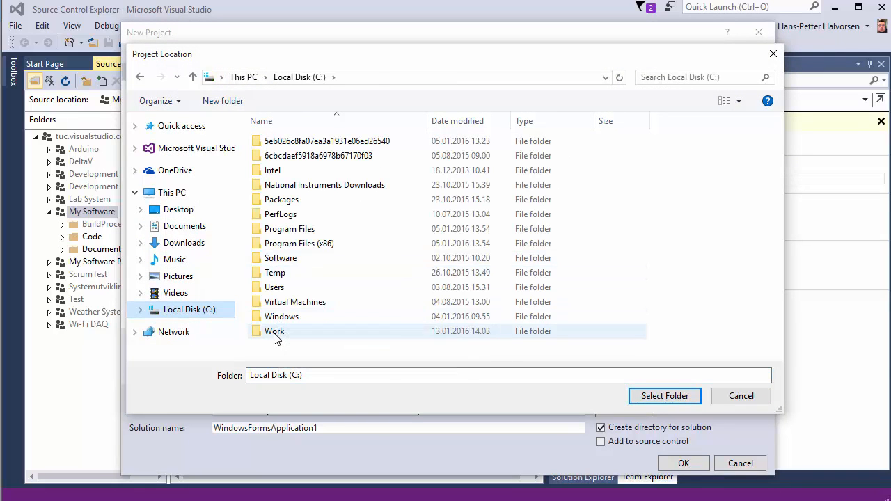
{"action": "double_click", "coordinate": [275, 332]}
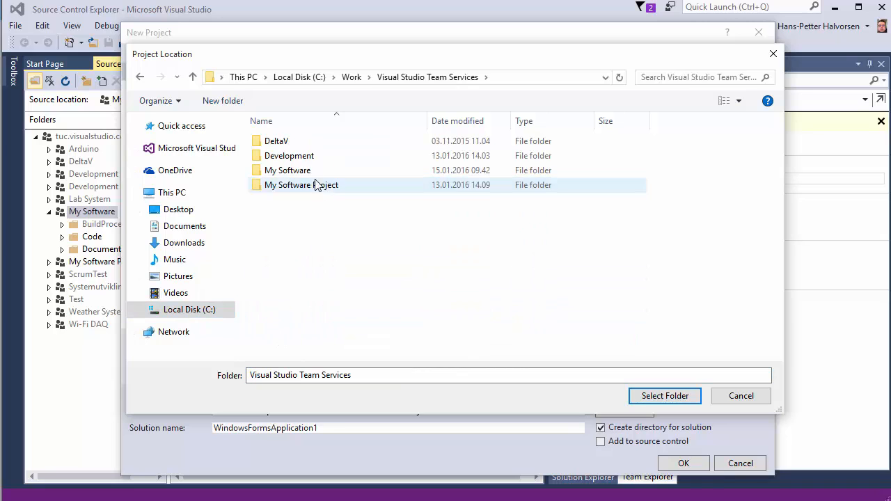
{"action": "double_click", "coordinate": [287, 170]}
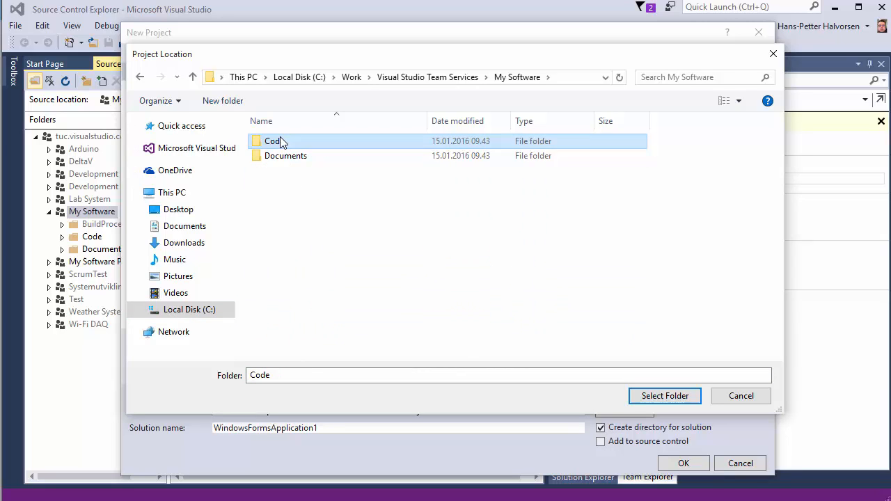
{"action": "double_click", "coordinate": [273, 142]}
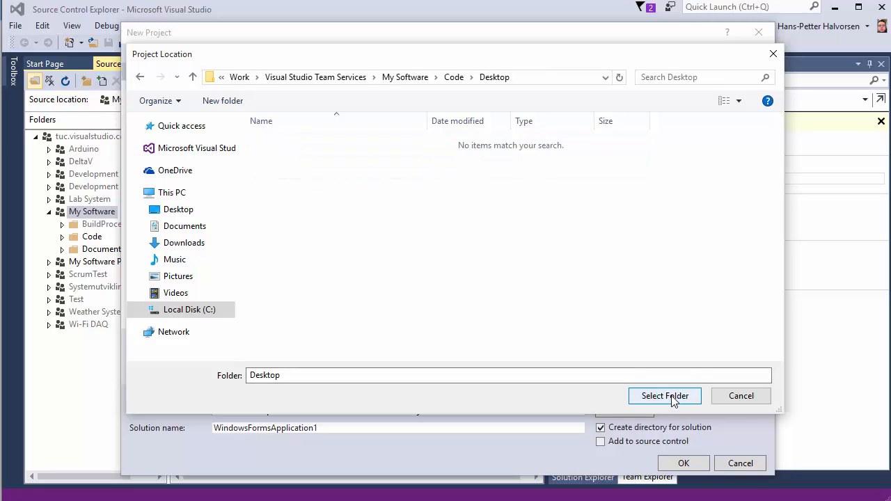
{"action": "left_click", "coordinate": [664, 396]}
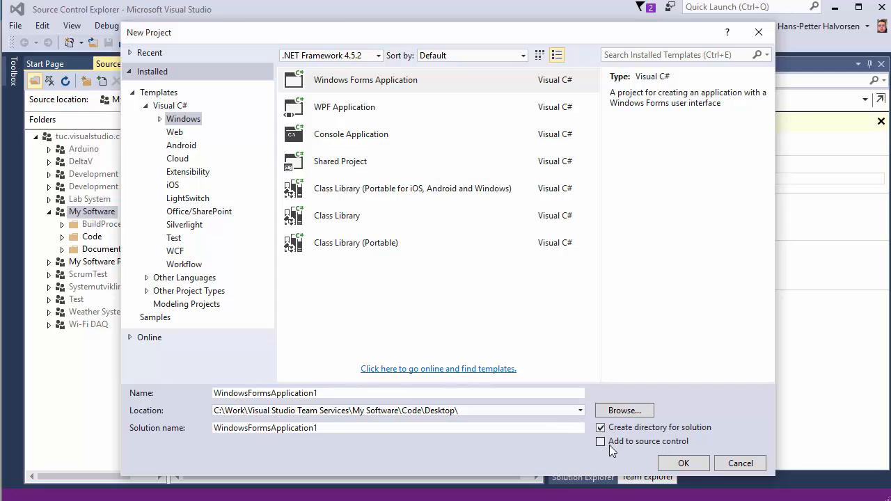
- Enable Add to source control and create the project
{"action": "left_click", "coordinate": [600, 441]}
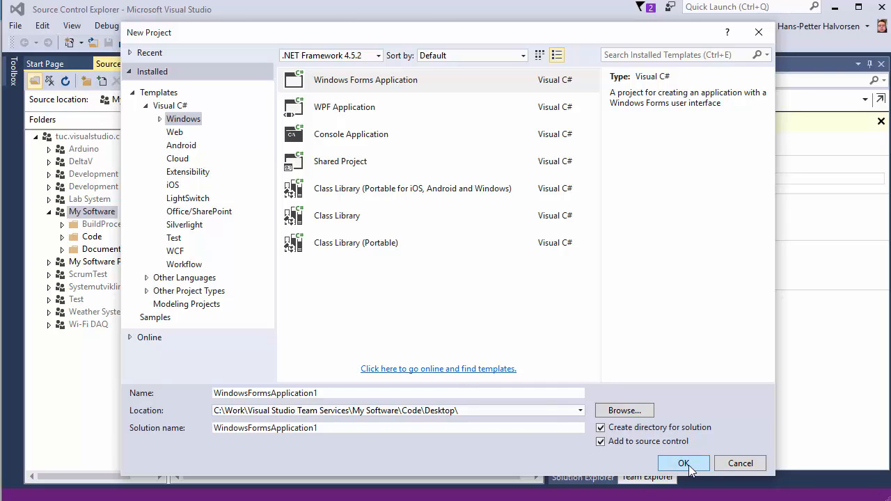
{"action": "left_click", "coordinate": [683, 463]}
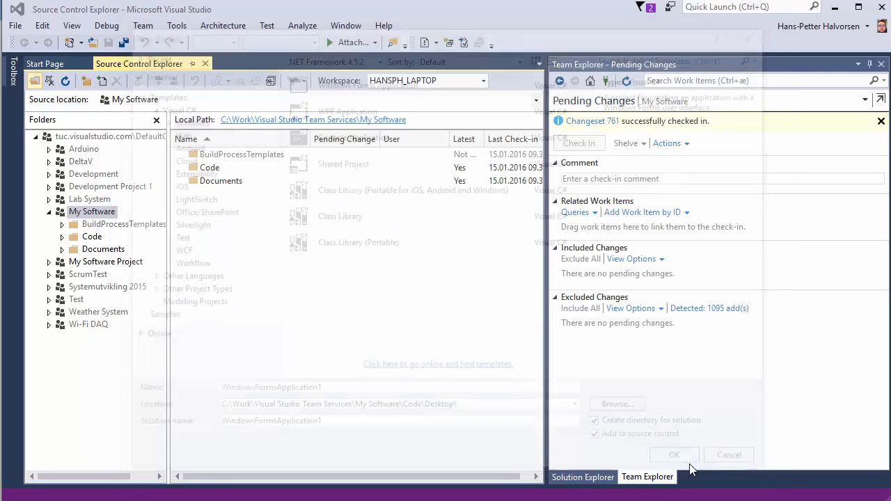
- Review the new WindowsFormsApplication1 files in Solution Explorer, then its pending changes
{"action": "left_click", "coordinate": [675, 454]}
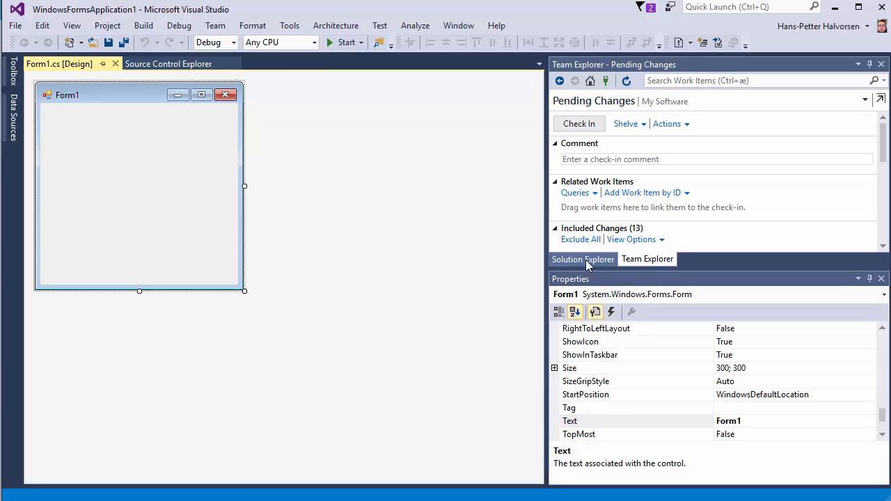
{"action": "left_click", "coordinate": [583, 259]}
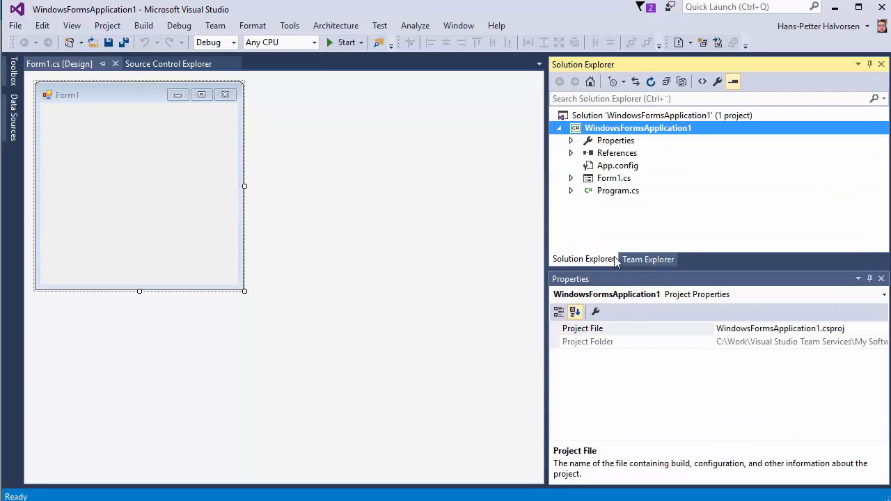
{"action": "left_click", "coordinate": [646, 259]}
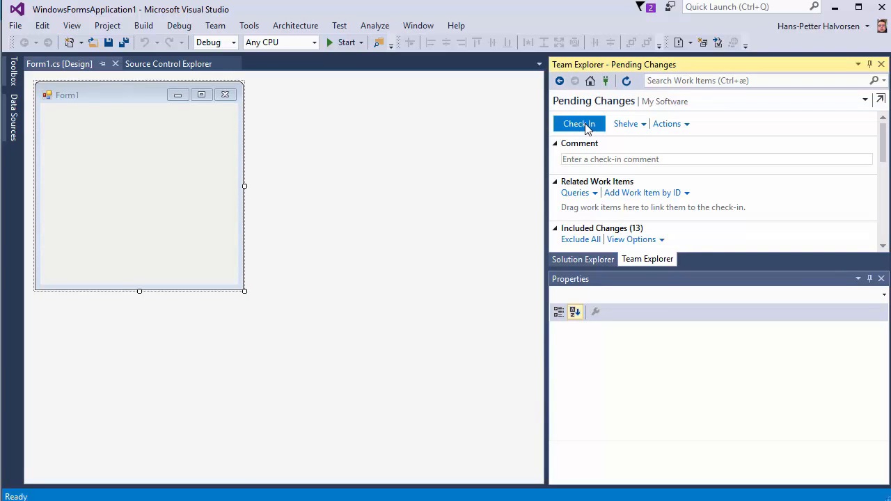
- Check in the 13 new project items as changeset 762 and view the file tree
{"action": "left_click", "coordinate": [579, 123]}
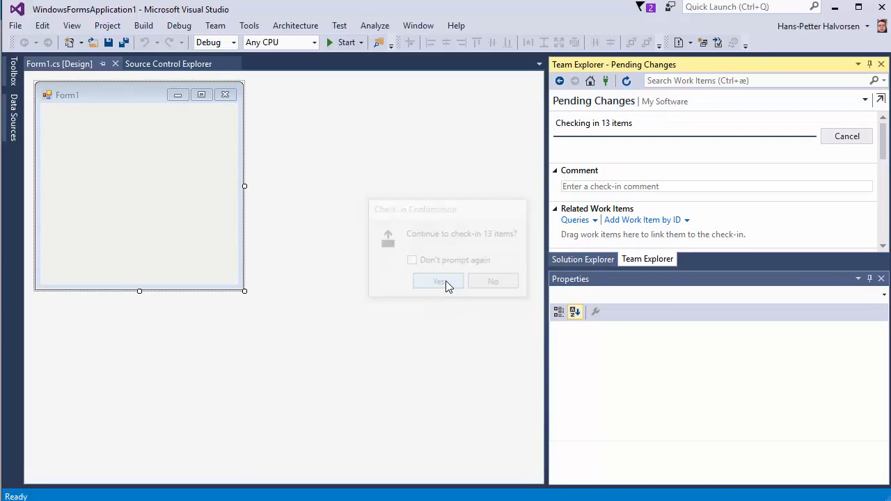
{"action": "left_click", "coordinate": [438, 281]}
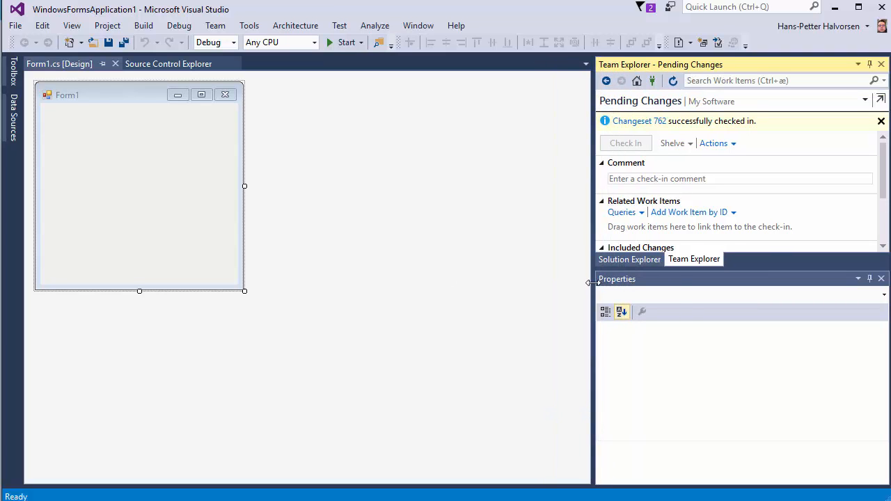
{"action": "left_click", "coordinate": [630, 259]}
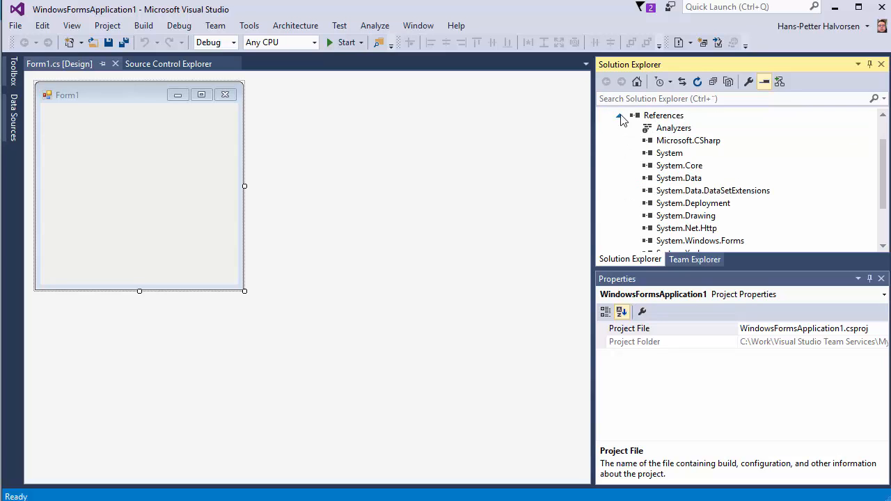
- Open Program.cs from Solution Explorer and type a character inside Main
{"action": "left_click", "coordinate": [623, 116]}
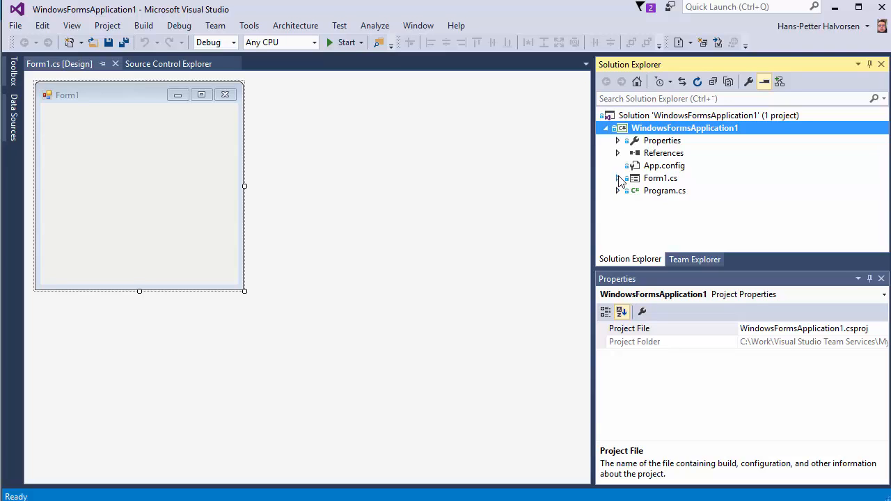
{"action": "left_click", "coordinate": [619, 178]}
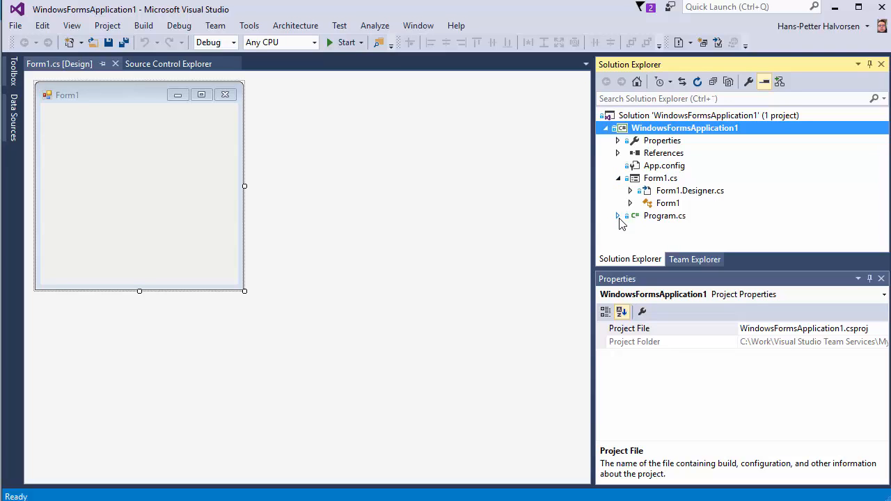
{"action": "left_click", "coordinate": [618, 216]}
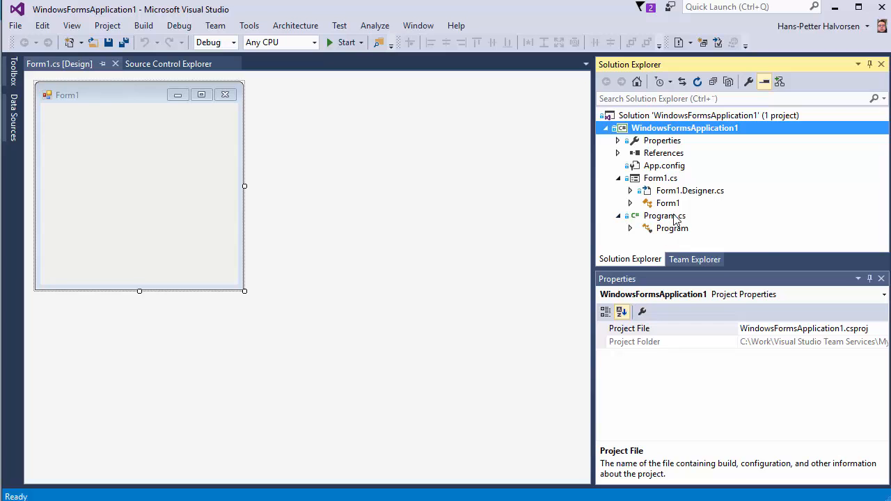
{"action": "double_click", "coordinate": [664, 215]}
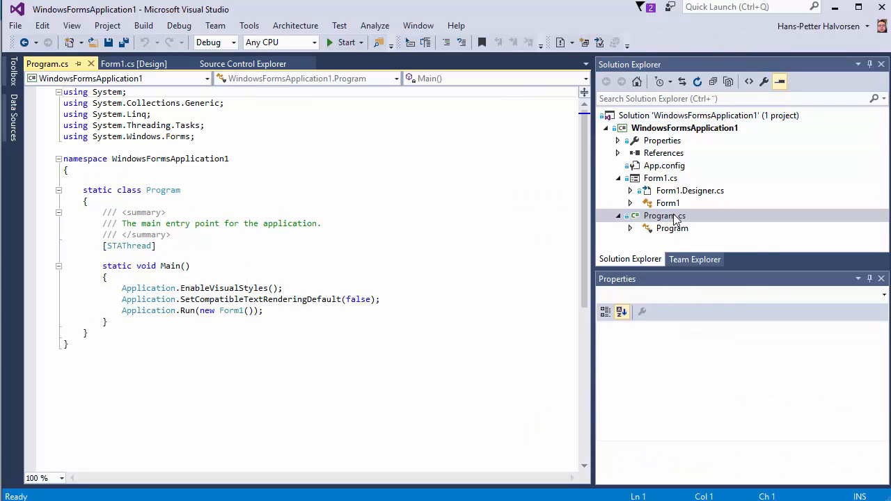
{"action": "left_click", "coordinate": [263, 310]}
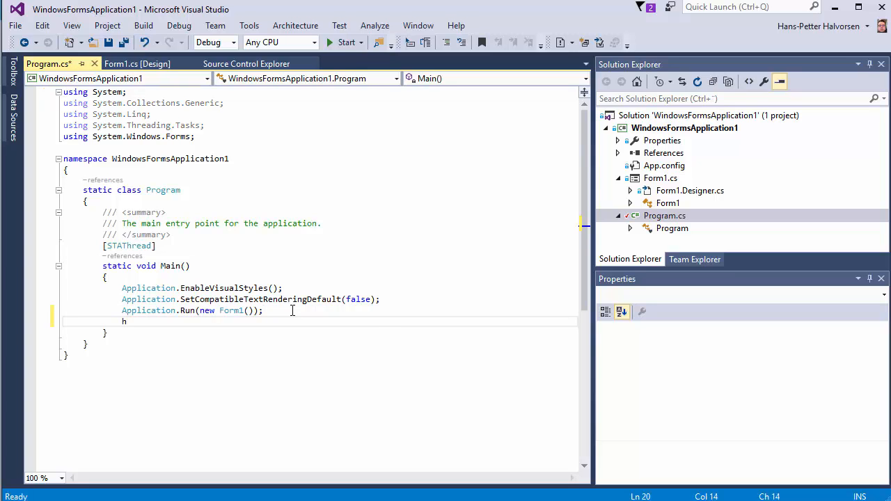
{"action": "type", "text": "h"}
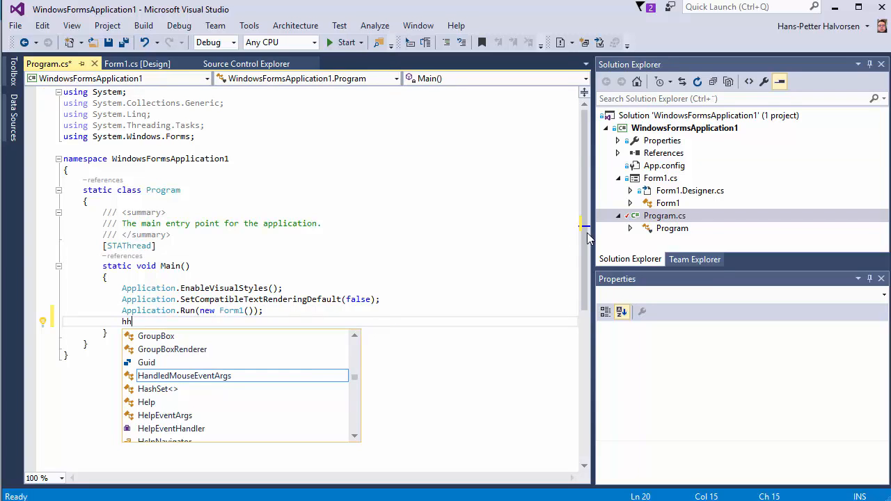
{"action": "mouse_move", "coordinate": [629, 229]}
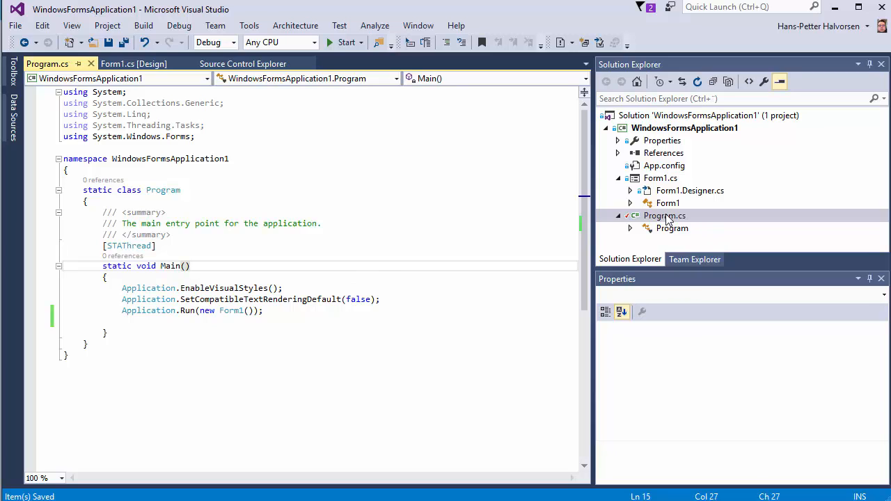
- Check in the edited Program.cs via its Source Control menu as changeset 763
{"action": "right_click", "coordinate": [665, 214]}
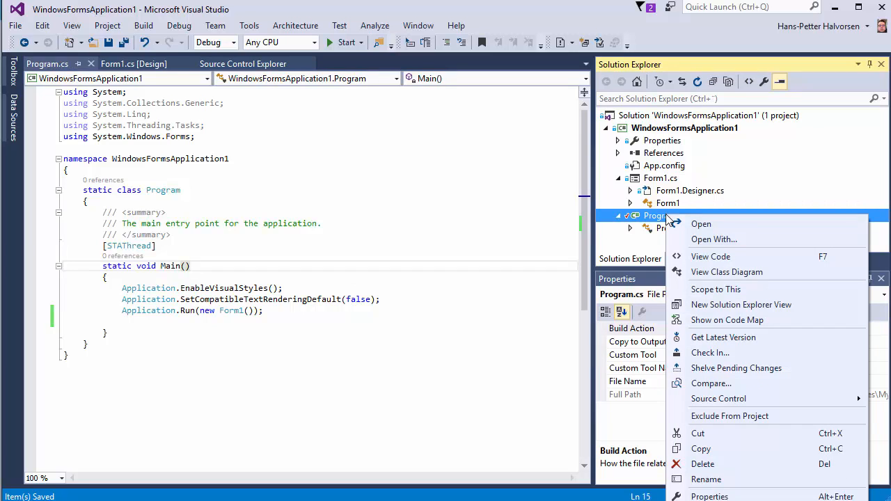
{"action": "mouse_move", "coordinate": [689, 246]}
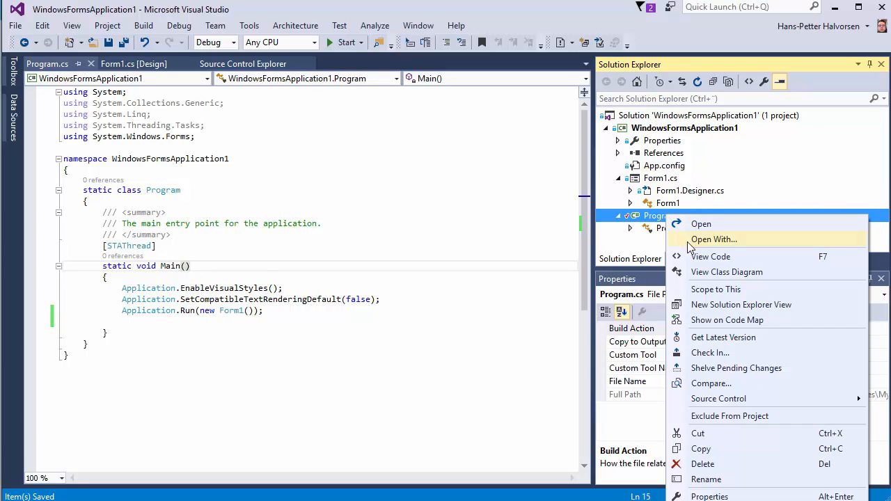
{"action": "left_click", "coordinate": [711, 354]}
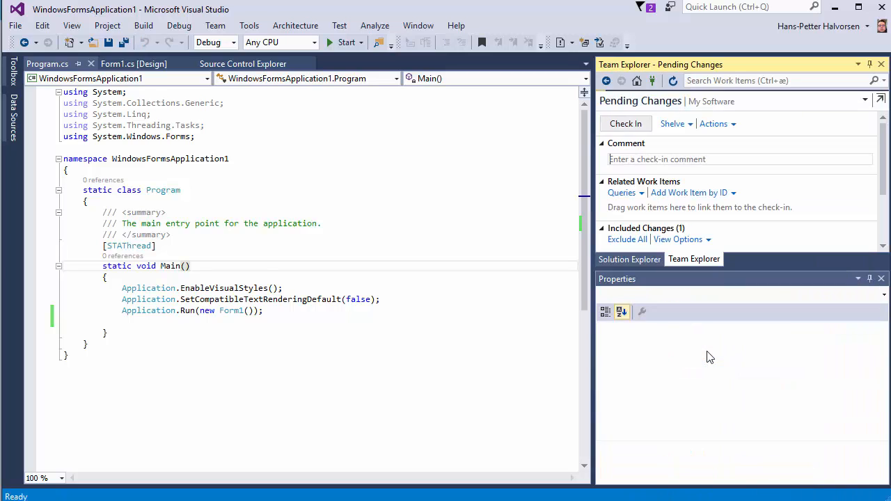
{"action": "left_click", "coordinate": [625, 123]}
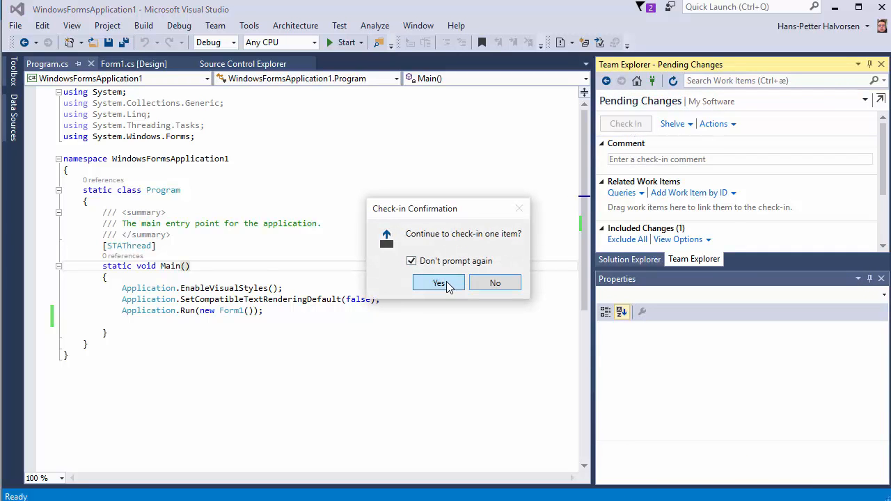
{"action": "left_click", "coordinate": [438, 282]}
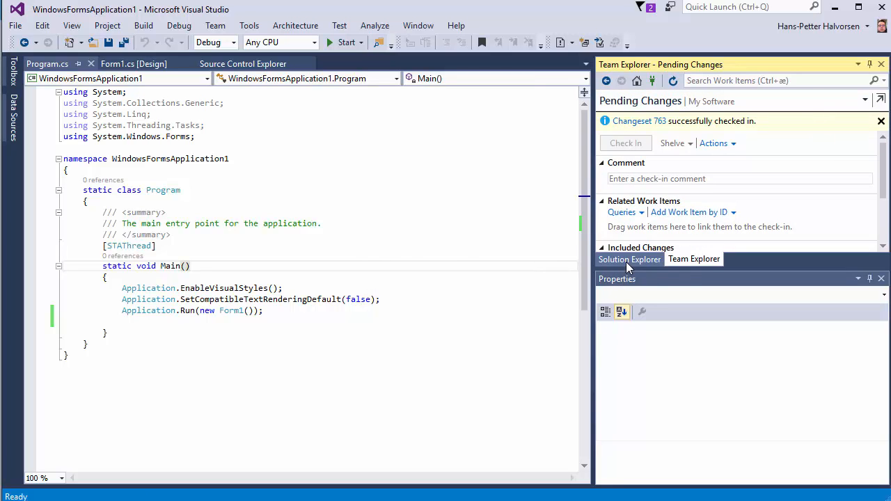
{"action": "left_click", "coordinate": [630, 259]}
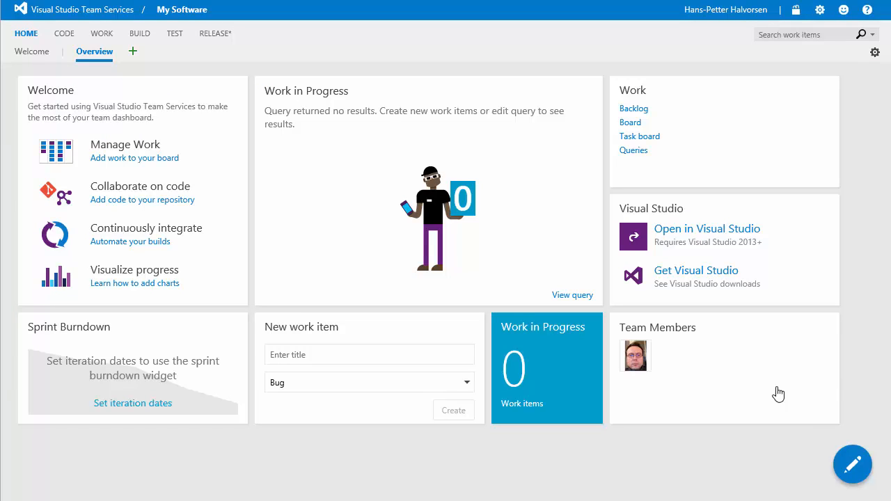
{"action": "mouse_move", "coordinate": [180, 63]}
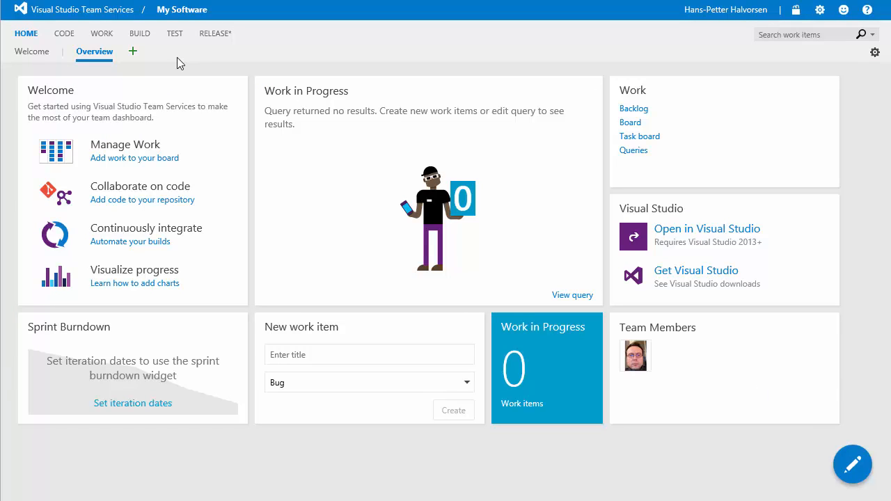
{"action": "mouse_move", "coordinate": [64, 33]}
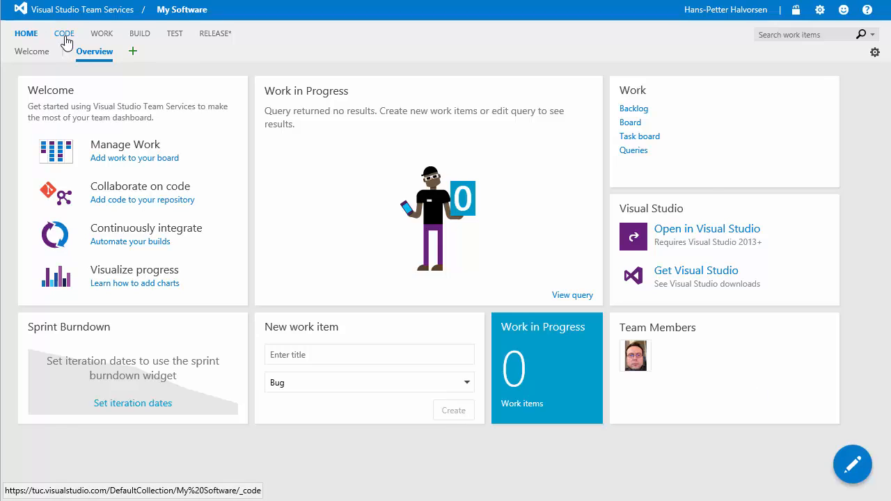
{"action": "left_click", "coordinate": [64, 34]}
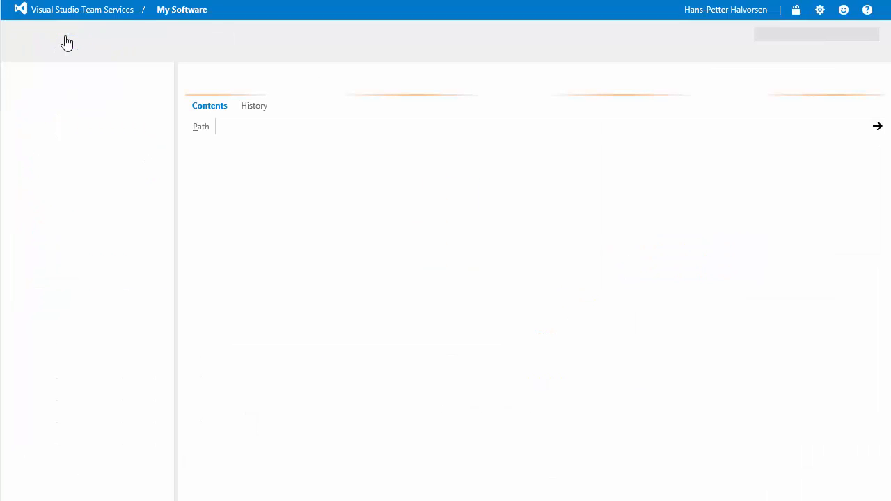
{"action": "left_click", "coordinate": [64, 33]}
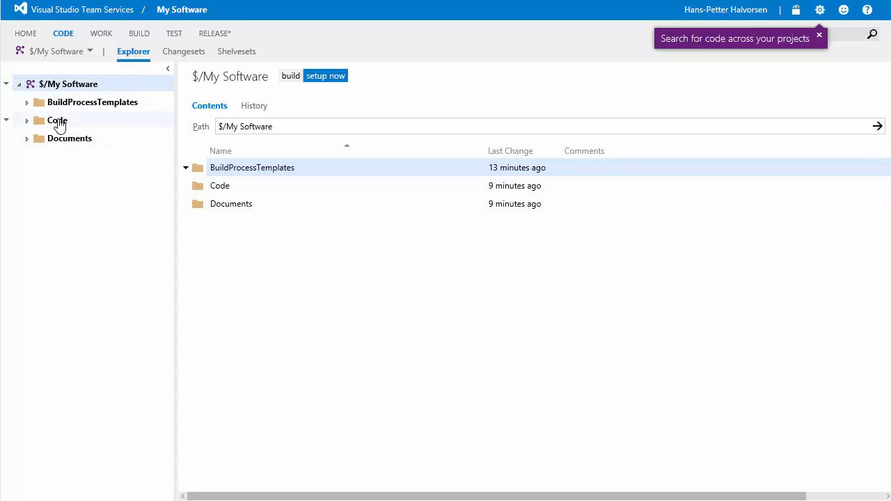
{"action": "left_click", "coordinate": [26, 120]}
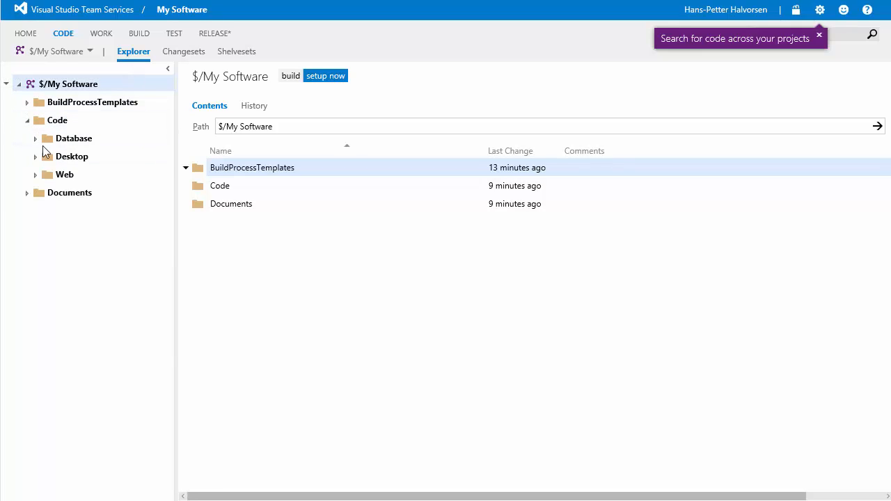
{"action": "left_click", "coordinate": [72, 156]}
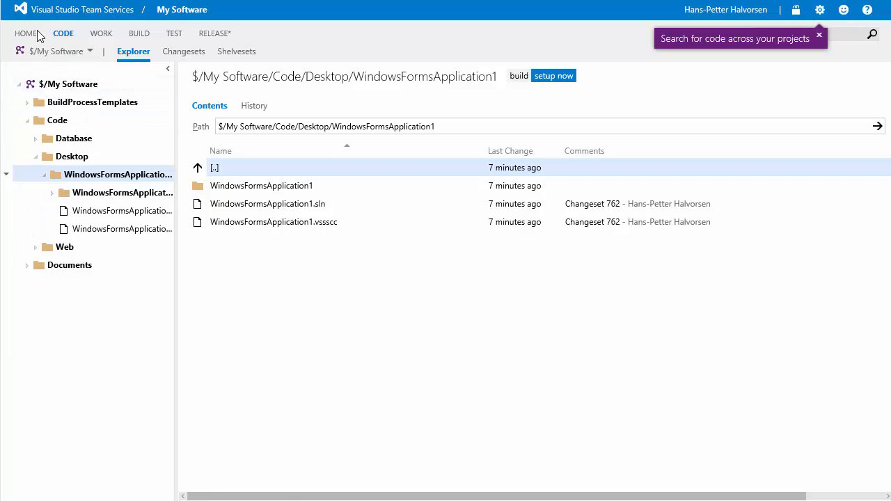
{"action": "left_click", "coordinate": [25, 33]}
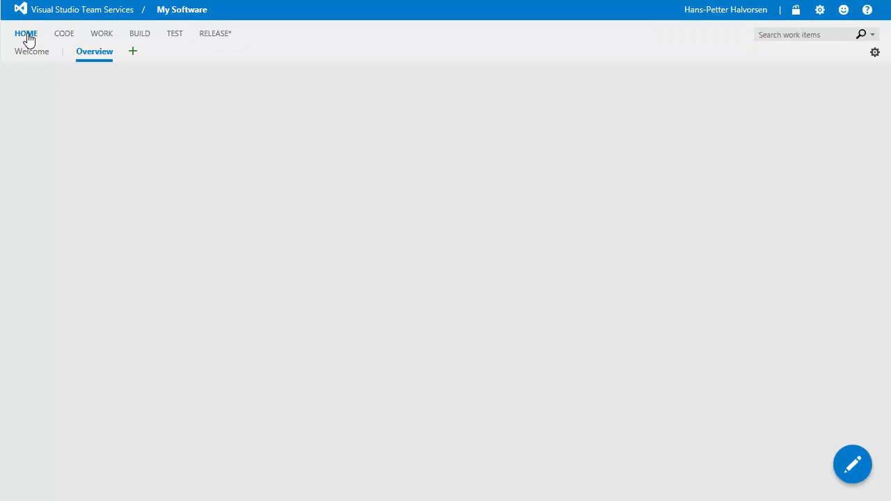
{"action": "left_click", "coordinate": [25, 33]}
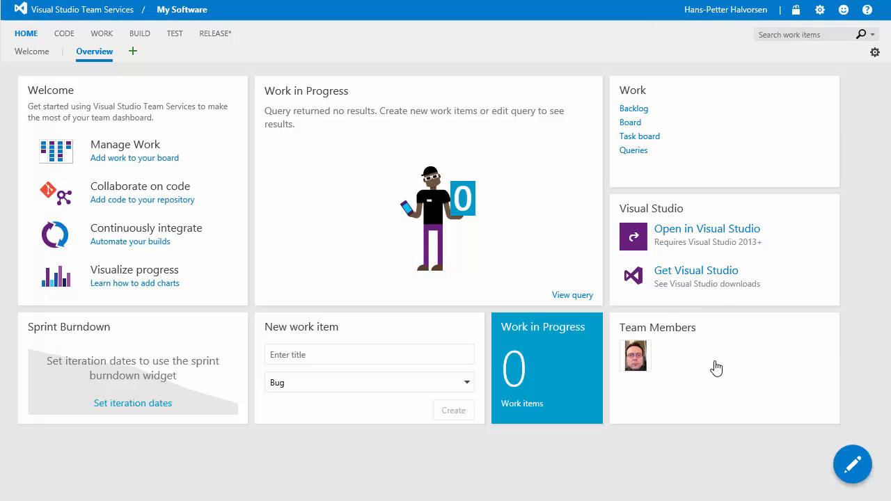
{"action": "mouse_move", "coordinate": [722, 368]}
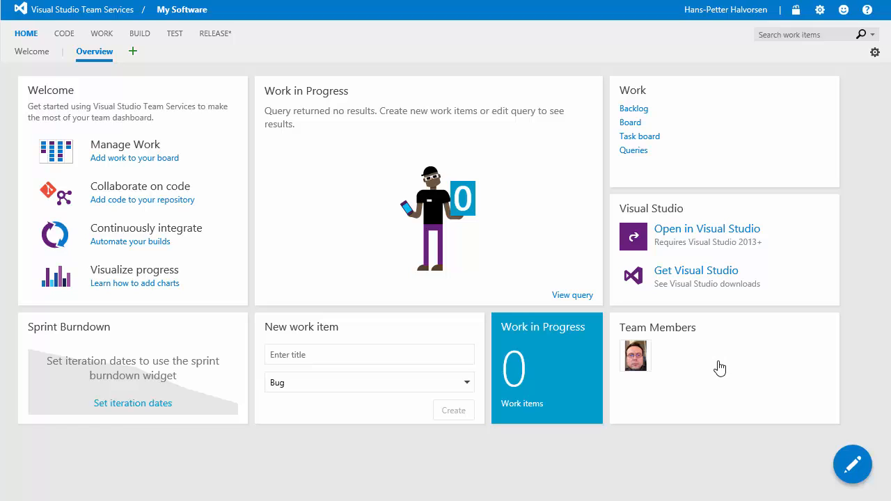
{"action": "left_click", "coordinate": [635, 355]}
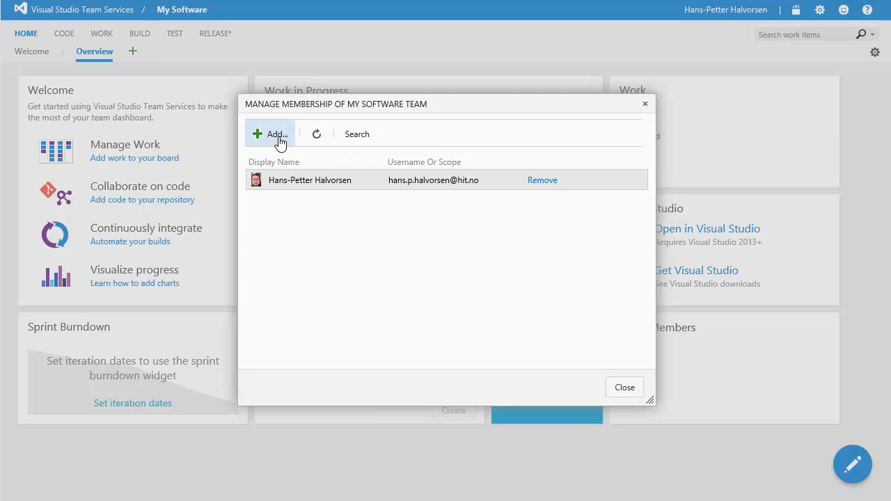
{"action": "left_click", "coordinate": [271, 134]}
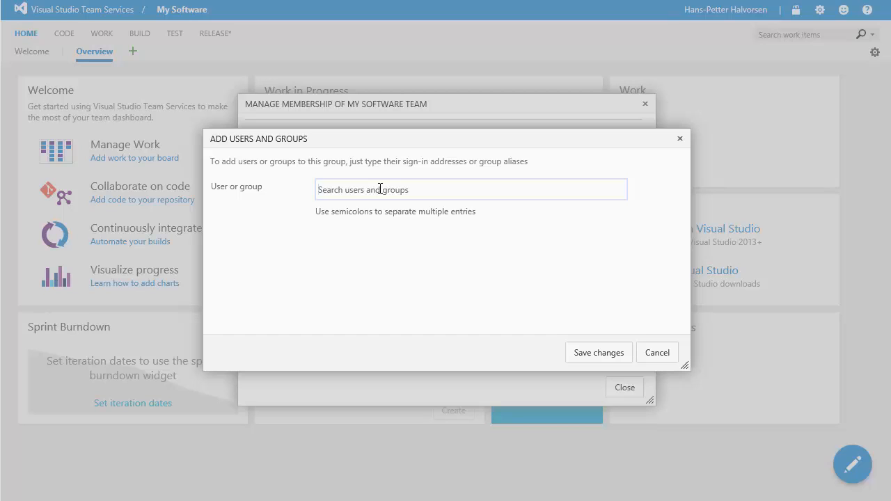
{"action": "mouse_move", "coordinate": [571, 345]}
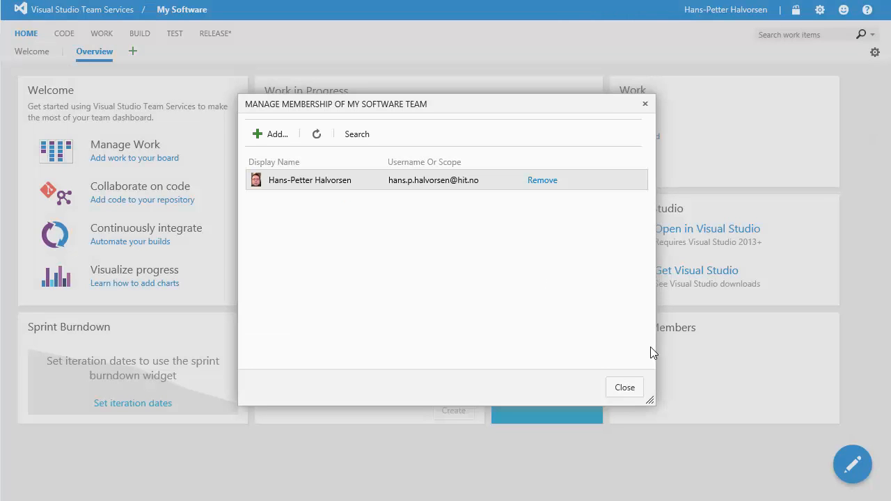
{"action": "left_click", "coordinate": [624, 387]}
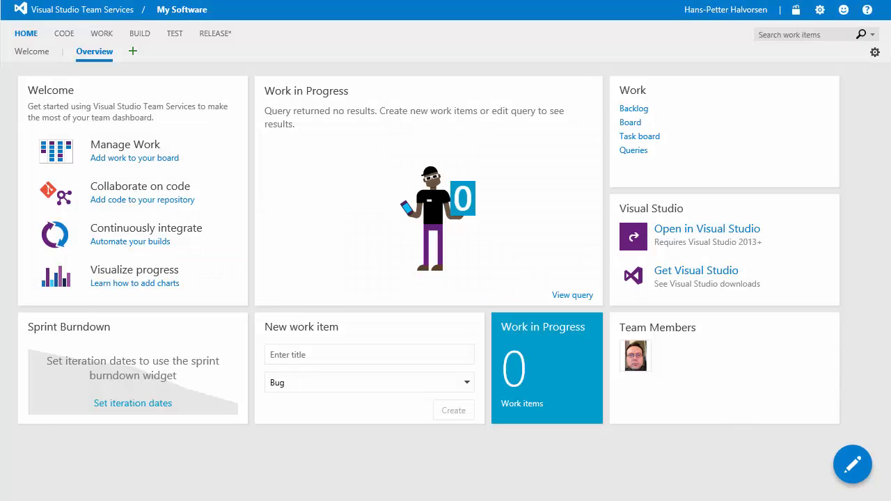
{"action": "mouse_move", "coordinate": [694, 114]}
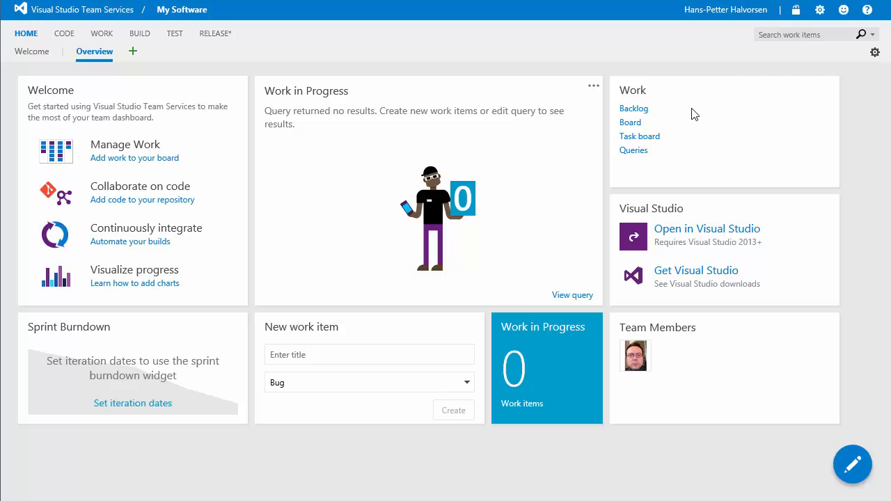
{"action": "mouse_move", "coordinate": [821, 10]}
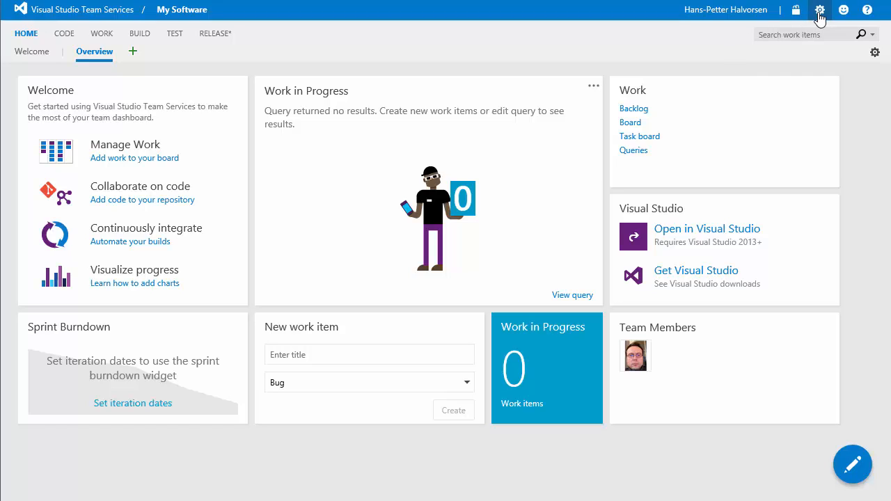
- Open project administration and show the Iterations list with Sprint 1 through Sprint 6
{"action": "left_click", "coordinate": [819, 10]}
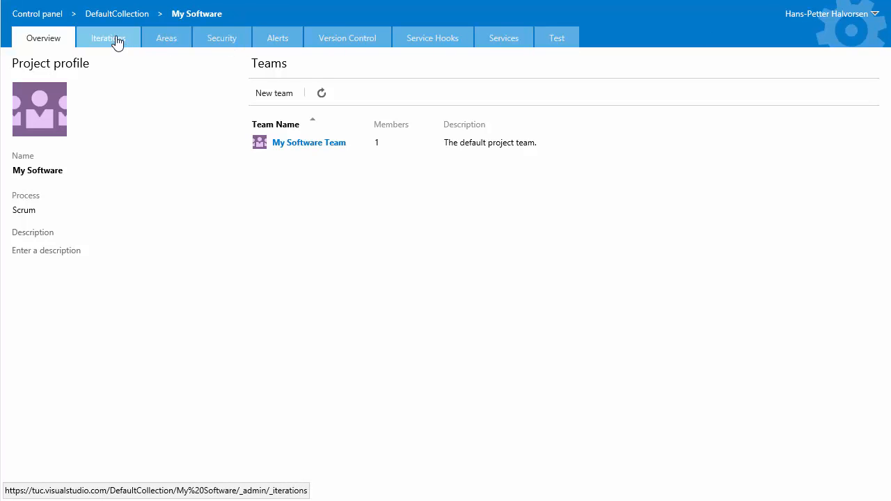
{"action": "left_click", "coordinate": [109, 38]}
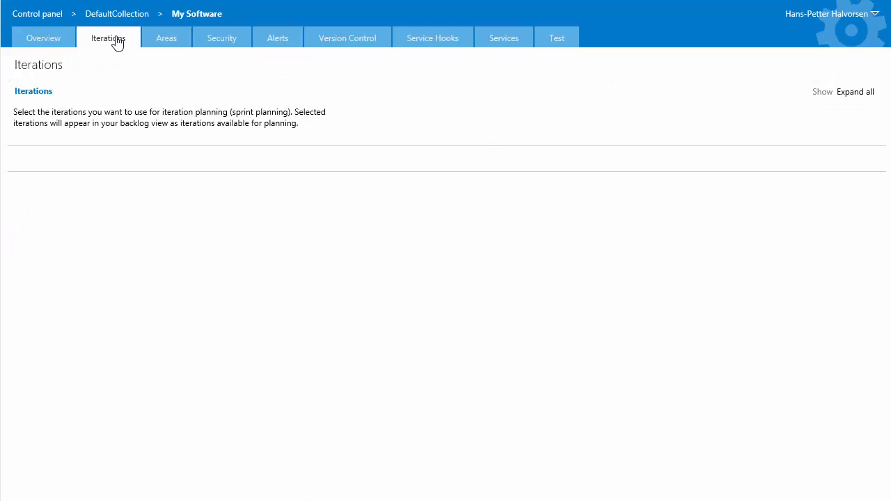
{"action": "left_click", "coordinate": [109, 38]}
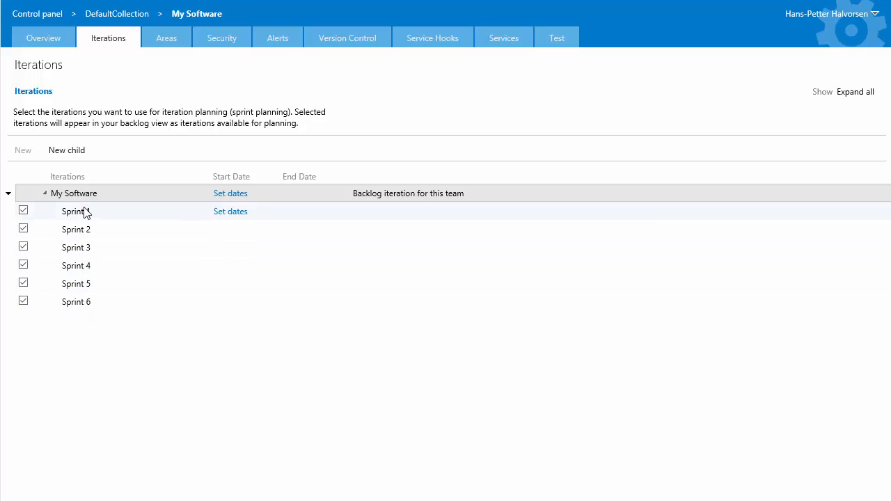
{"action": "mouse_move", "coordinate": [75, 212]}
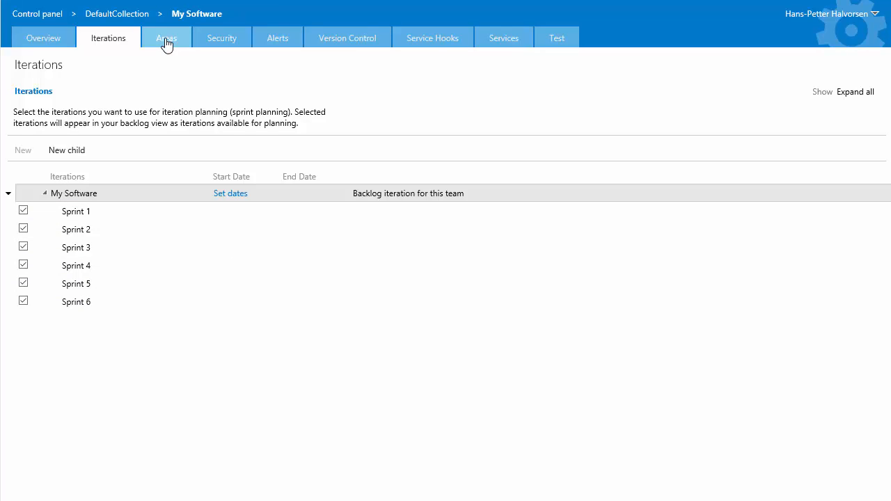
- Add a Desktop child area under the My Software root area
{"action": "left_click", "coordinate": [165, 37]}
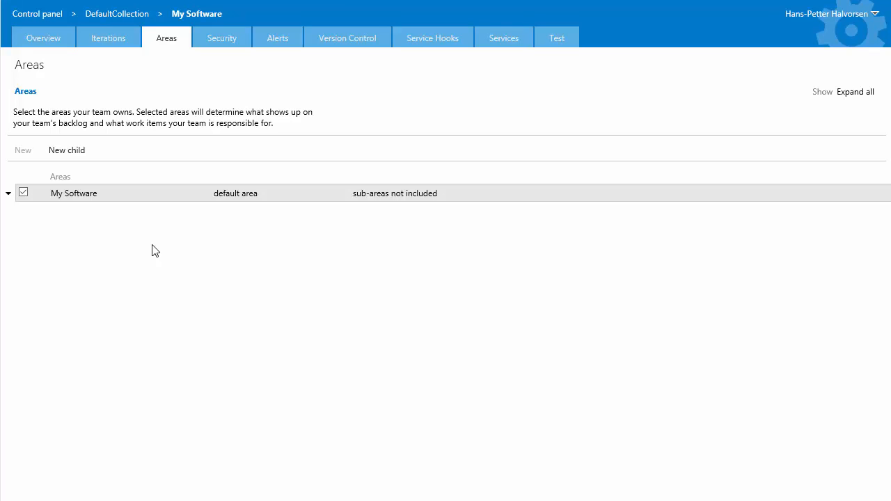
{"action": "left_click", "coordinate": [74, 193]}
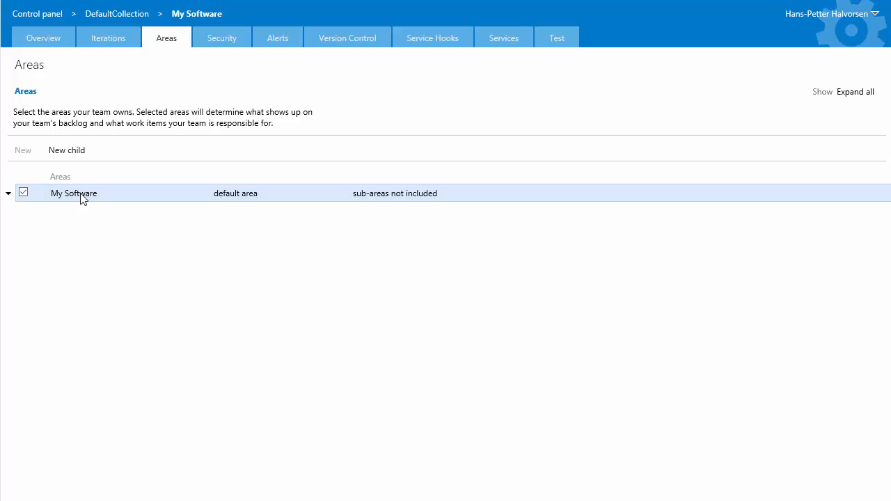
{"action": "left_click", "coordinate": [67, 151]}
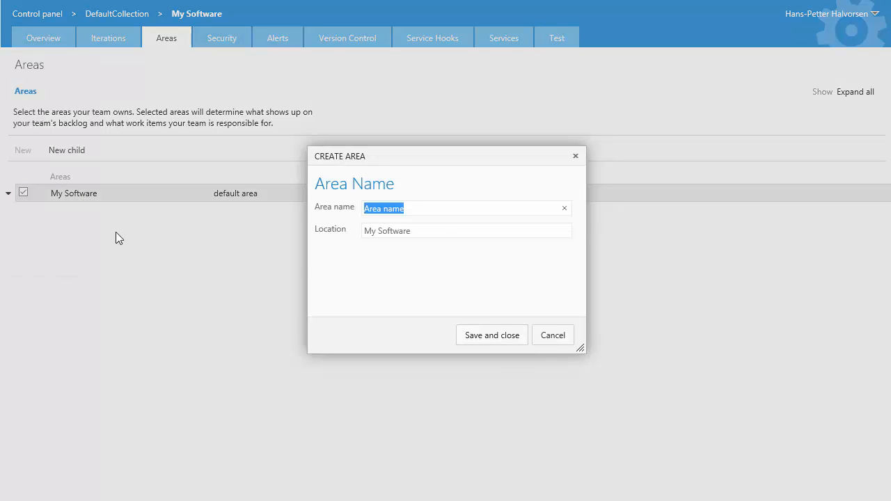
{"action": "mouse_move", "coordinate": [440, 212]}
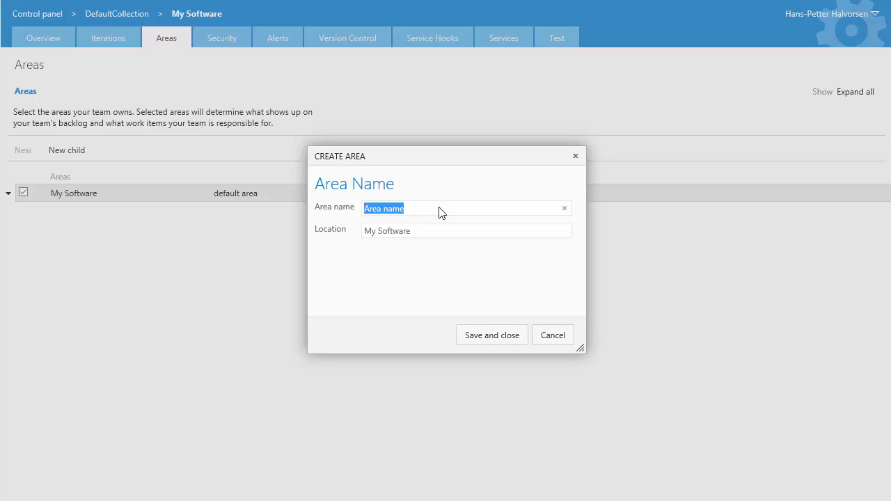
{"action": "type", "text": "Desk"}
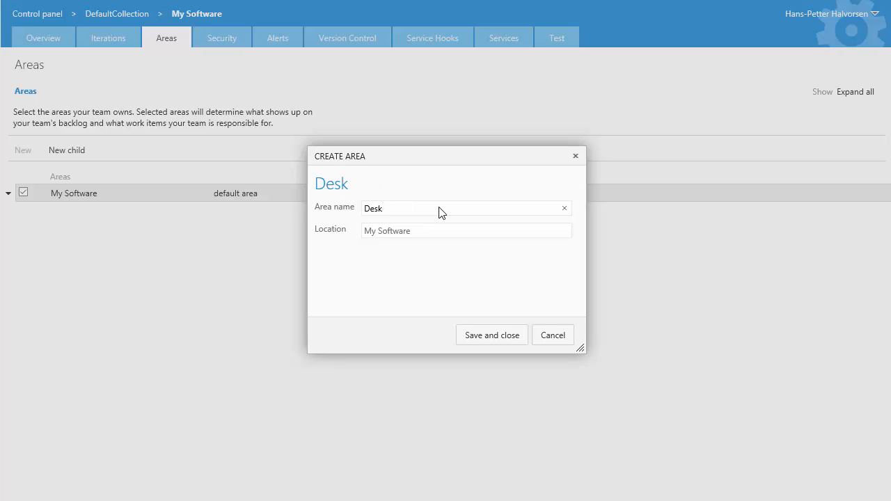
{"action": "type", "text": "top"}
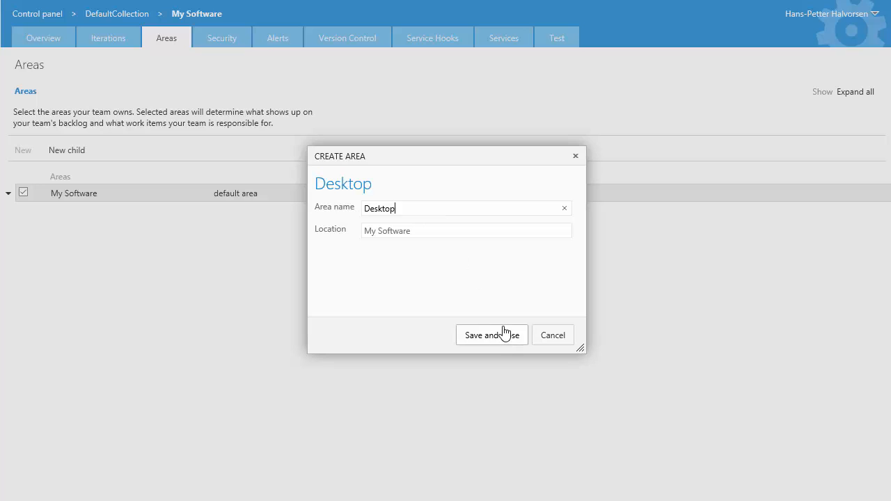
{"action": "left_click", "coordinate": [492, 334]}
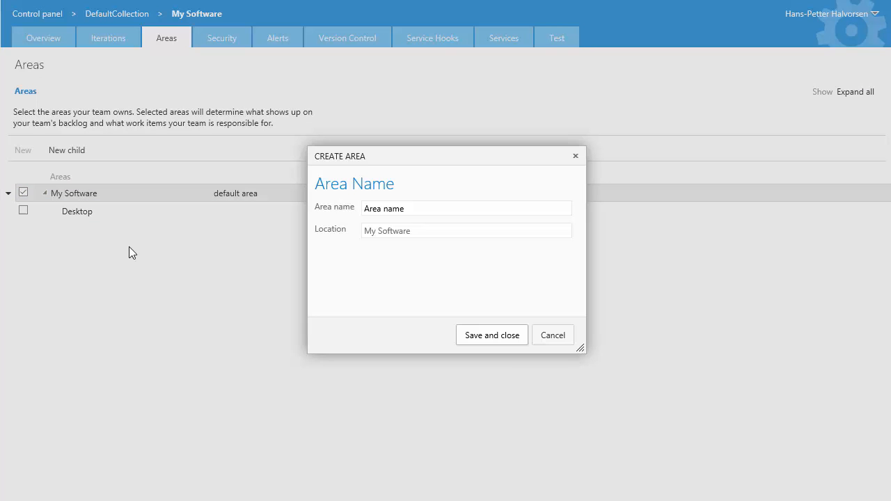
- Add Web and Documents child areas under My Software
{"action": "type", "text": "Web"}
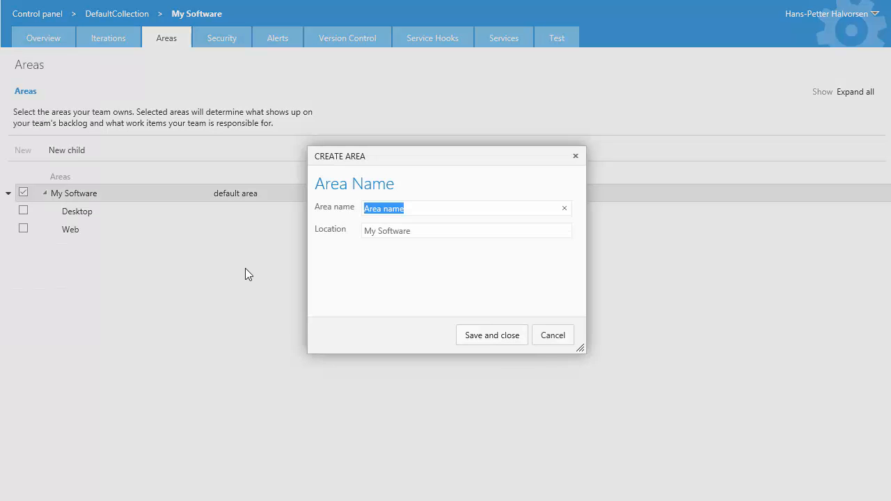
{"action": "type", "text": "Docu"}
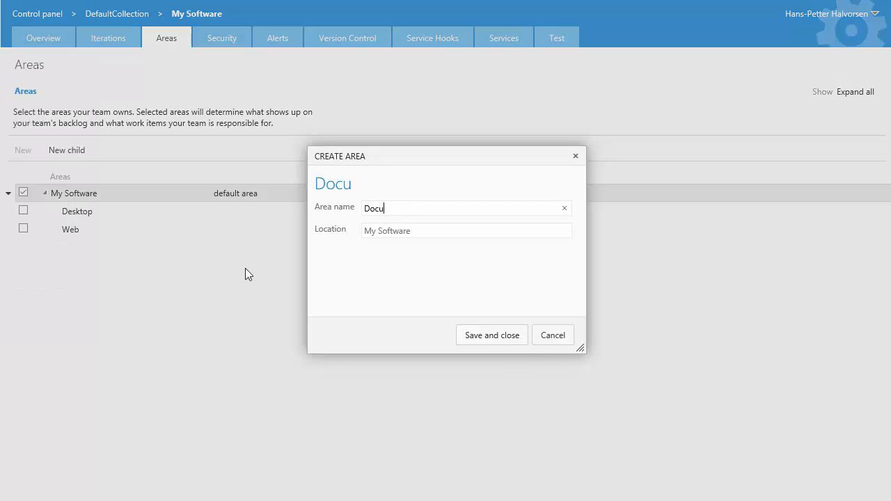
{"action": "type", "text": "ment"}
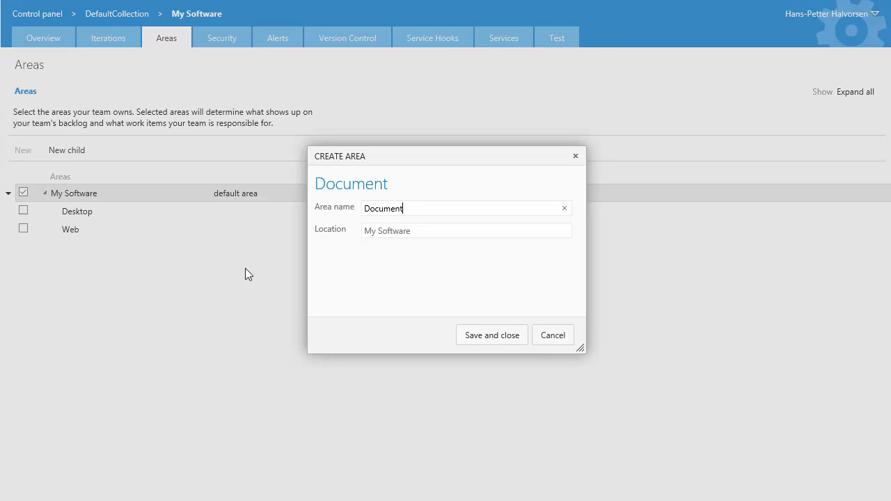
{"action": "left_click", "coordinate": [491, 335]}
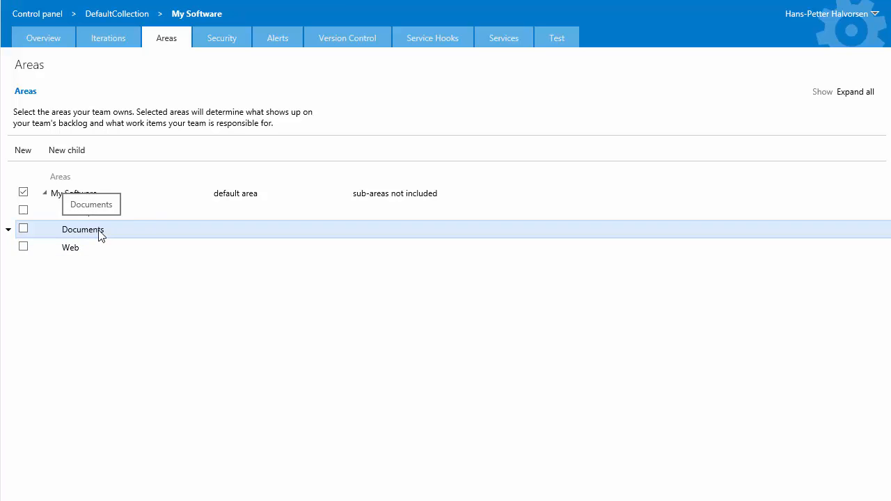
{"action": "mouse_move", "coordinate": [89, 236]}
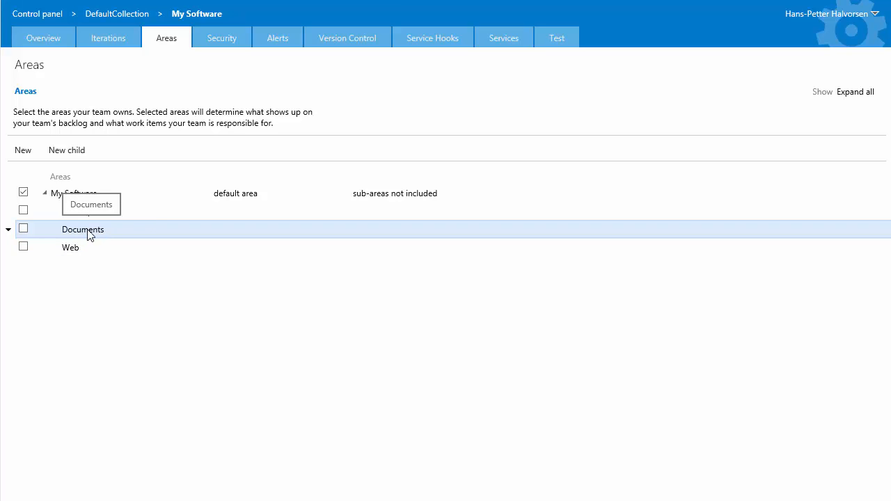
- Add a User manual child area inside the Documents area
{"action": "right_click", "coordinate": [84, 228]}
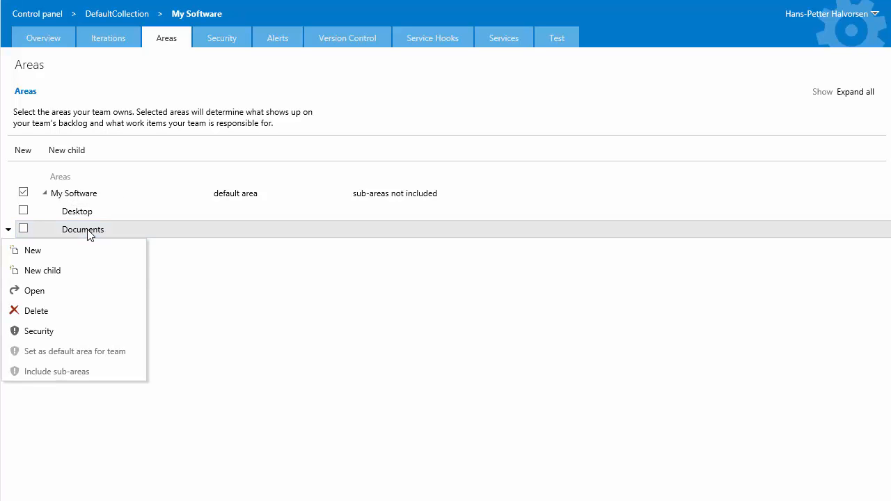
{"action": "left_click", "coordinate": [42, 270]}
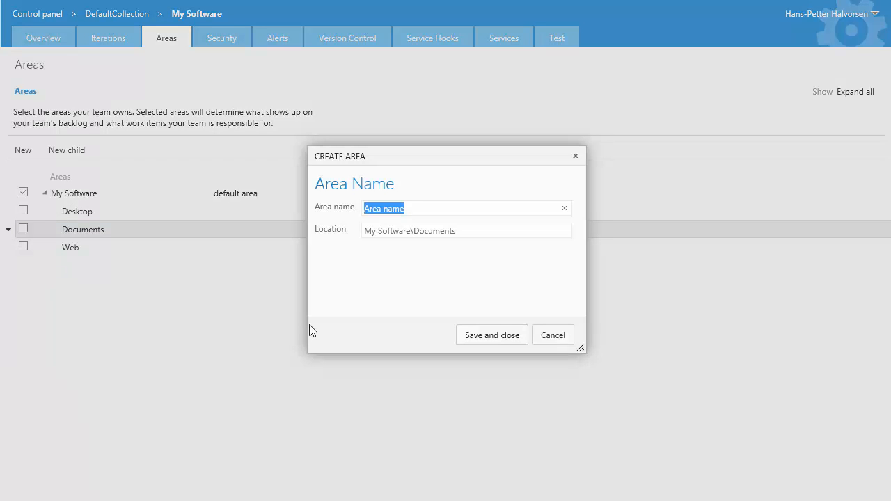
{"action": "type", "text": "U"}
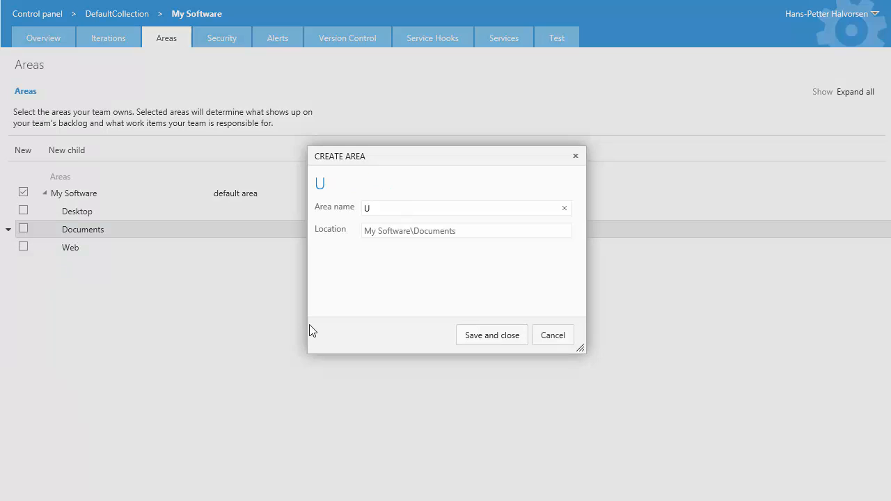
{"action": "type", "text": "ser m"}
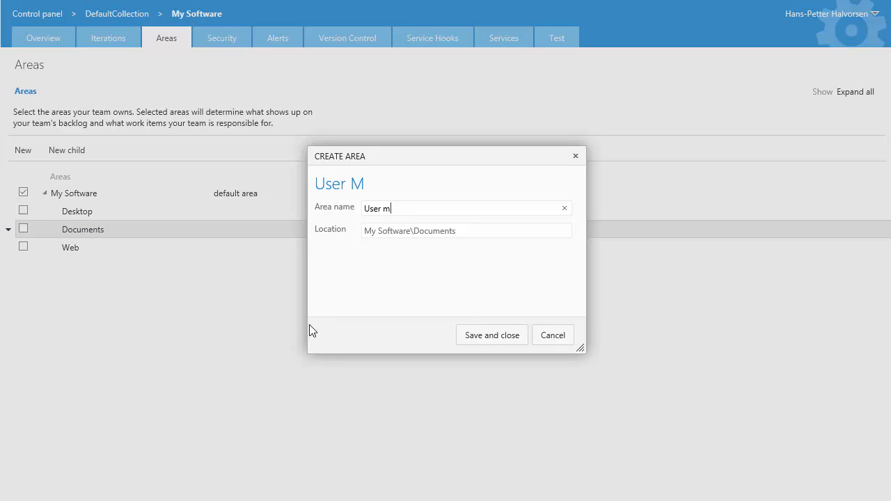
{"action": "type", "text": "an"}
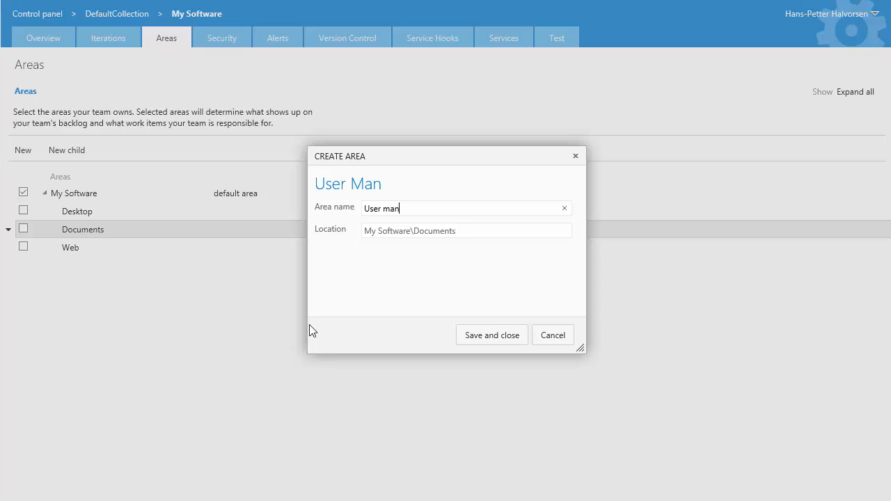
{"action": "type", "text": "ual"}
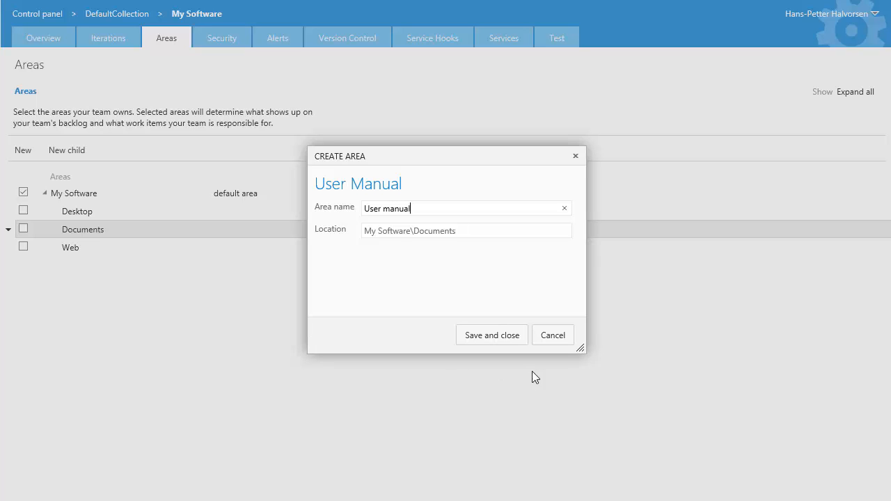
{"action": "left_click", "coordinate": [491, 335]}
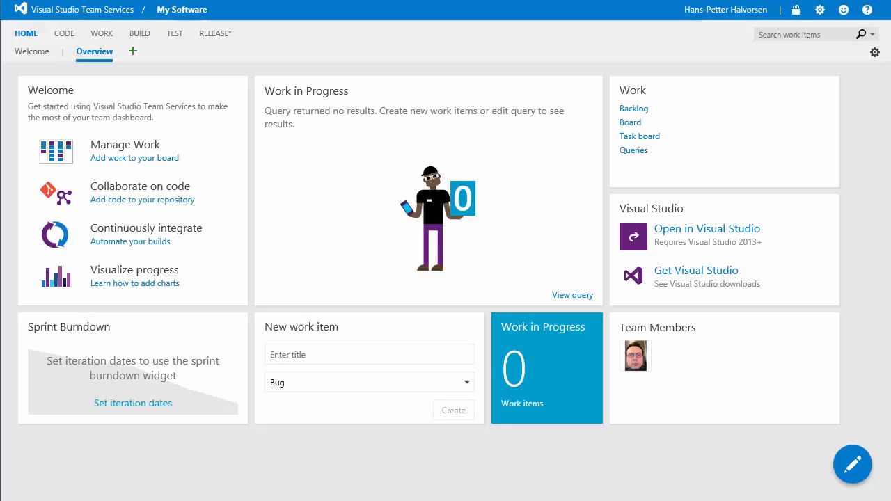
{"action": "mouse_move", "coordinate": [388, 240]}
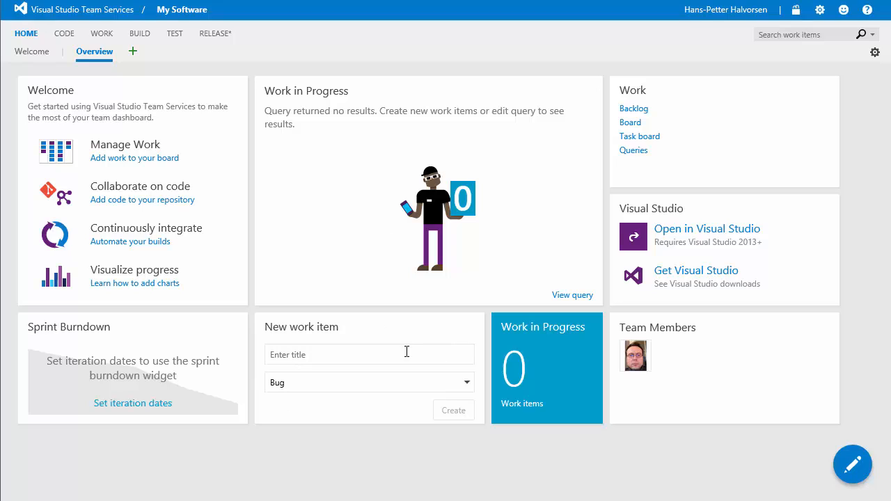
- Draft a new work item titled 'Help window not working' and open the type list to pick Bug
{"action": "type", "text": "B"}
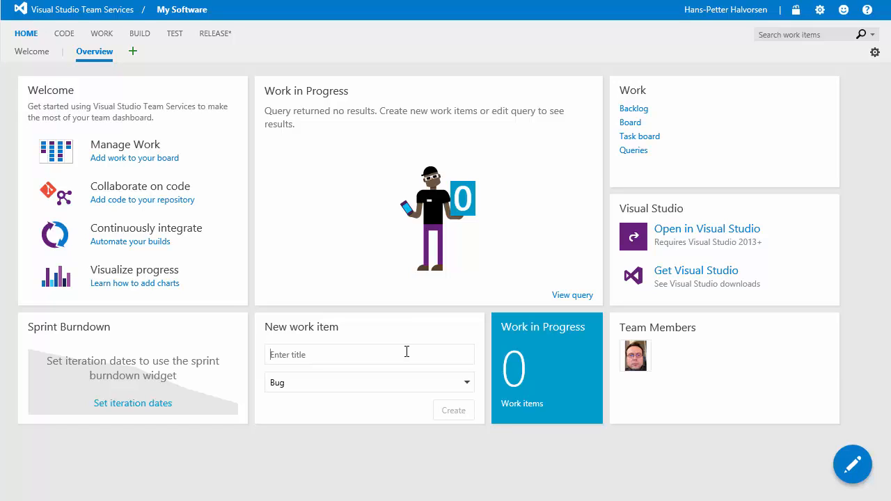
{"action": "type", "text": "Help"}
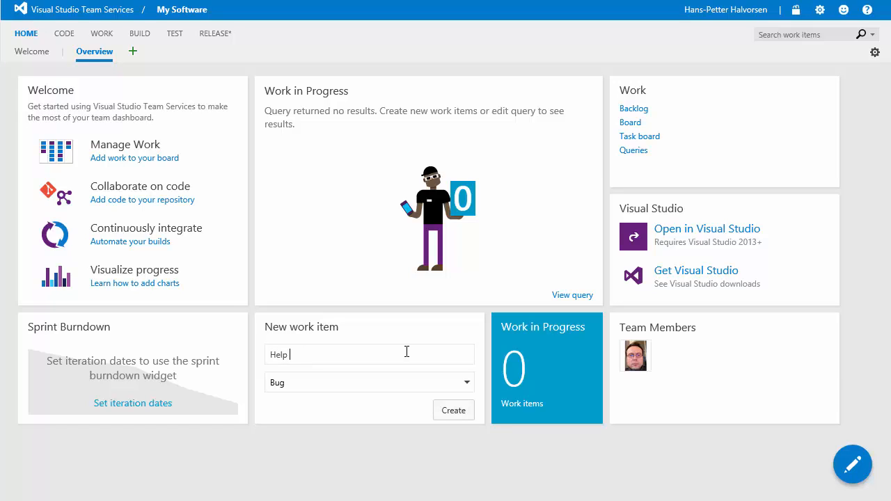
{"action": "type", "text": "window not working"}
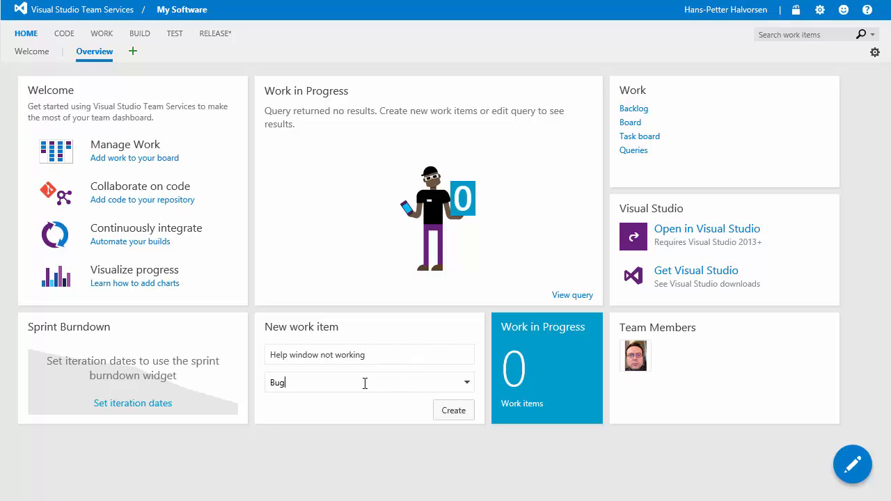
{"action": "left_click", "coordinate": [467, 382]}
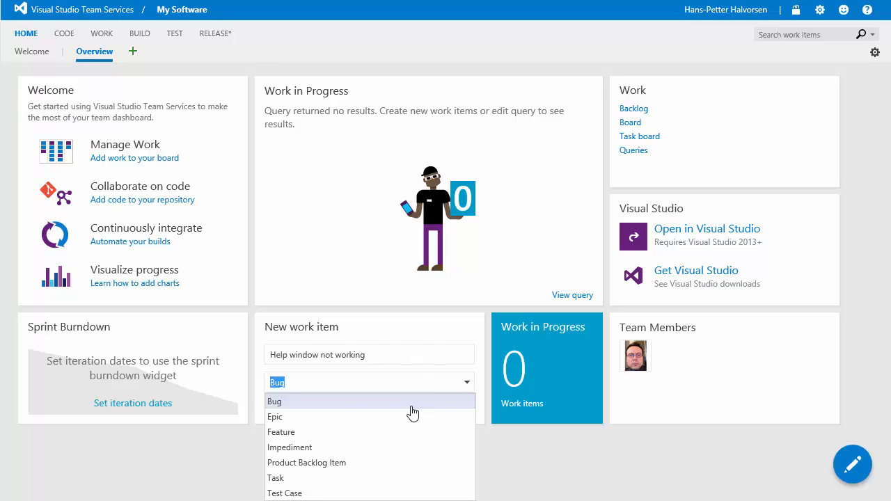
{"action": "mouse_move", "coordinate": [328, 421]}
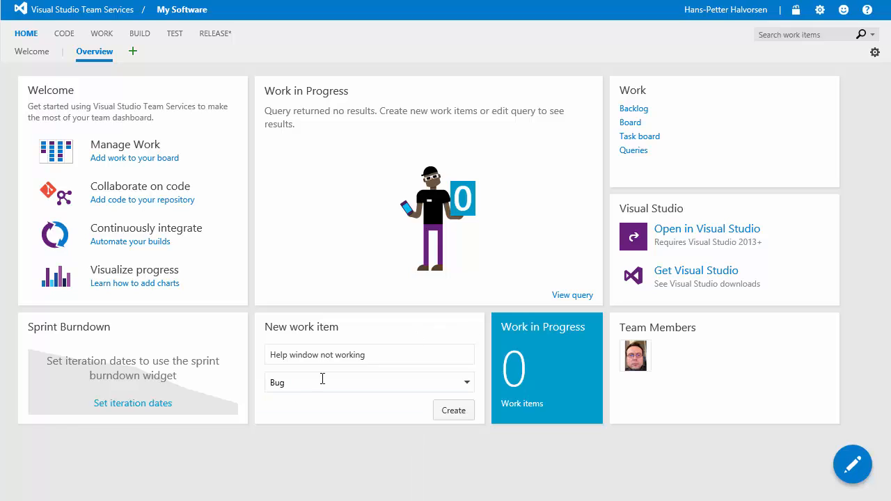
{"action": "mouse_move", "coordinate": [454, 410]}
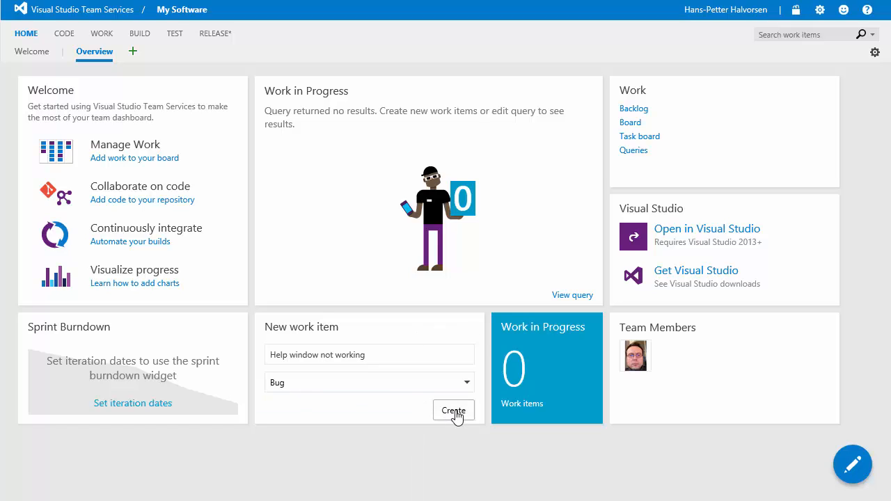
- Create the bug, add placeholder text, save it as bug 118 and close the form
{"action": "left_click", "coordinate": [455, 409]}
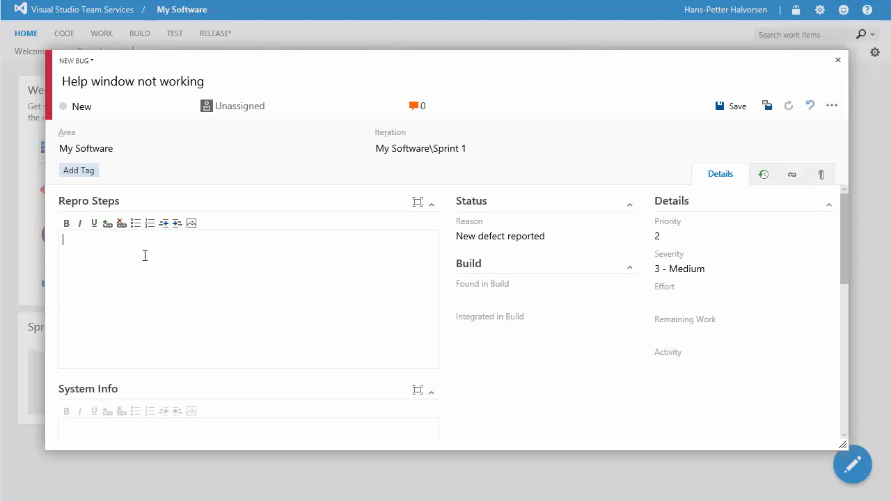
{"action": "type", "text": "hfgh"}
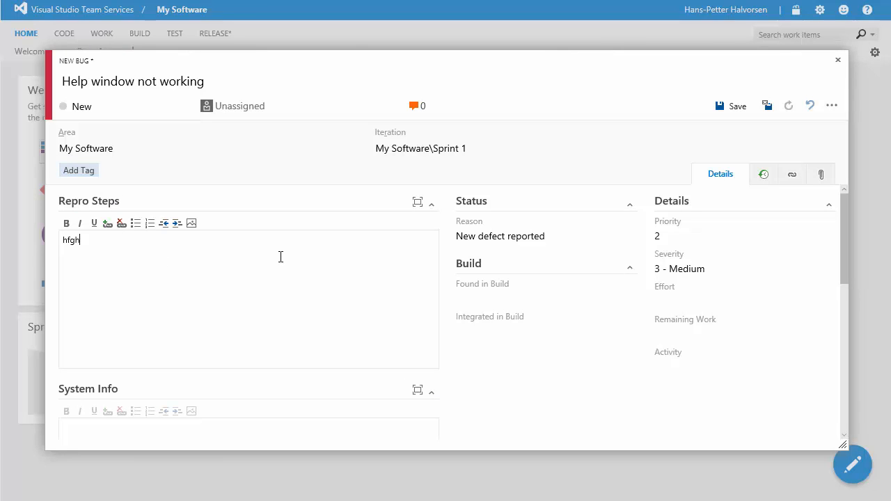
{"action": "type", "text": "fgh"}
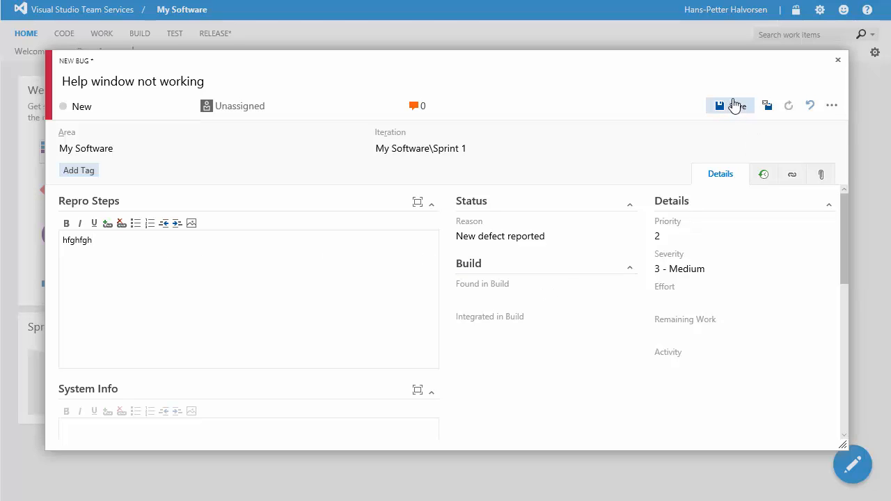
{"action": "left_click", "coordinate": [722, 105]}
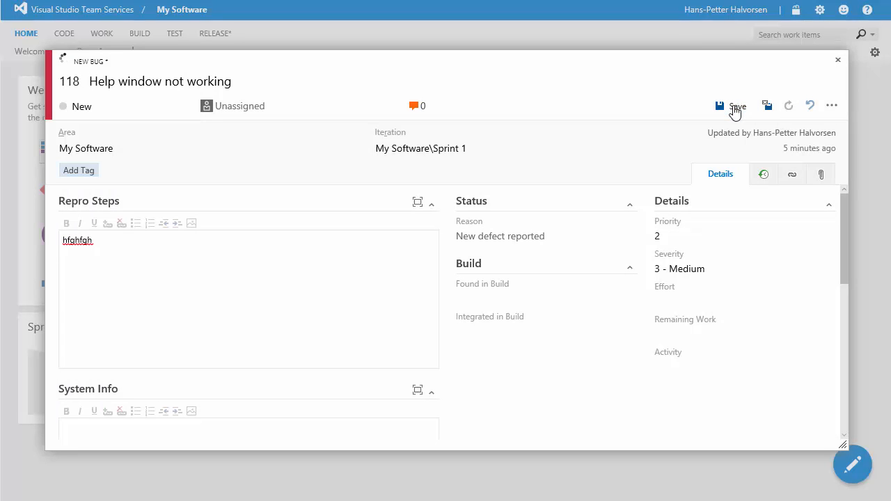
{"action": "left_click", "coordinate": [738, 106]}
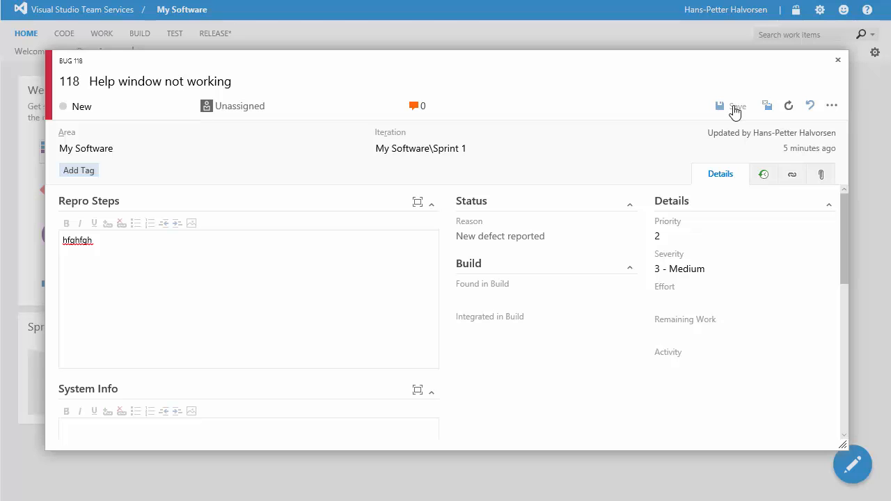
{"action": "mouse_move", "coordinate": [838, 66]}
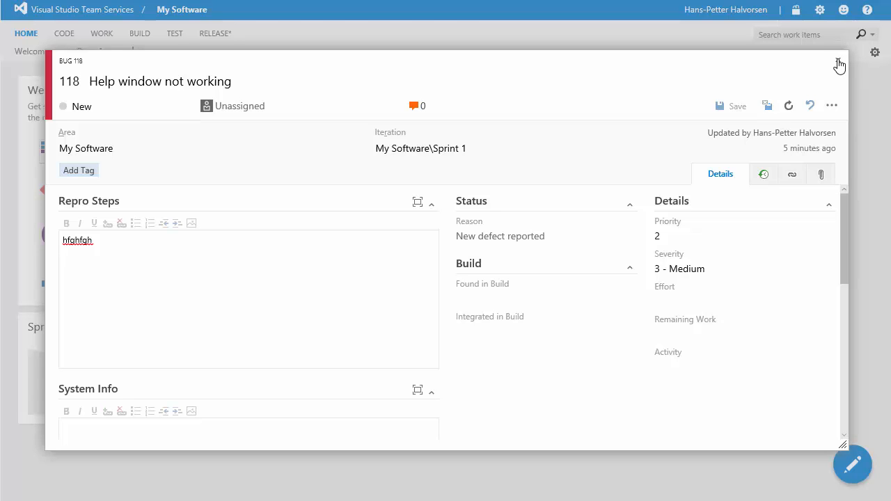
{"action": "left_click", "coordinate": [840, 65]}
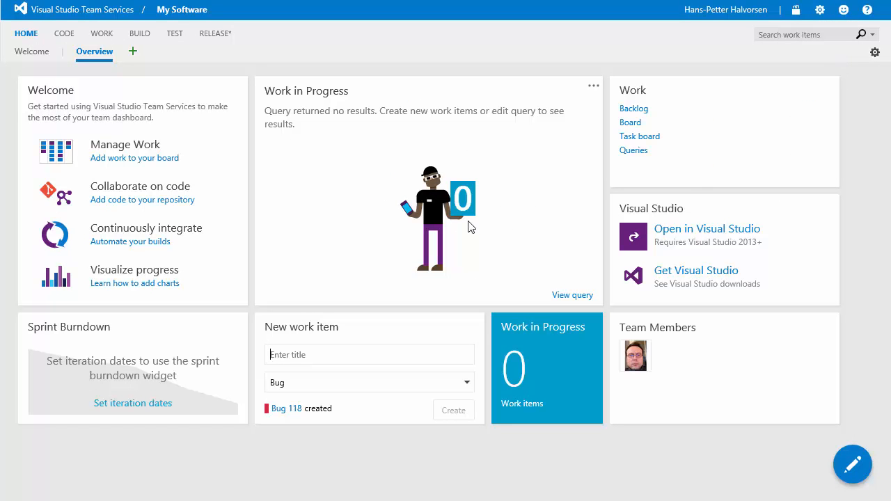
{"action": "mouse_move", "coordinate": [265, 188]}
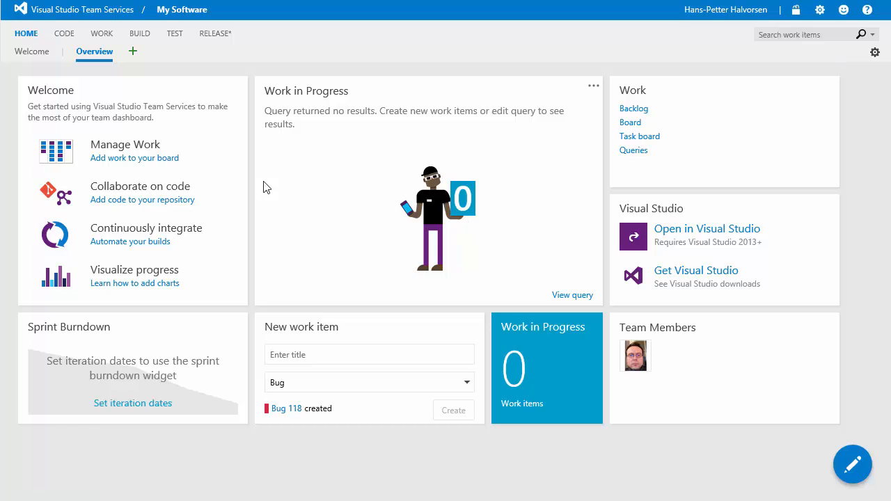
{"action": "mouse_move", "coordinate": [101, 34]}
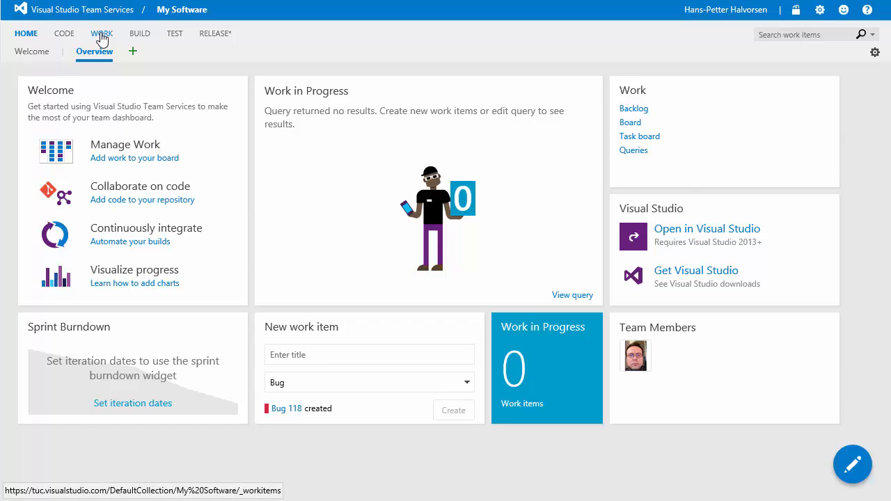
- Start a new Bug work item from the Queries page of the Work area
{"action": "left_click", "coordinate": [102, 33]}
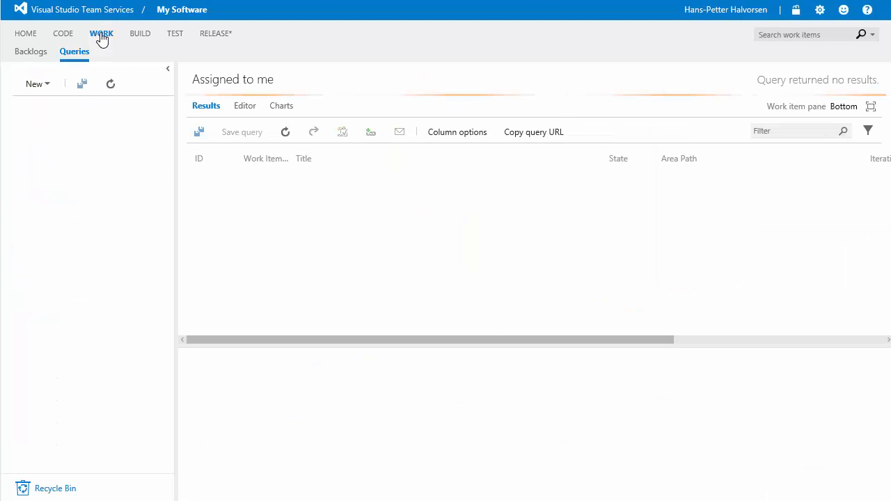
{"action": "left_click", "coordinate": [75, 50]}
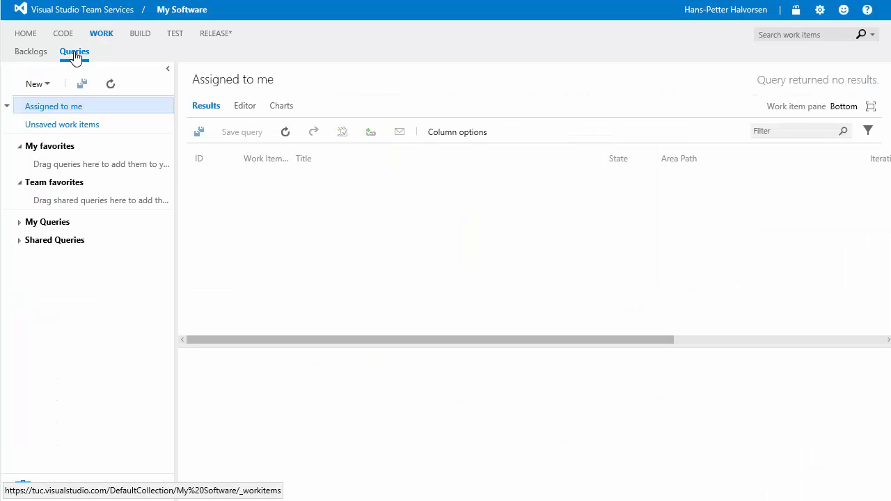
{"action": "left_click", "coordinate": [35, 84]}
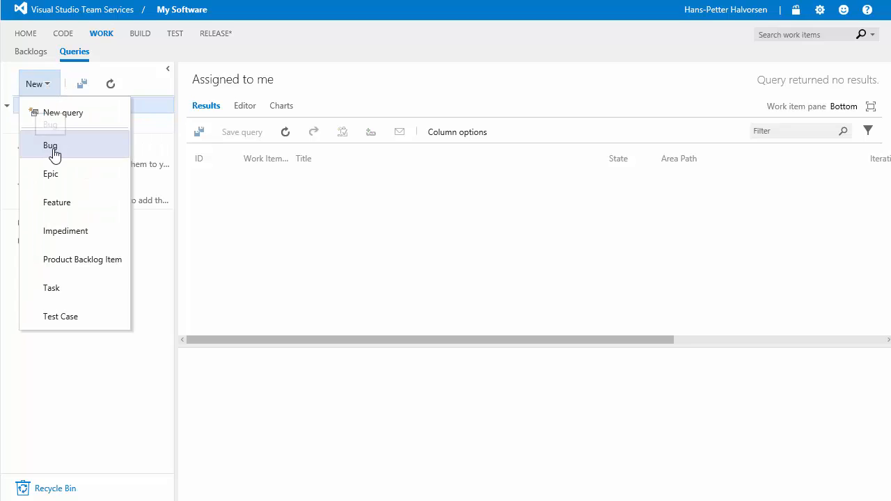
{"action": "left_click", "coordinate": [50, 145]}
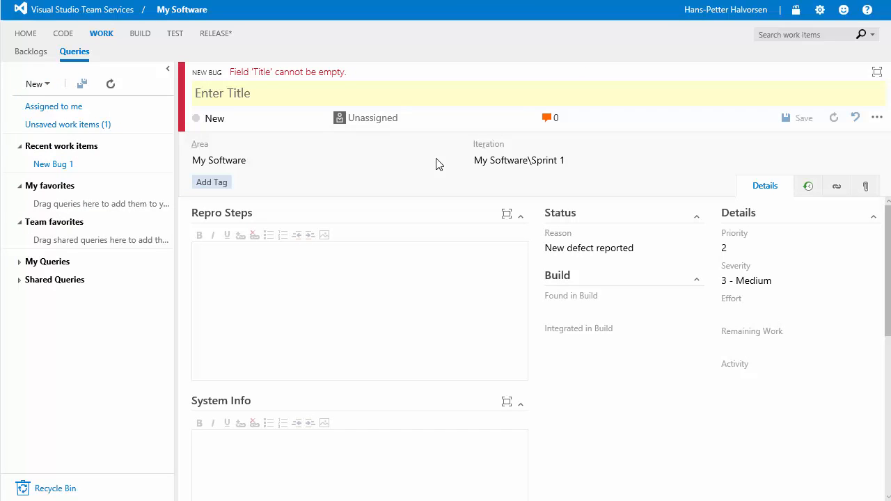
- Title the bug 'Critical bug in my system', in area Desktop and iteration Sprint 1
{"action": "left_click", "coordinate": [274, 92]}
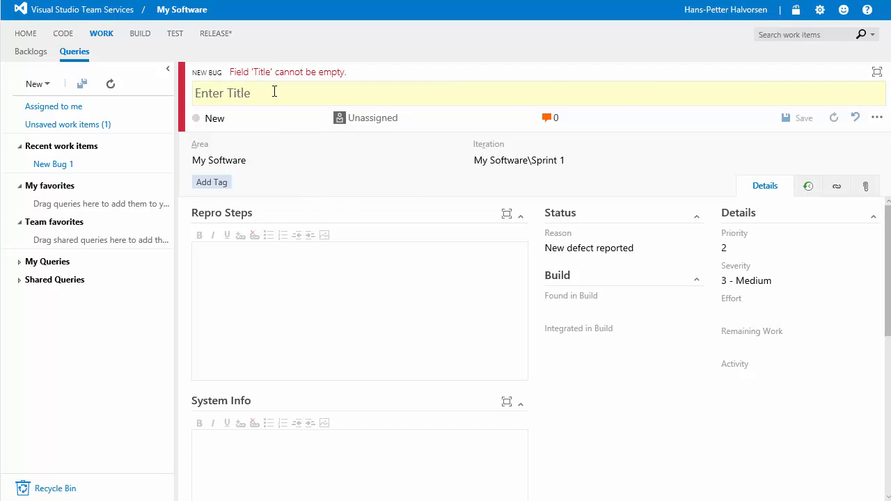
{"action": "left_click", "coordinate": [223, 92]}
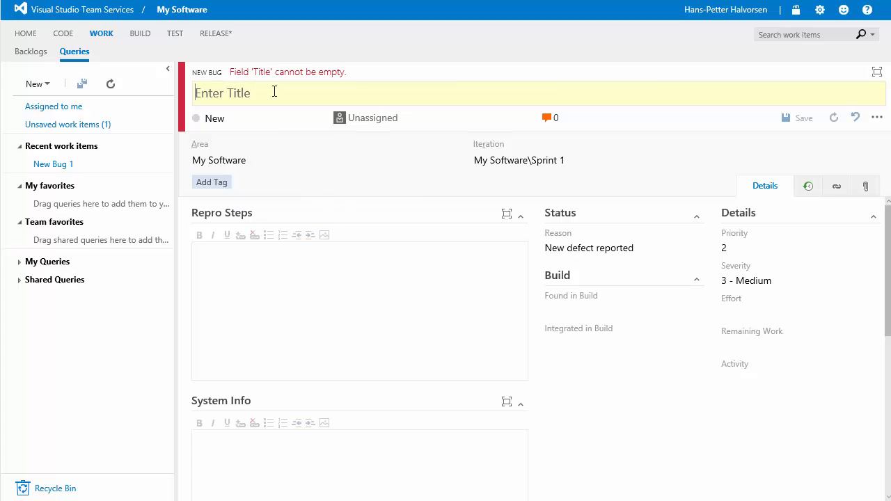
{"action": "type", "text": "Critical bug i"}
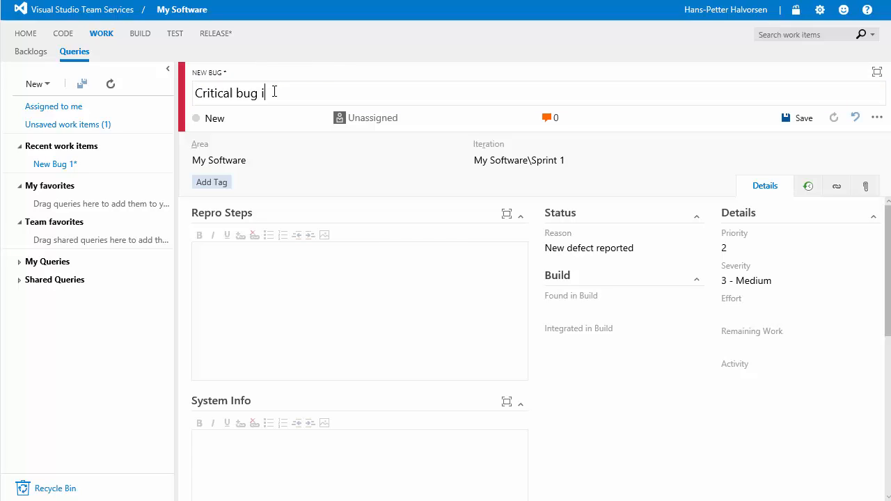
{"action": "type", "text": "n my system"}
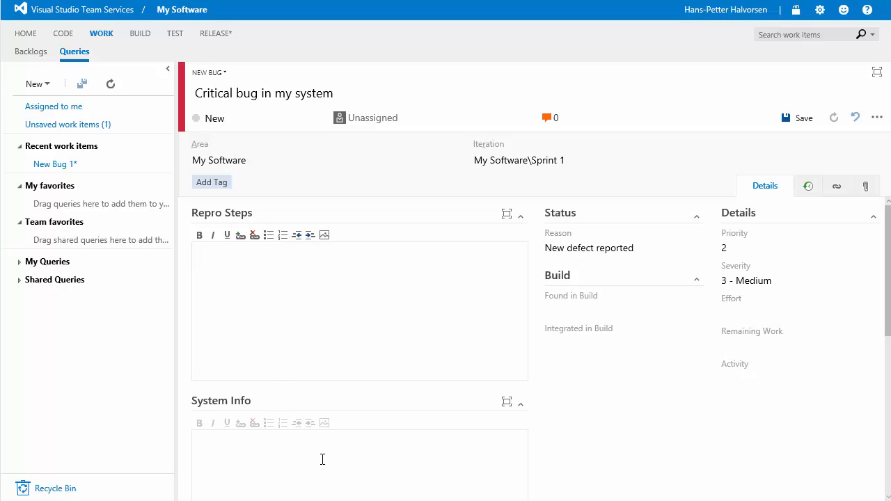
{"action": "mouse_move", "coordinate": [602, 335]}
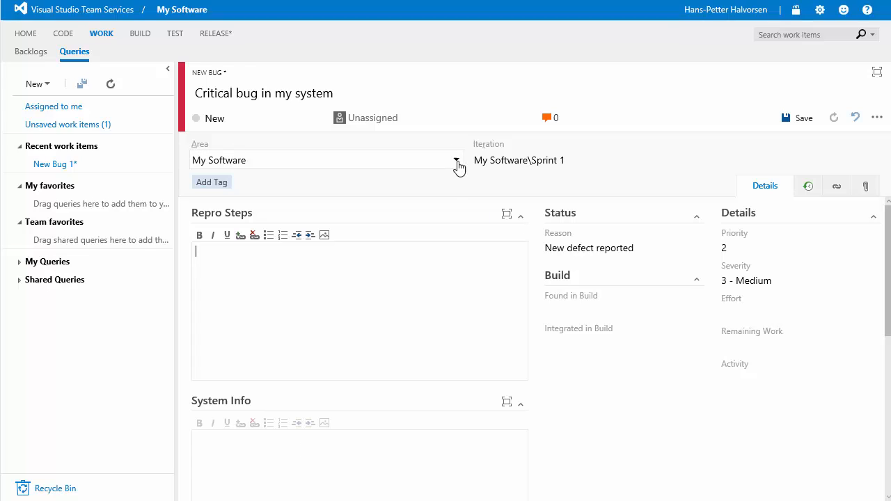
{"action": "left_click", "coordinate": [457, 160]}
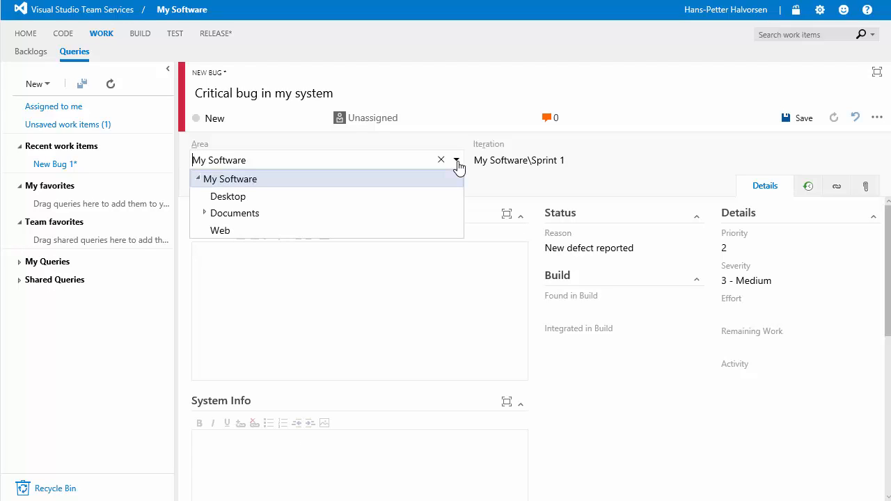
{"action": "left_click", "coordinate": [228, 196]}
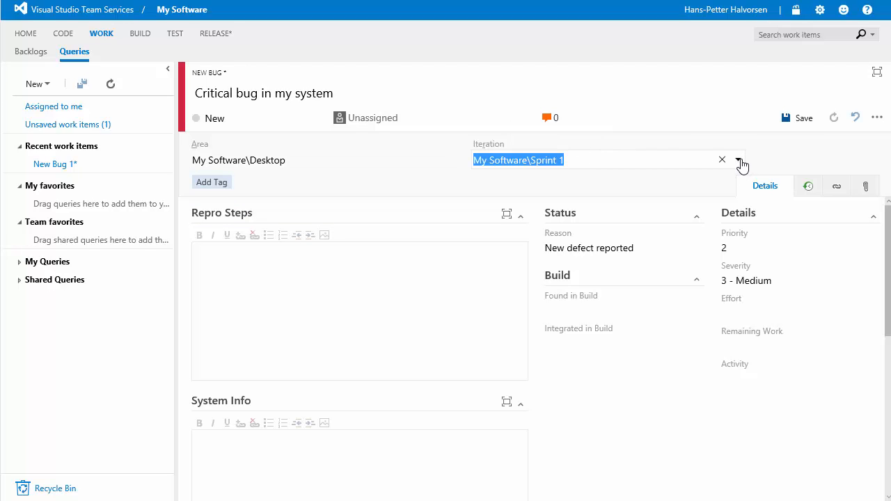
{"action": "left_click", "coordinate": [738, 158]}
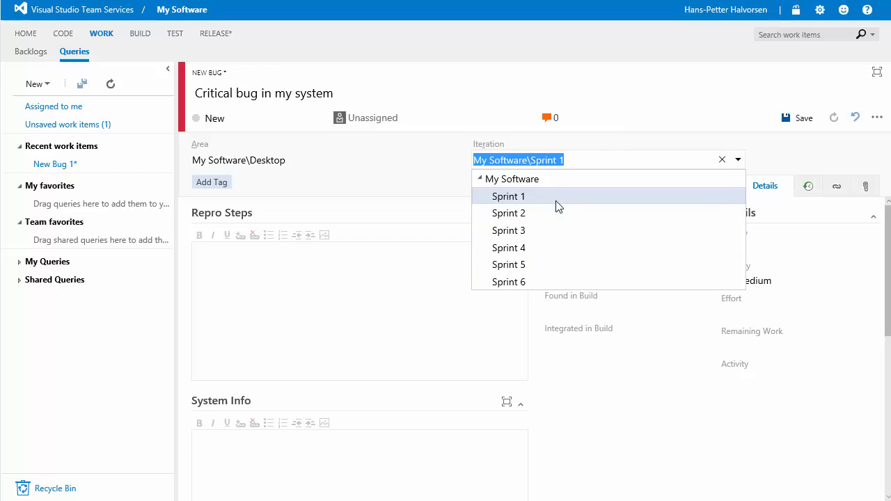
{"action": "left_click", "coordinate": [508, 195]}
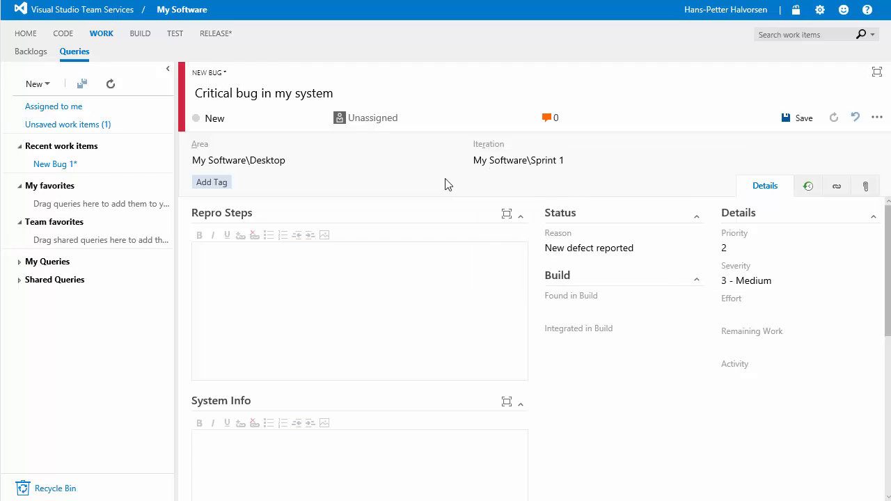
{"action": "mouse_move", "coordinate": [801, 117]}
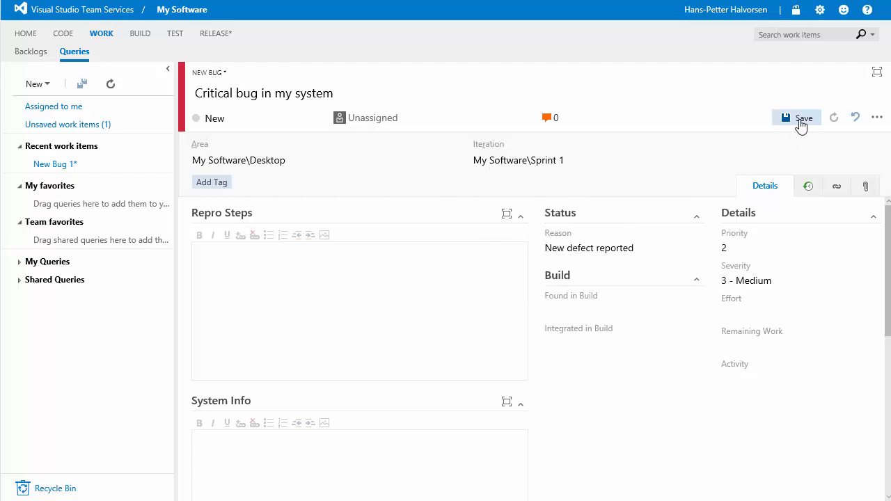
- Save the bug as 119 and assign it to Olav Dæhli
{"action": "left_click", "coordinate": [801, 117]}
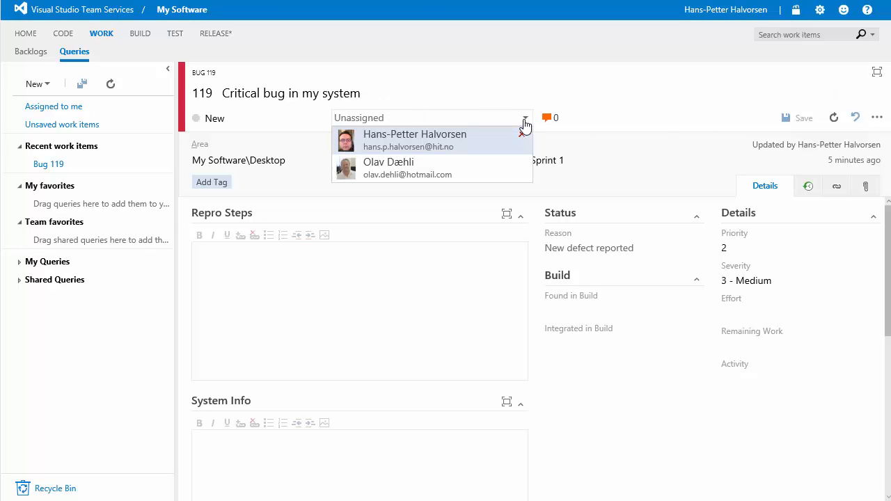
{"action": "left_click", "coordinate": [389, 168]}
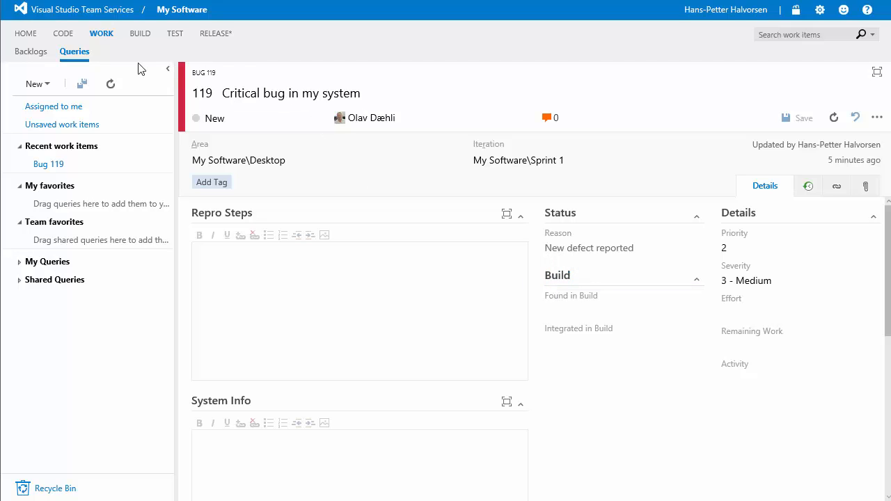
- Expand the My Queries and Shared Queries folders in the query list
{"action": "left_click", "coordinate": [47, 262]}
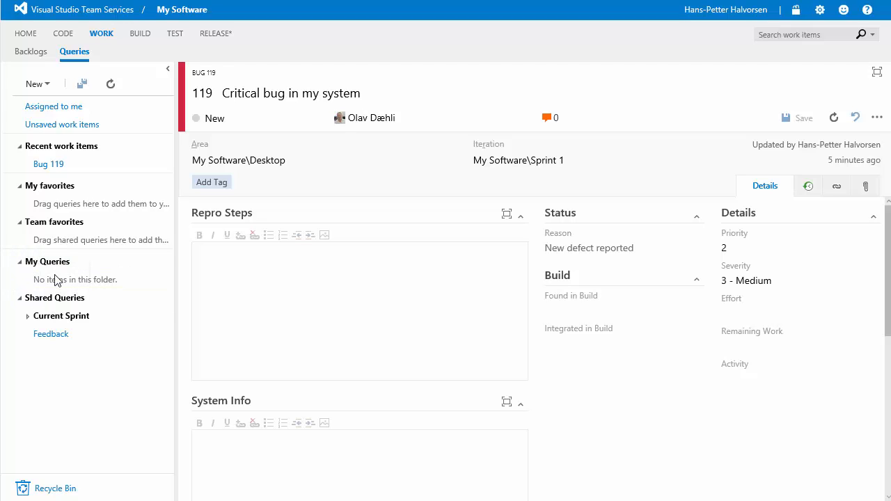
{"action": "mouse_move", "coordinate": [48, 262]}
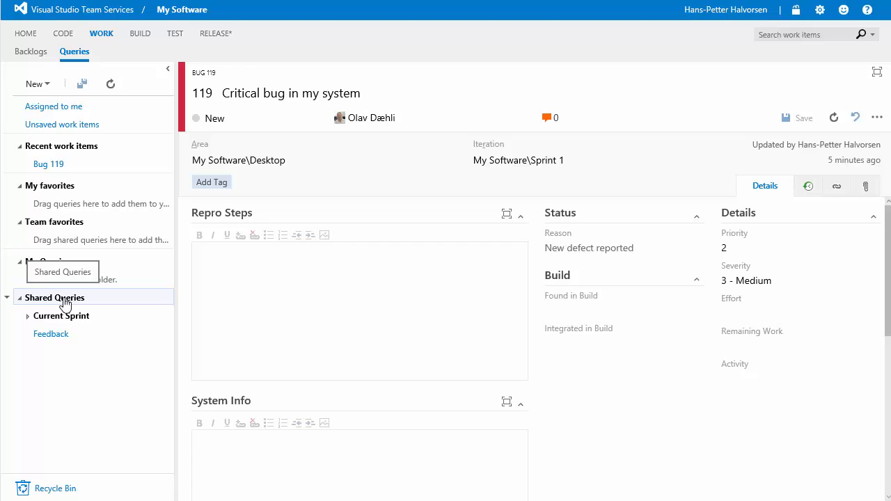
{"action": "left_click", "coordinate": [61, 315]}
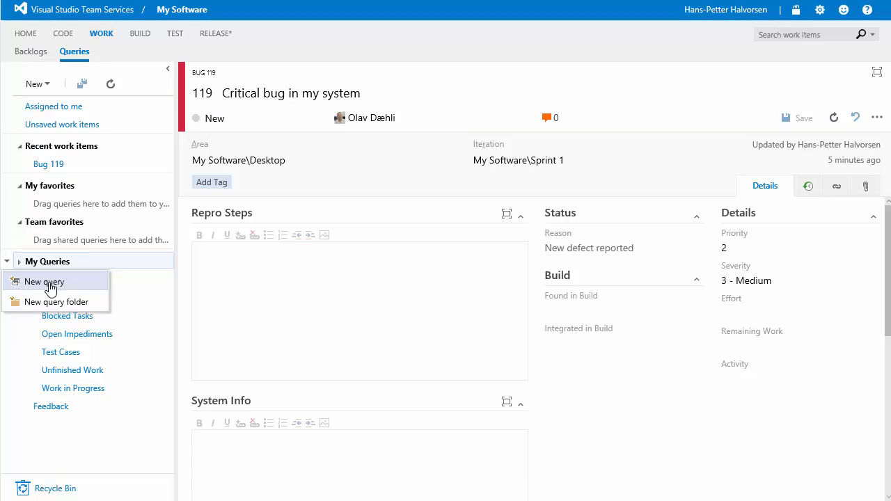
- Create a new personal query named 'My Bugs' under My Queries
{"action": "left_click", "coordinate": [47, 281]}
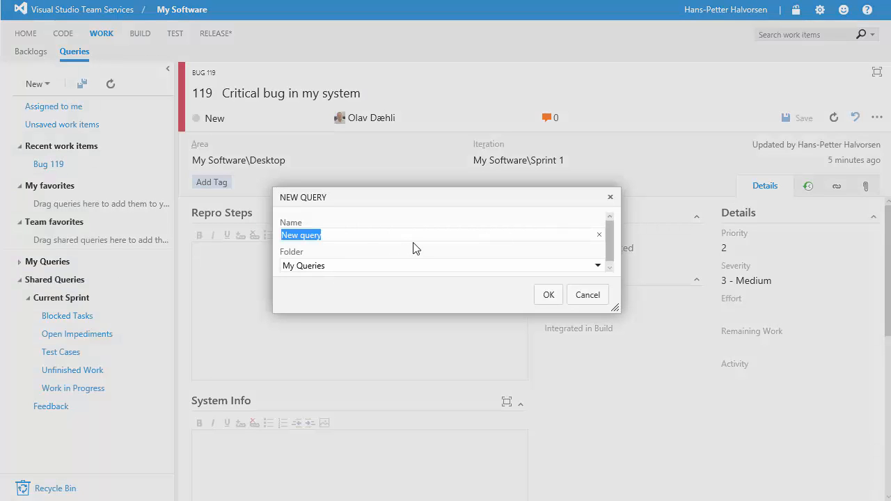
{"action": "type", "text": "My"}
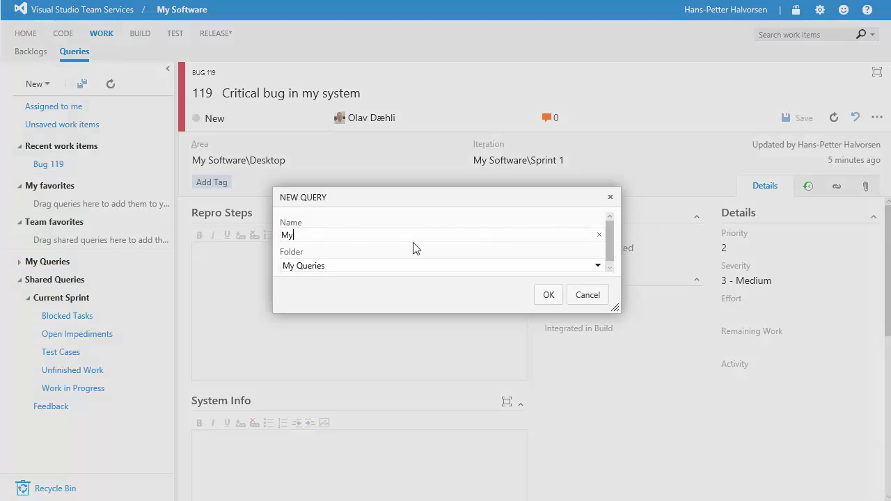
{"action": "type", "text": "Bug"}
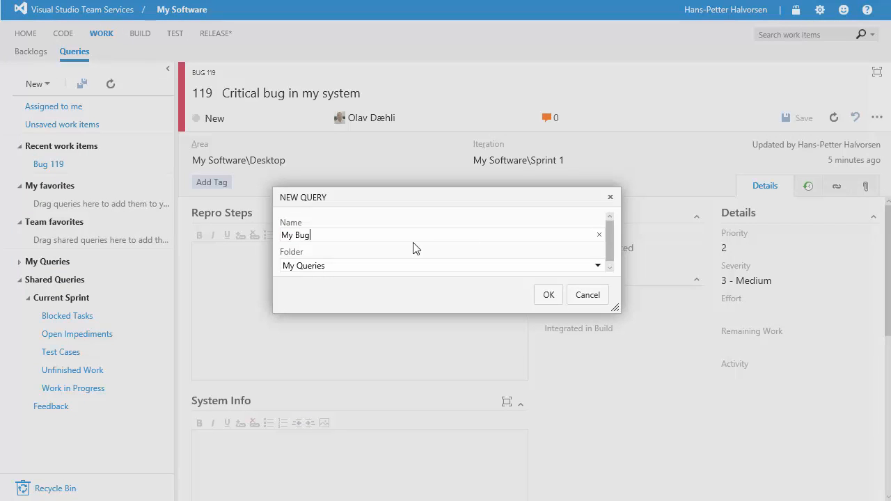
{"action": "type", "text": "s"}
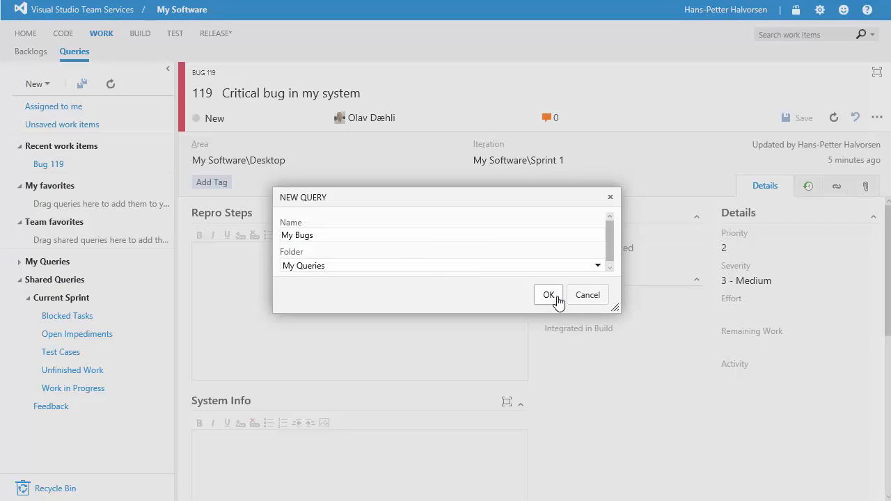
{"action": "left_click", "coordinate": [549, 296]}
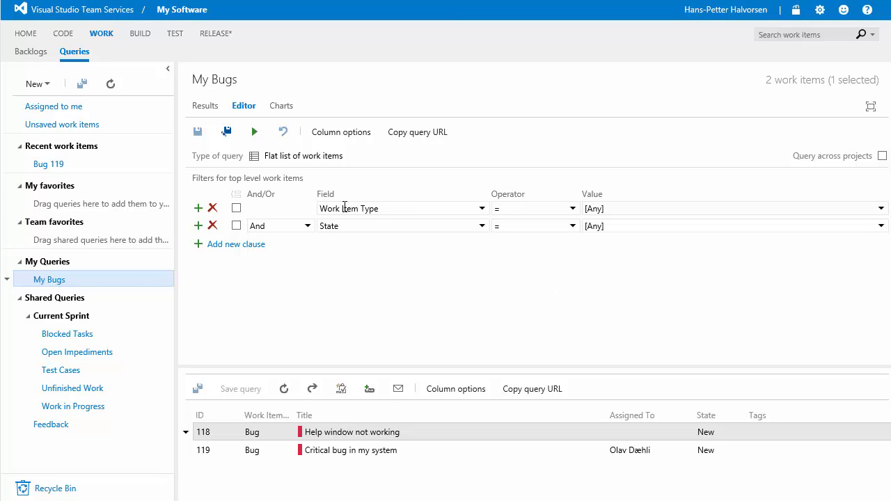
{"action": "mouse_move", "coordinate": [348, 209]}
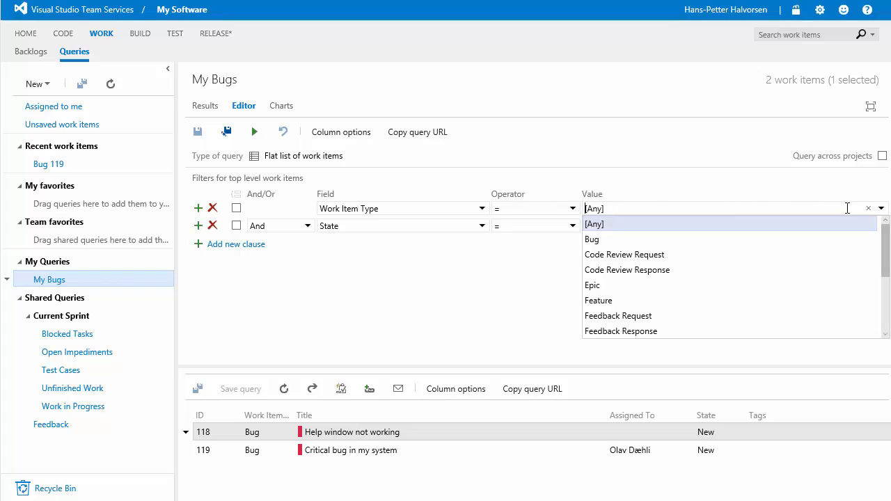
- Filter the query to work item type Bug, save it and view its results: bugs 118 and 119
{"action": "left_click", "coordinate": [592, 239]}
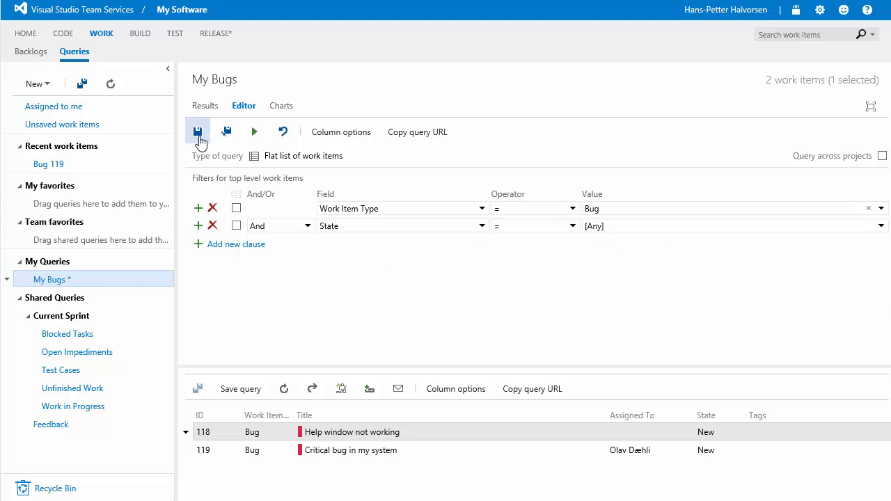
{"action": "left_click", "coordinate": [198, 131]}
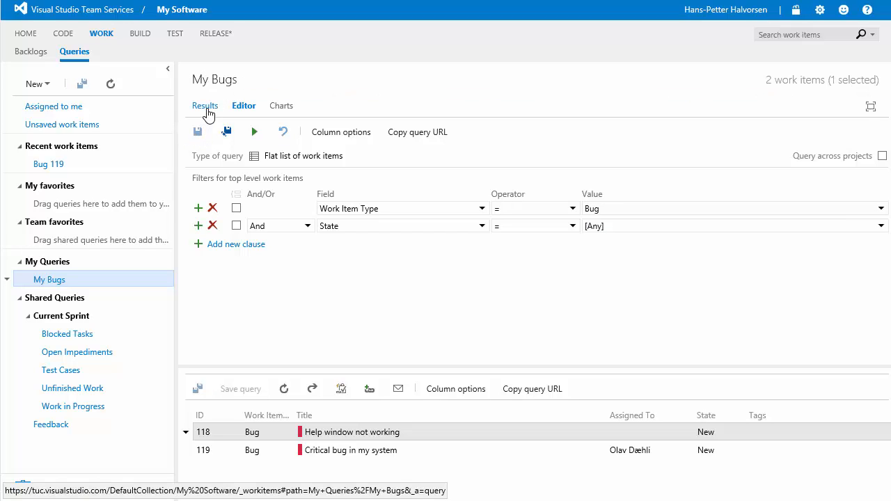
{"action": "left_click", "coordinate": [205, 106]}
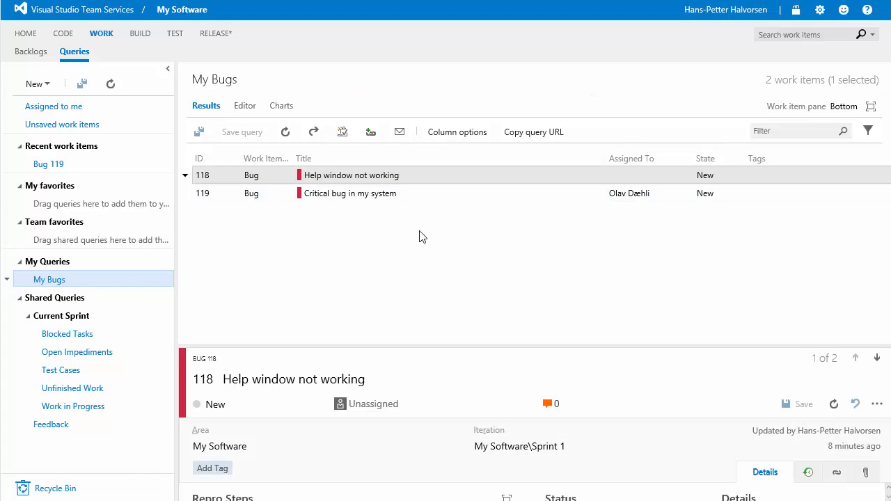
{"action": "mouse_move", "coordinate": [423, 257]}
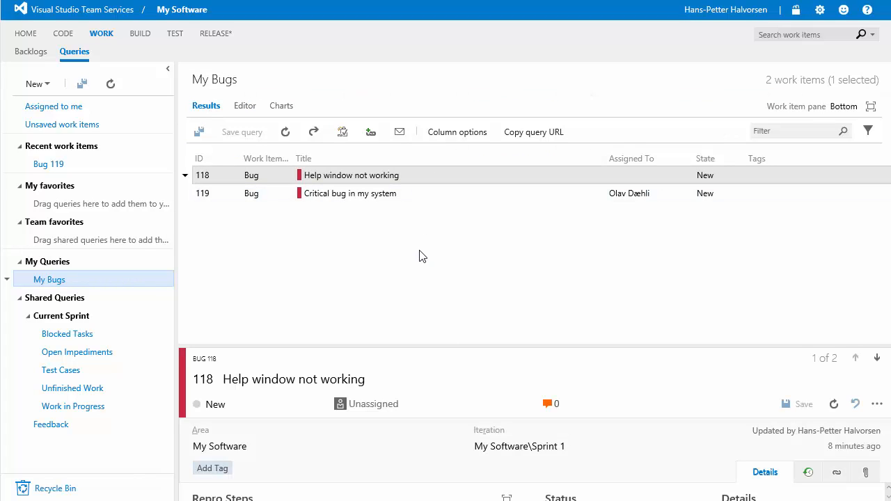
{"action": "mouse_move", "coordinate": [276, 181]}
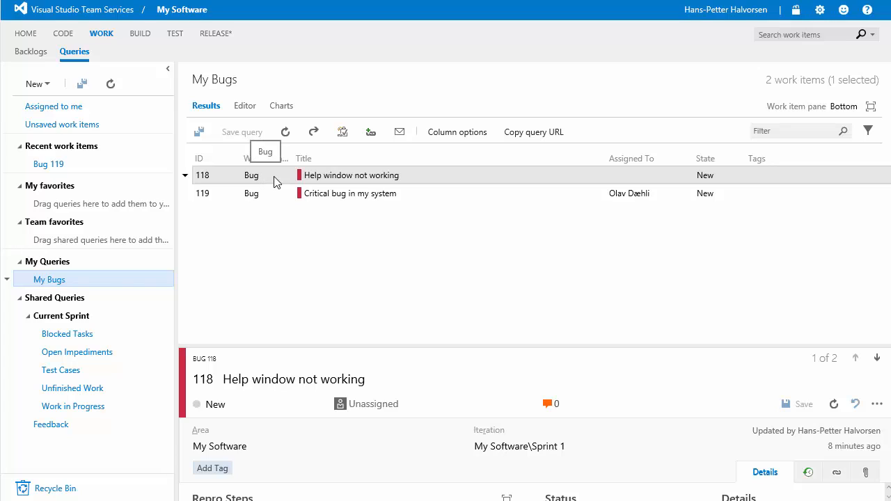
{"action": "mouse_move", "coordinate": [652, 183]}
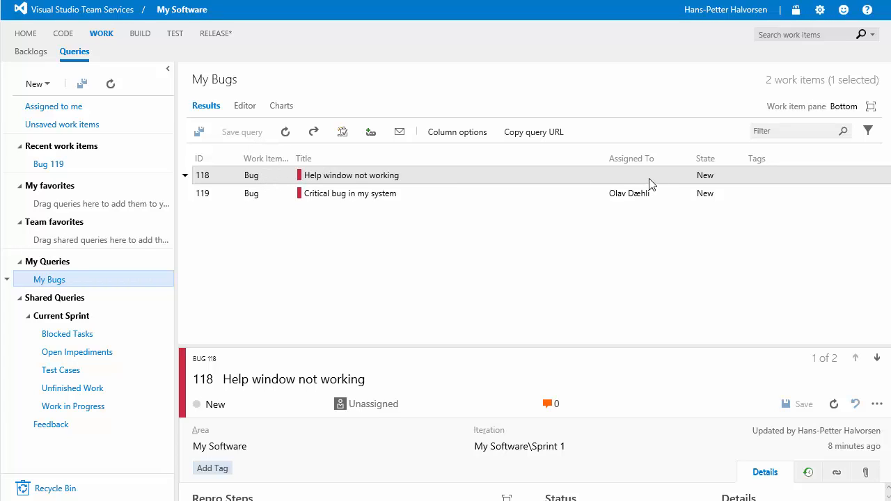
{"action": "mouse_move", "coordinate": [635, 209]}
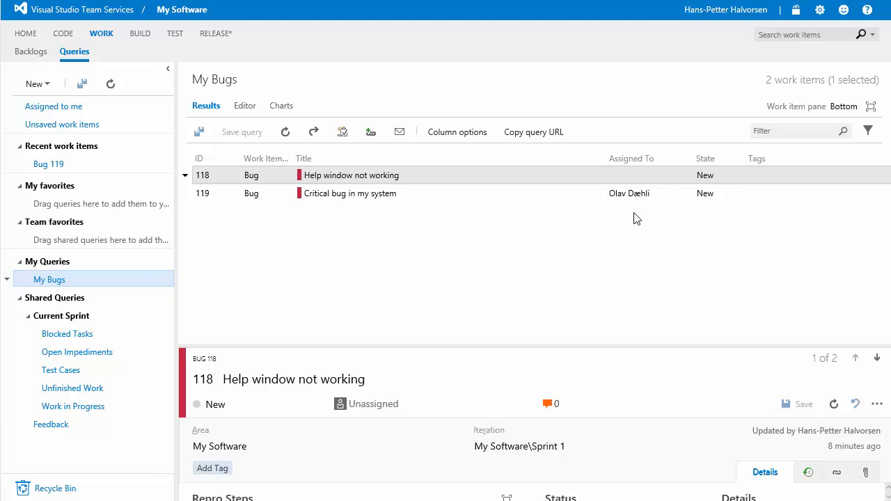
{"action": "mouse_move", "coordinate": [626, 212]}
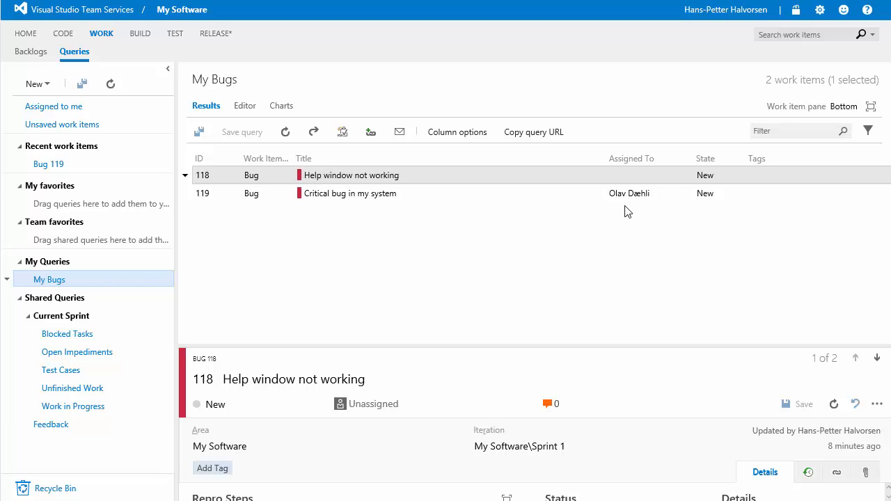
{"action": "left_click", "coordinate": [244, 106]}
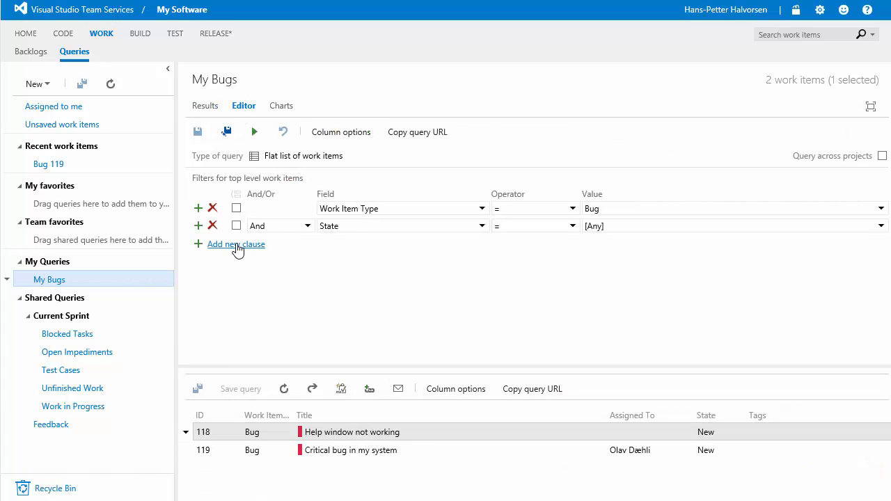
{"action": "left_click", "coordinate": [236, 243]}
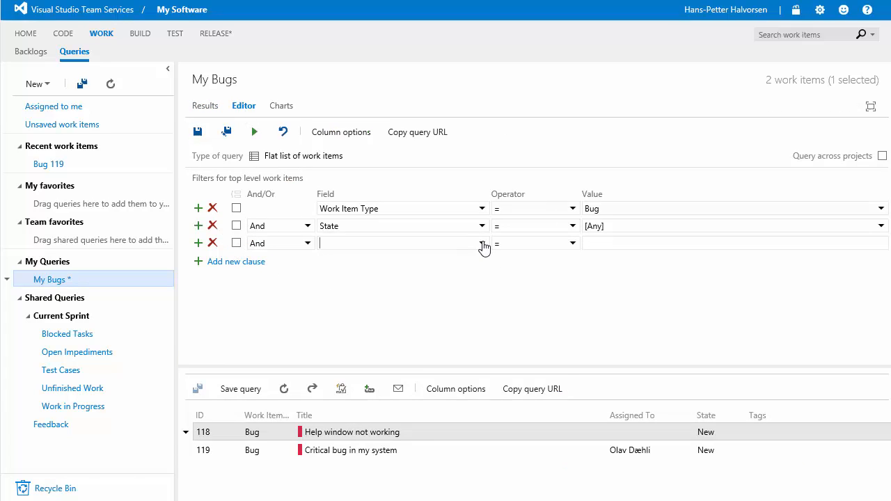
{"action": "left_click", "coordinate": [397, 242]}
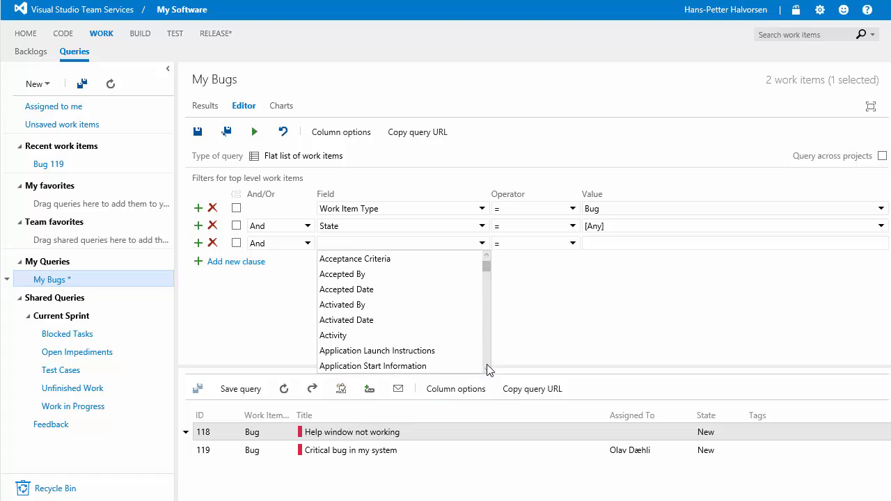
{"action": "scroll", "scroll_direction": "down", "scroll_amount": 3}
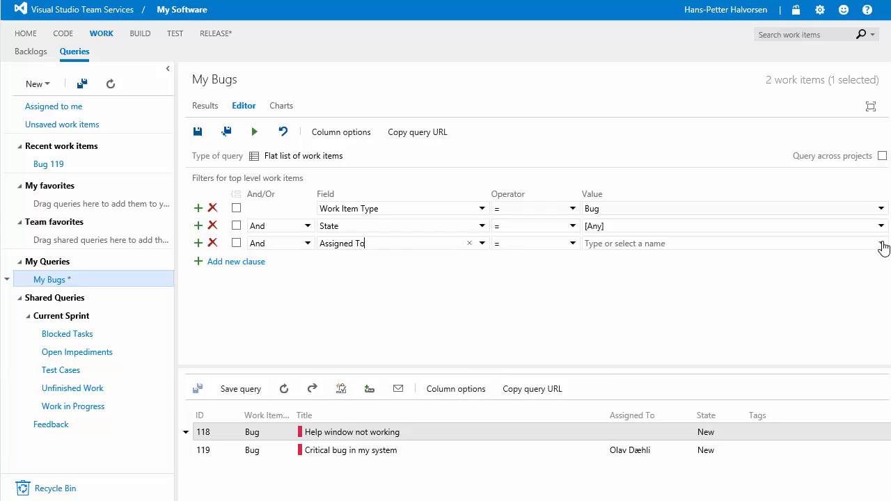
{"action": "type", "text": "@Me"}
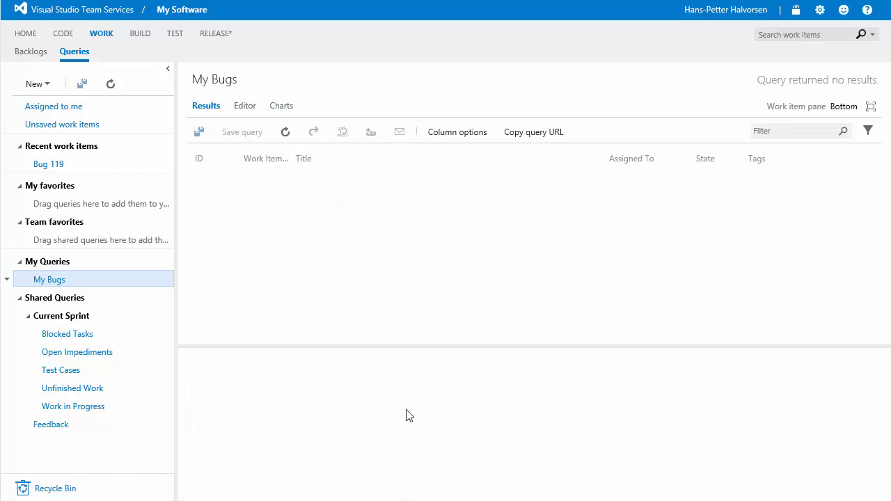
{"action": "mouse_move", "coordinate": [385, 411]}
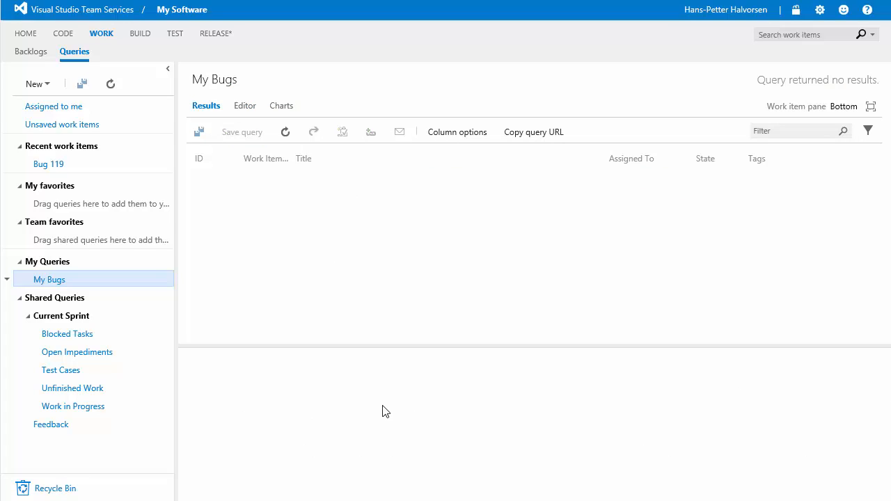
{"action": "mouse_move", "coordinate": [125, 175]}
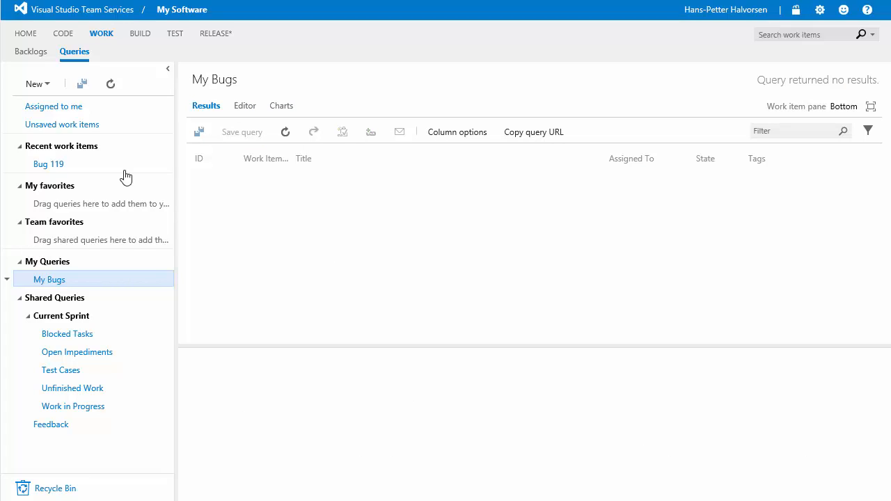
- Start a new bug titled 'Bug2' assigned to myself
{"action": "left_click", "coordinate": [36, 83]}
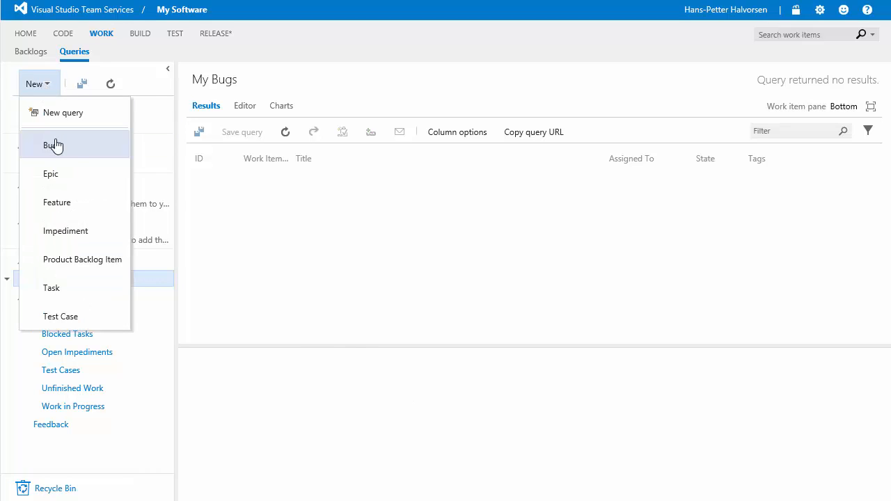
{"action": "left_click", "coordinate": [53, 145]}
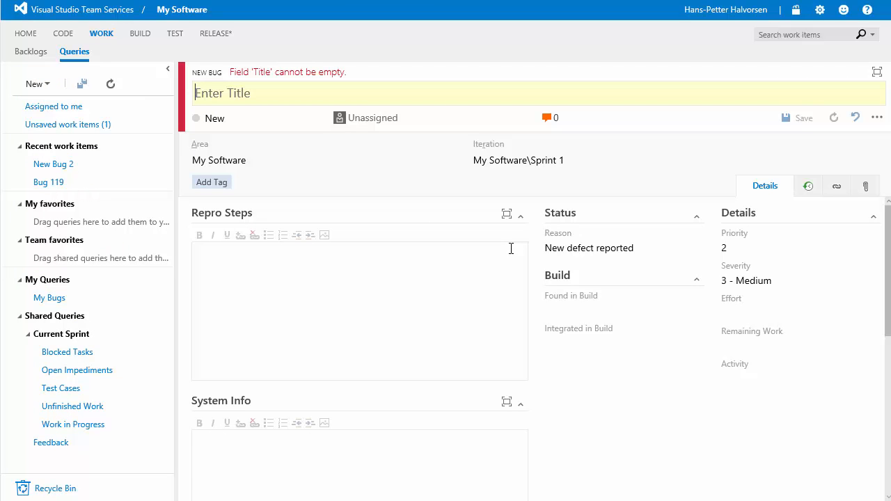
{"action": "type", "text": "B"}
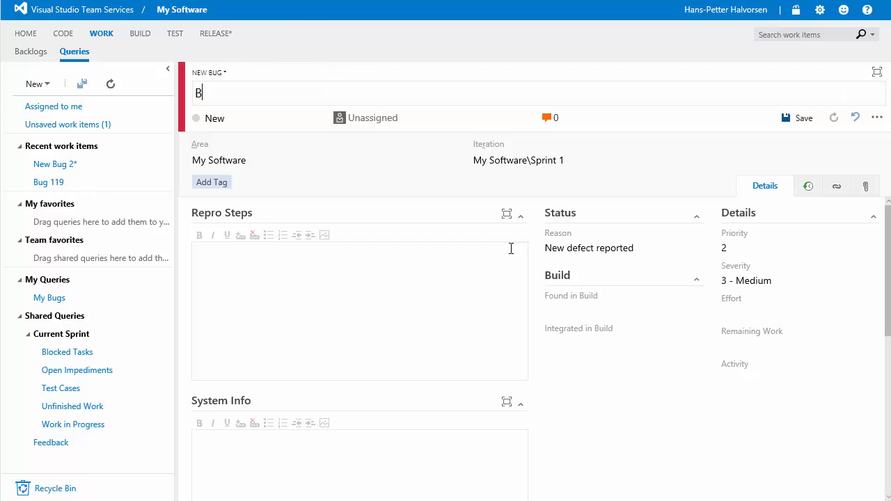
{"action": "type", "text": "ug2"}
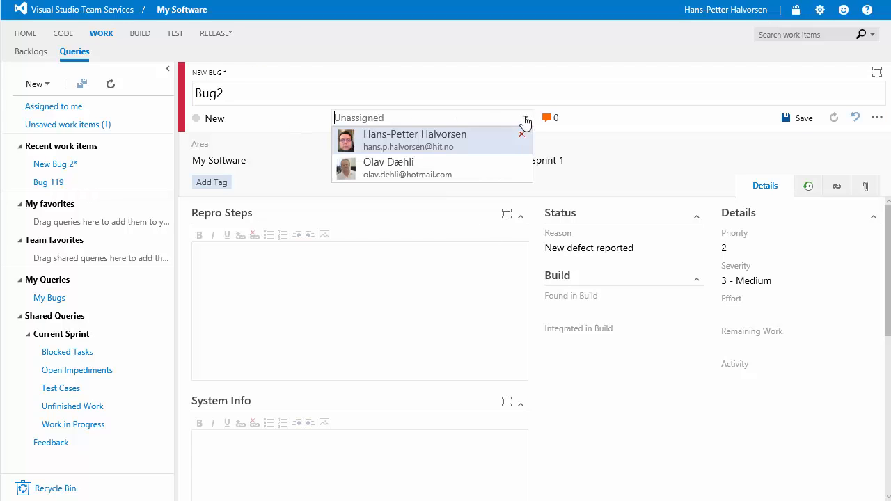
{"action": "left_click", "coordinate": [416, 139]}
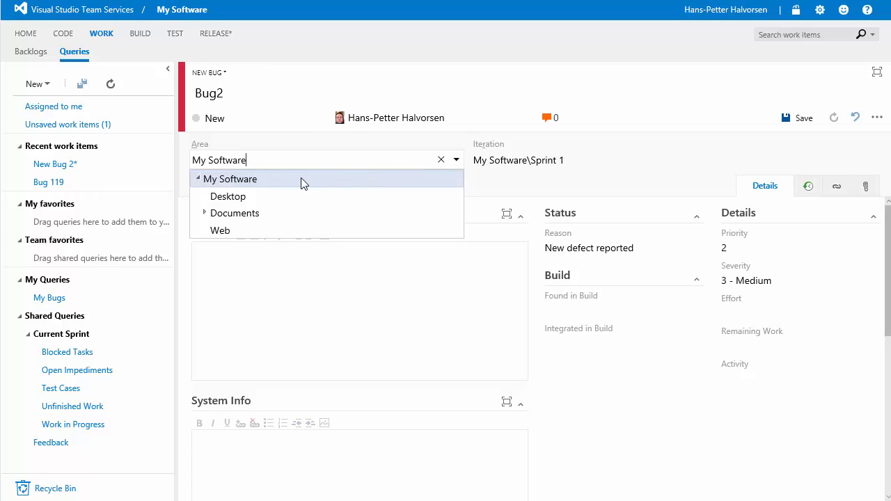
- Place Bug2 in the Desktop area and Sprint 2, then save it as bug 120
{"action": "left_click", "coordinate": [228, 197]}
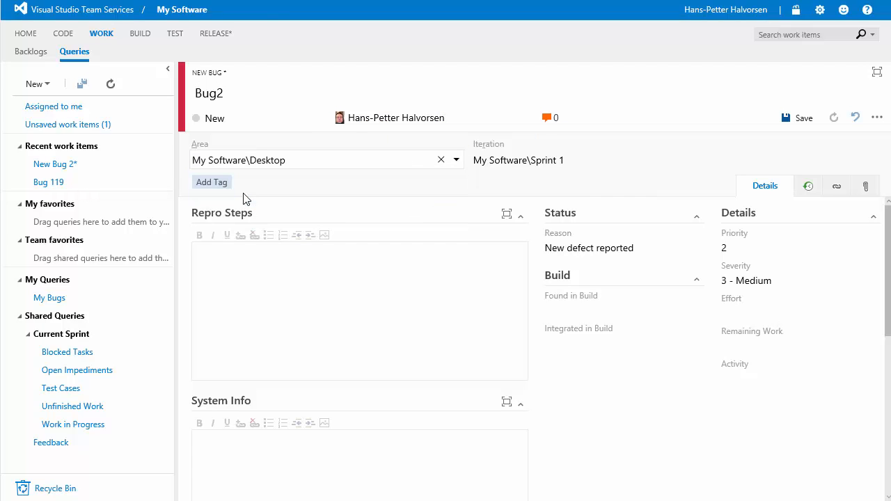
{"action": "left_click", "coordinate": [536, 159]}
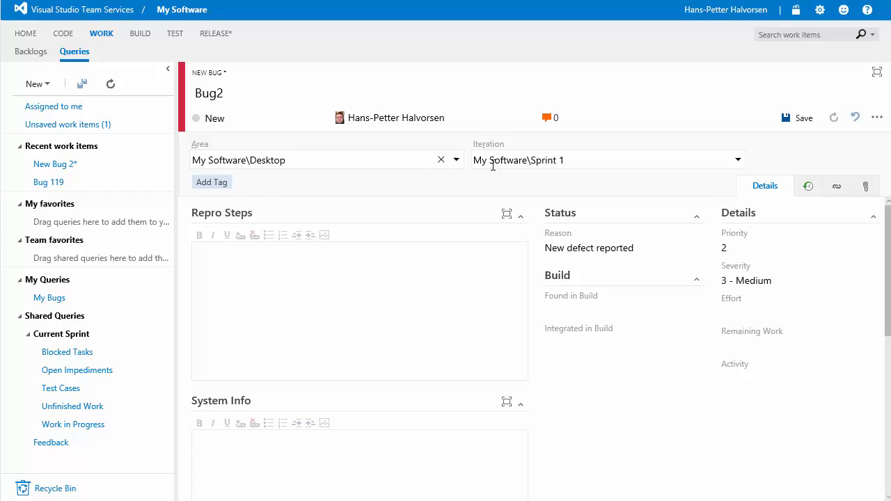
{"action": "left_click", "coordinate": [737, 158]}
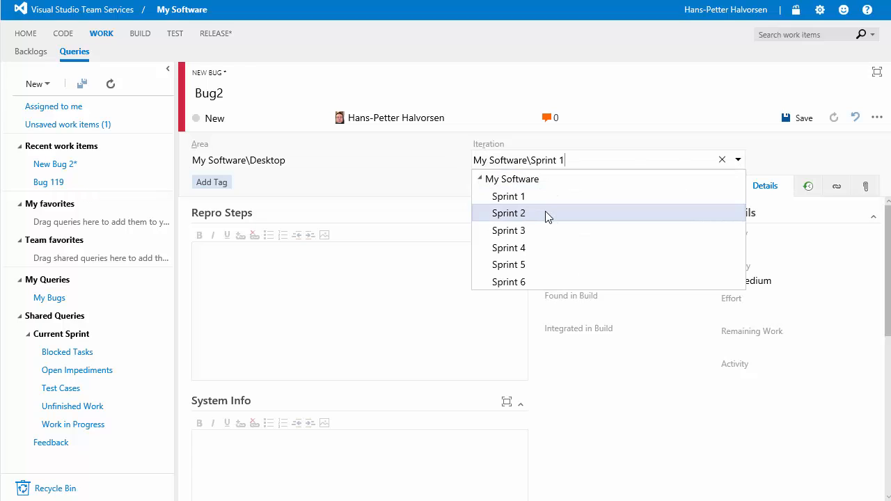
{"action": "left_click", "coordinate": [509, 214]}
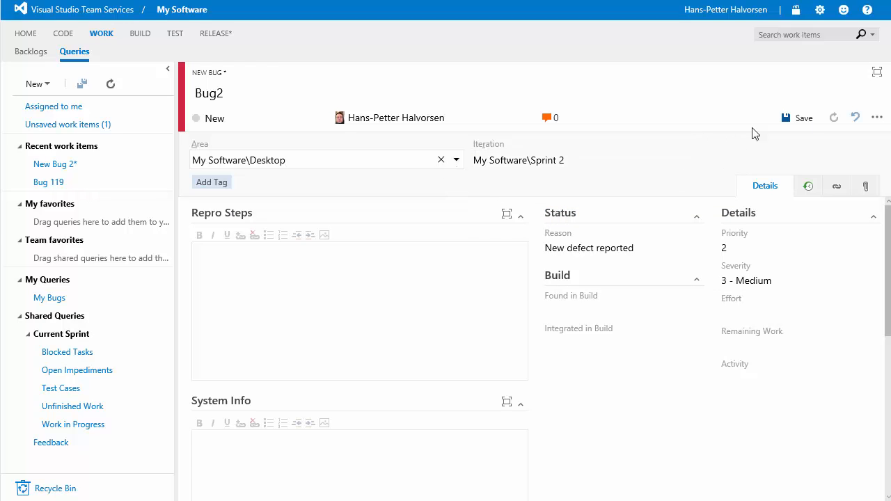
{"action": "left_click", "coordinate": [799, 117]}
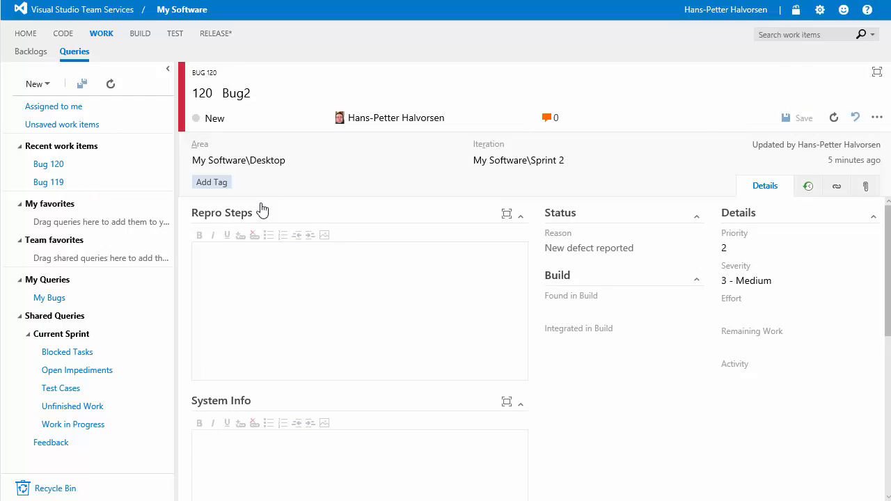
- Refresh the My Bugs query so it lists bug 120 'Bug2' and show its details
{"action": "left_click", "coordinate": [50, 298]}
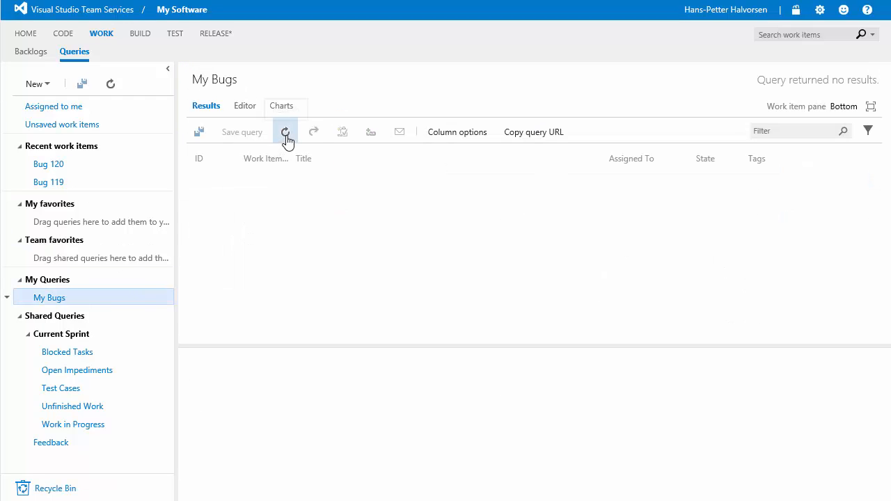
{"action": "left_click", "coordinate": [285, 131]}
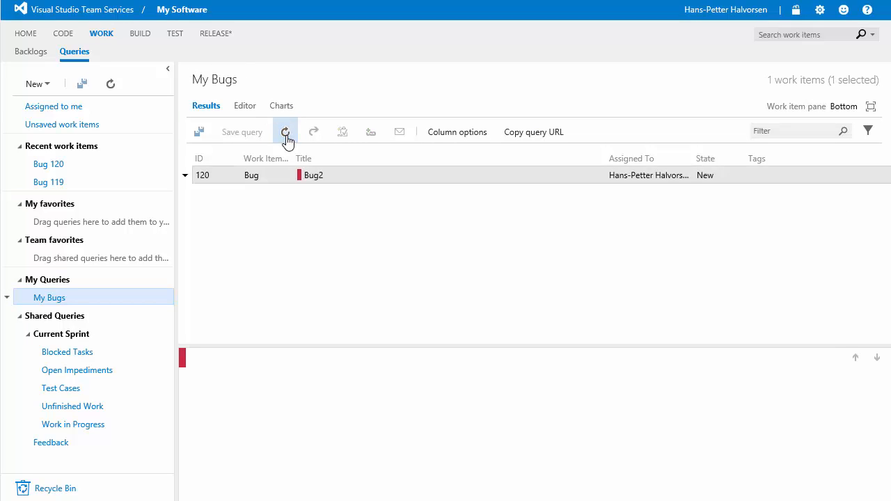
{"action": "left_click", "coordinate": [285, 131]}
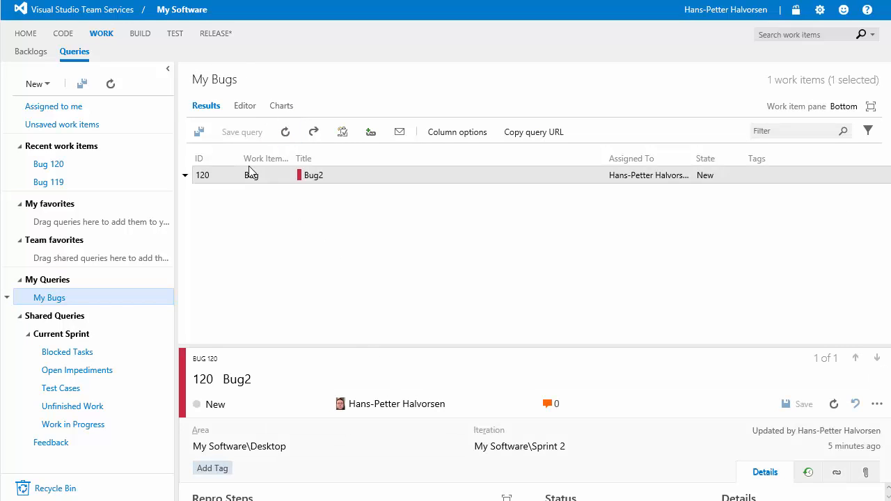
{"action": "mouse_move", "coordinate": [607, 190]}
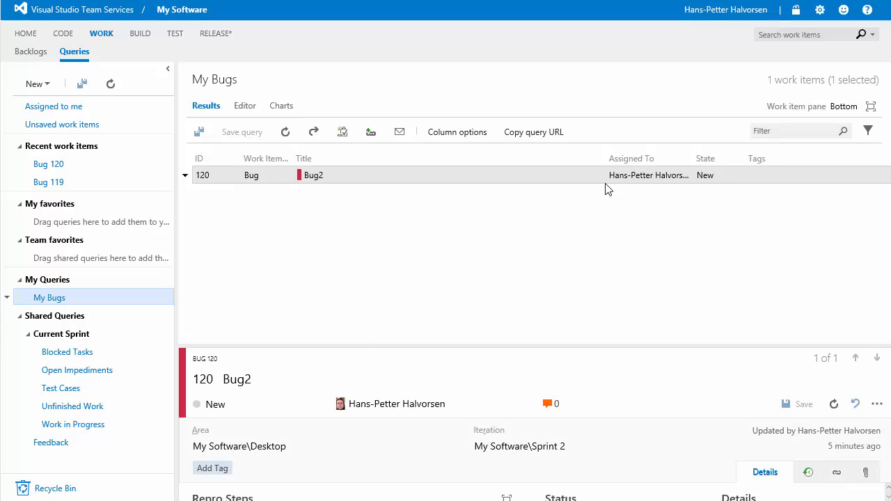